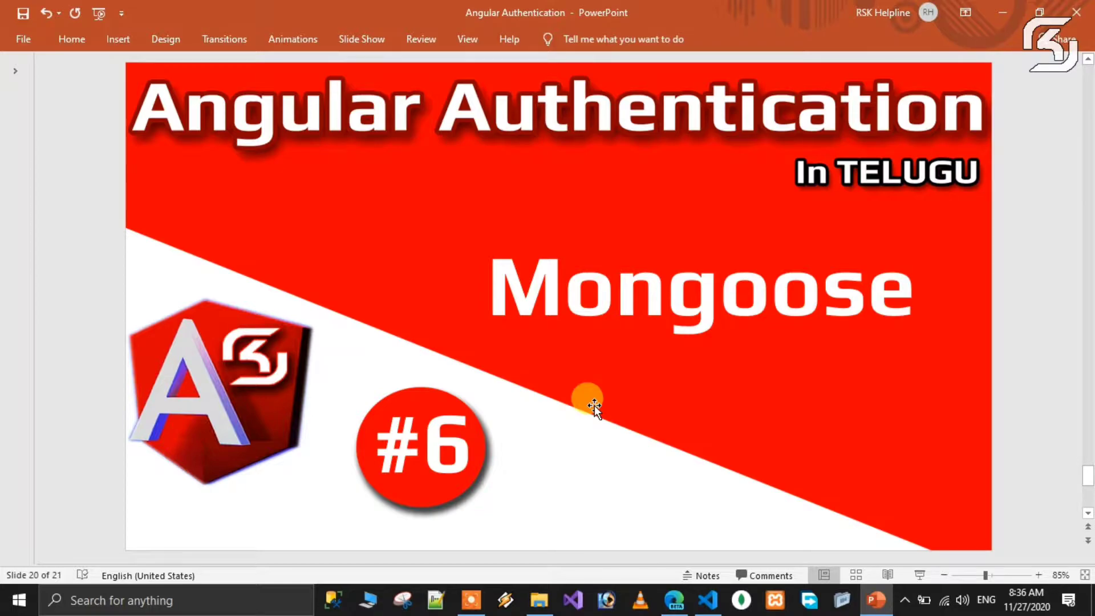
pyautogui.moveTo(509, 314)
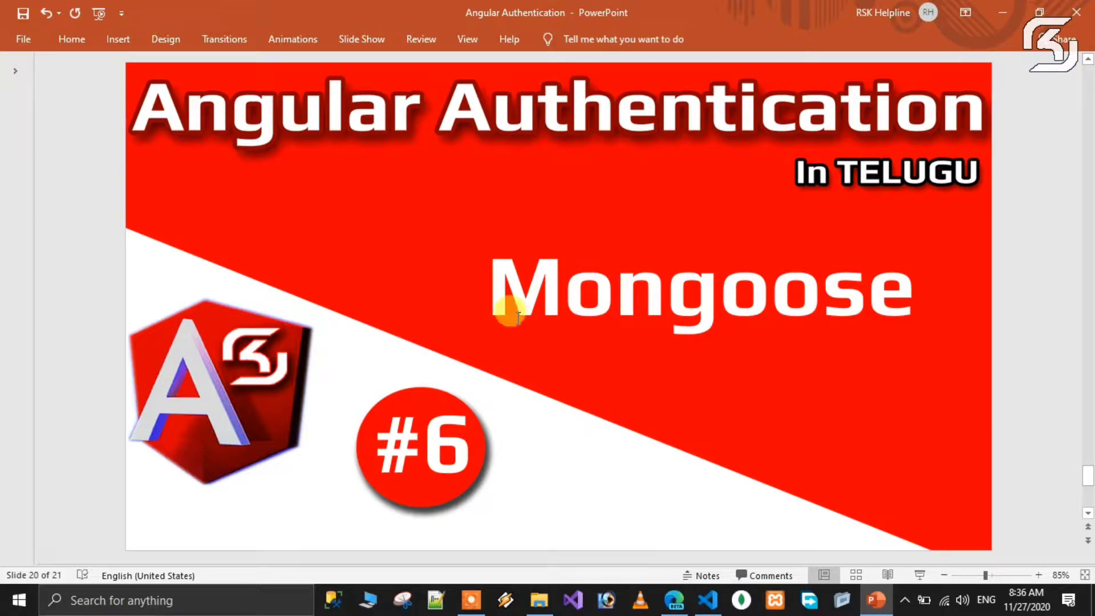
pyautogui.moveTo(464, 286)
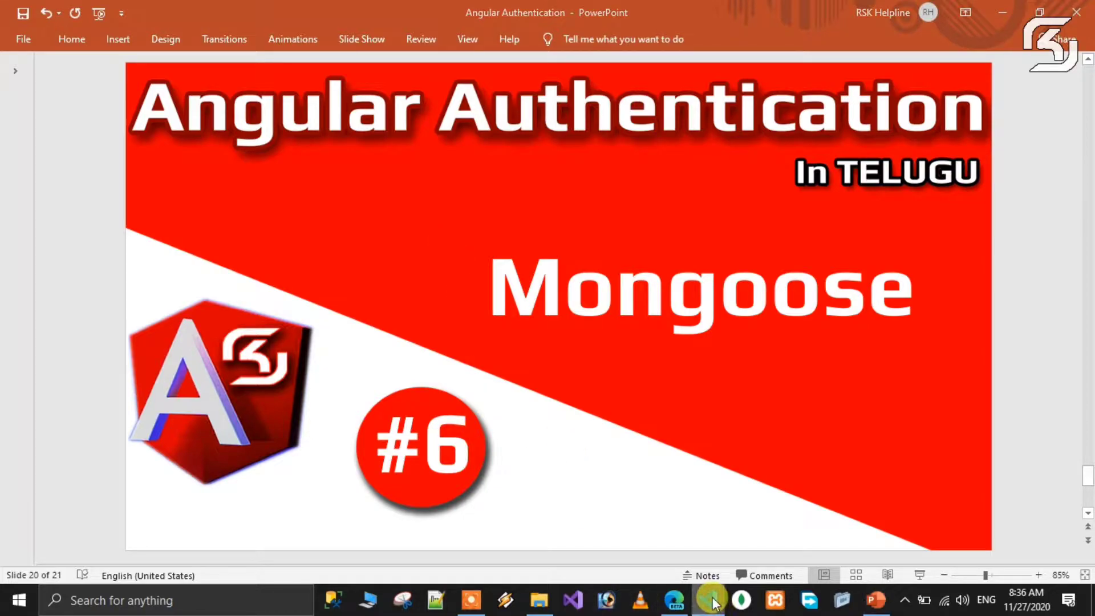
# Bring VS Code forward and launch an integrated terminal in the server folder
pyautogui.click(705, 600)
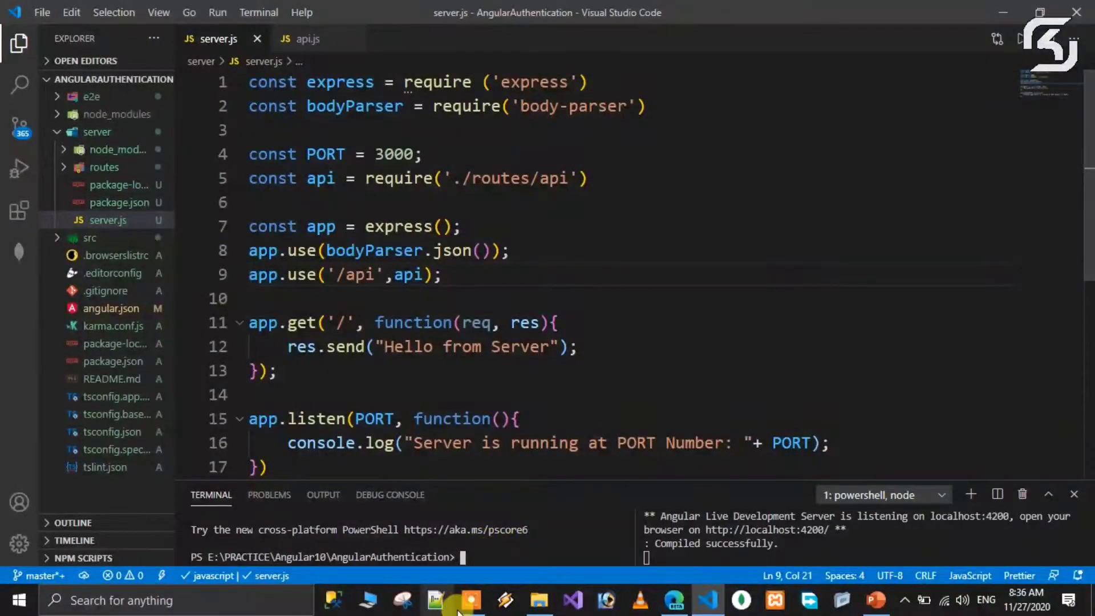
pyautogui.moveTo(104, 167)
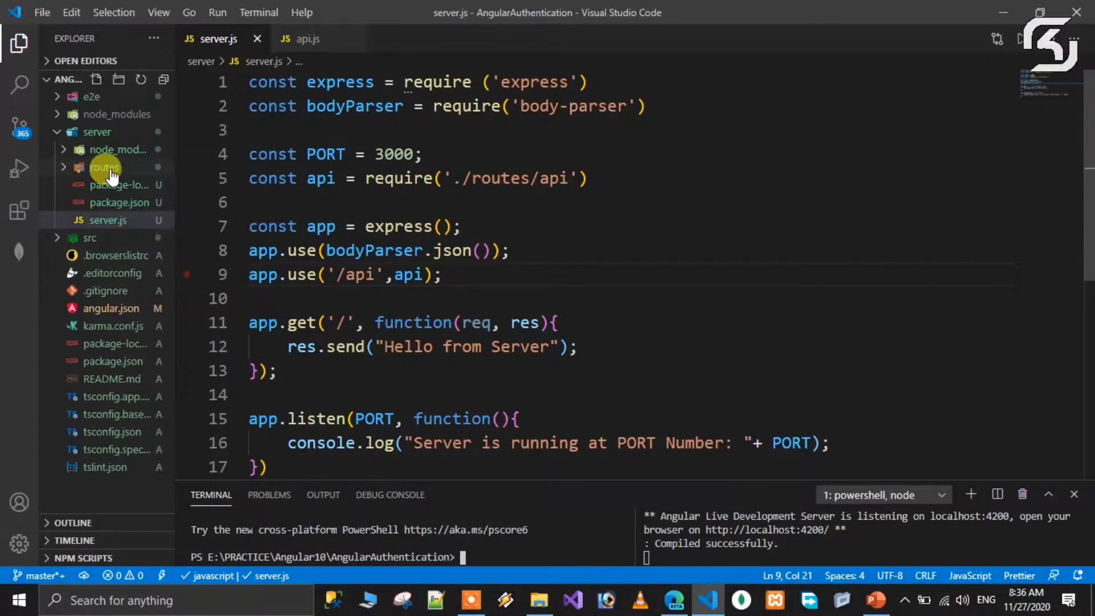
pyautogui.click(96, 132)
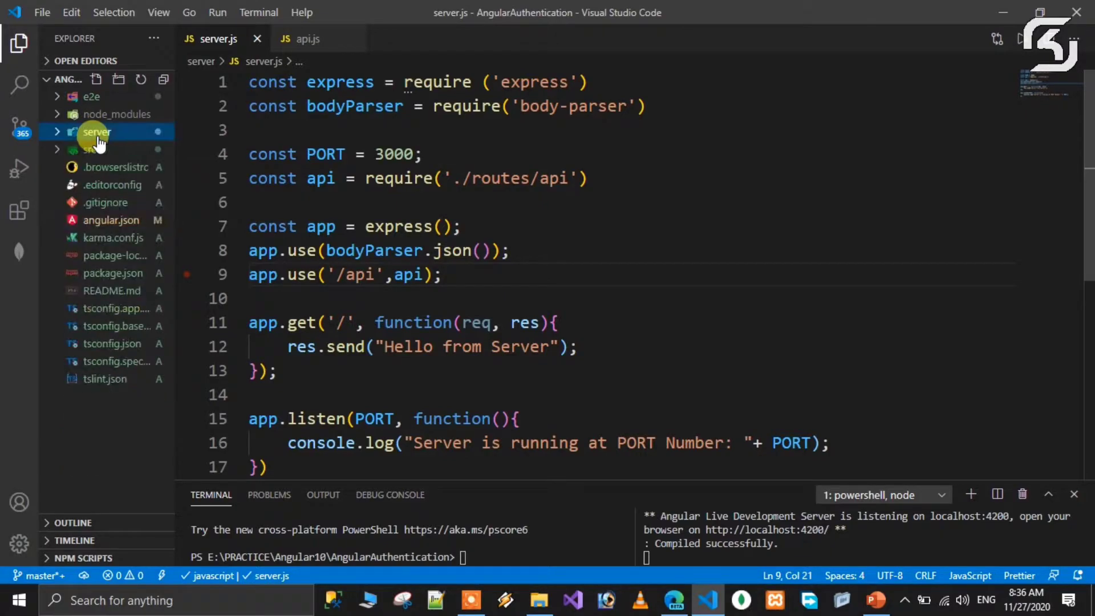
pyautogui.rightClick(96, 131)
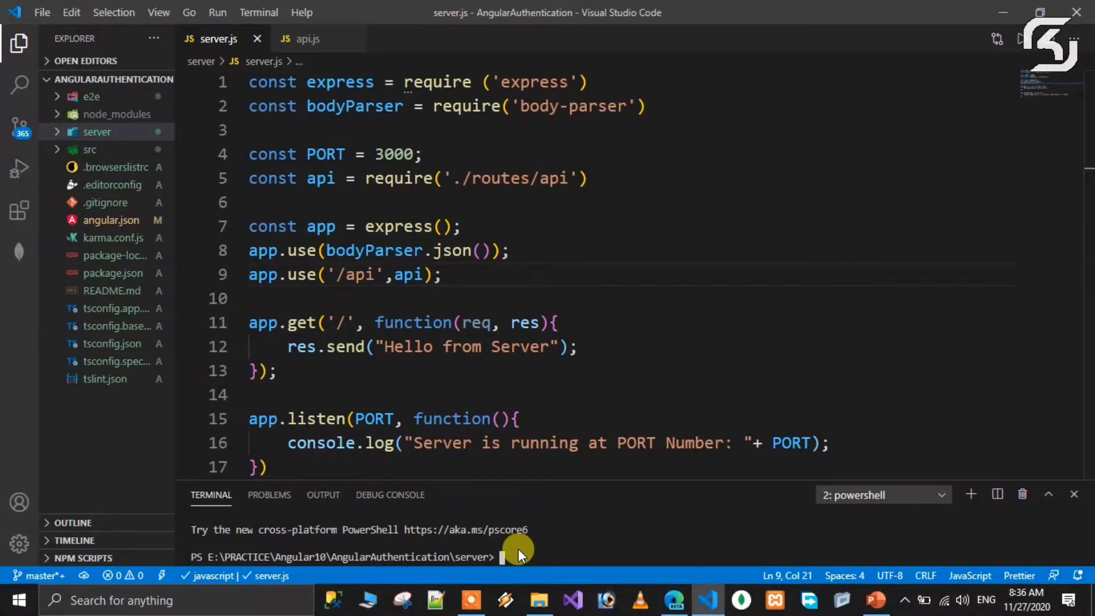
# Enter the command npm install --save mongoose in the new terminal
pyautogui.write('npm')
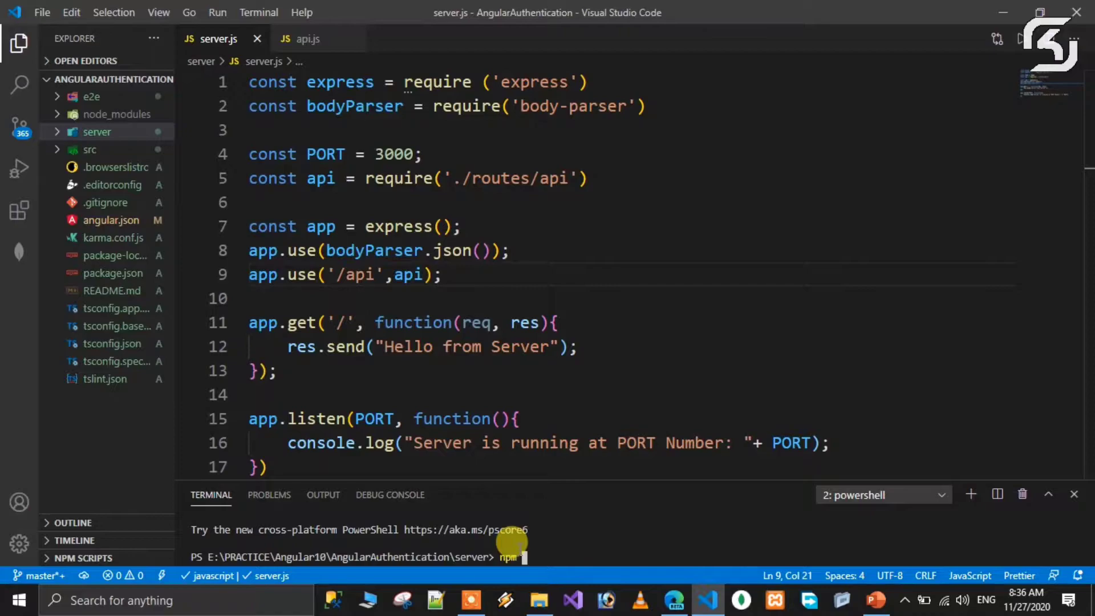
pyautogui.write('insta')
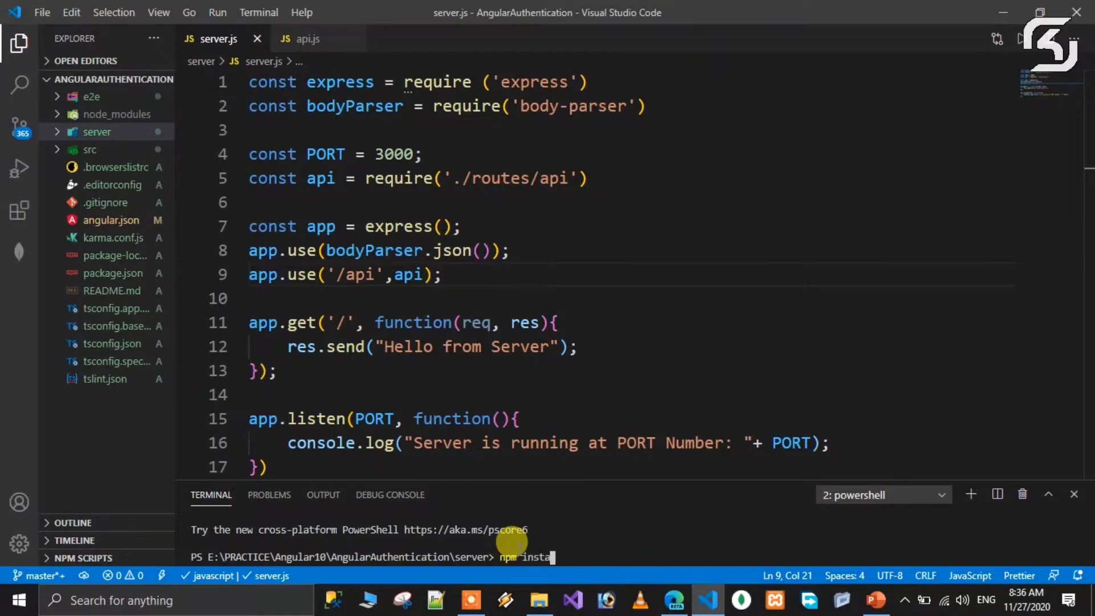
pyautogui.write('ll --save')
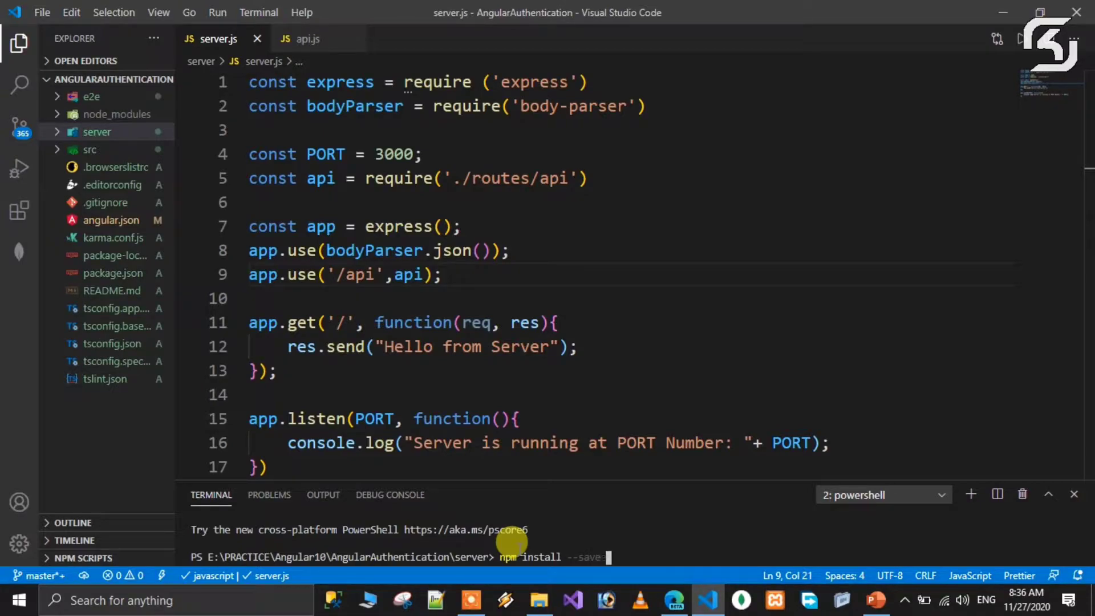
pyautogui.write('mon')
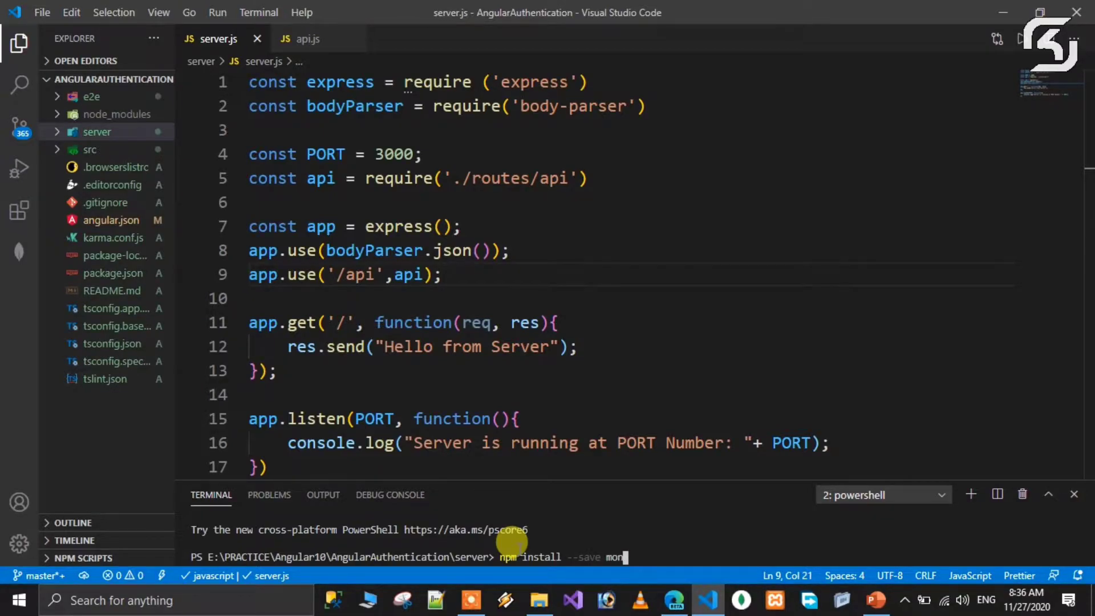
pyautogui.write('goose')
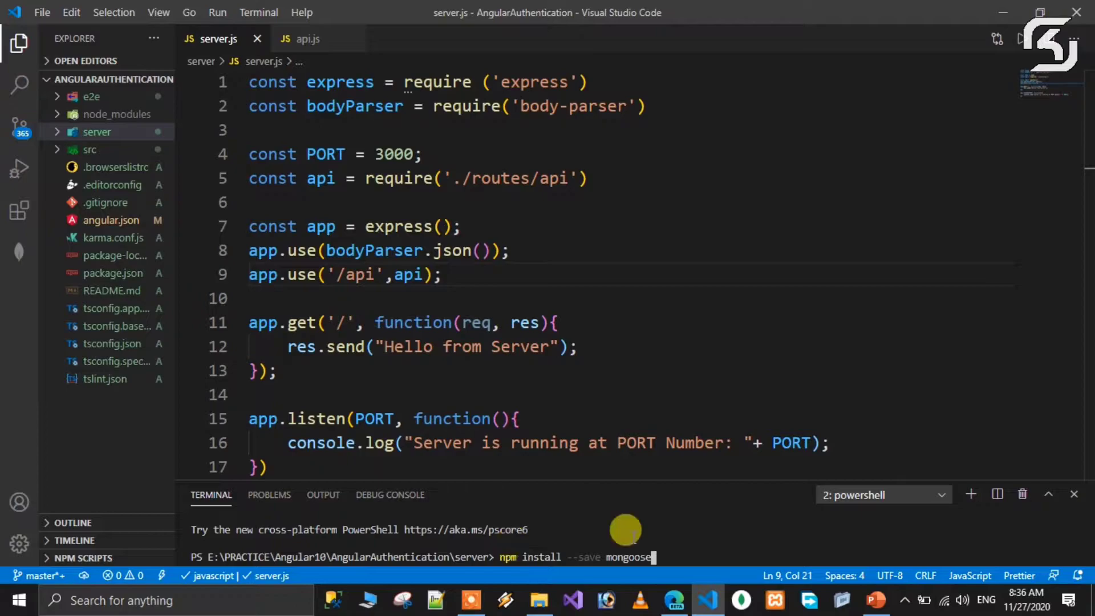
pyautogui.moveTo(741, 537)
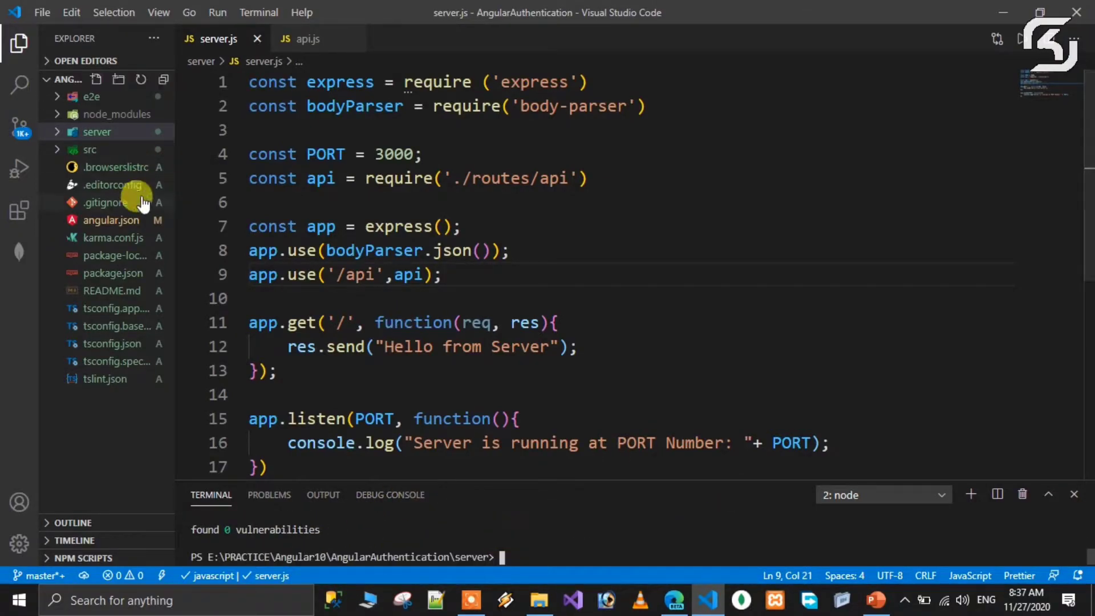
# Add a models folder inside server and start a new user.js file in it
pyautogui.click(96, 131)
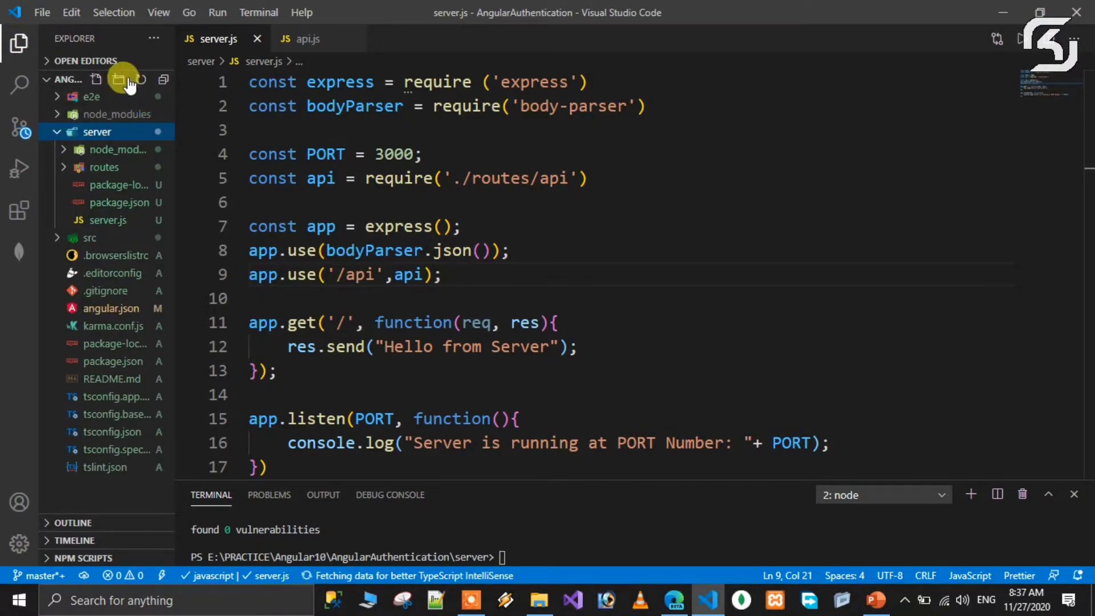
pyautogui.click(119, 79)
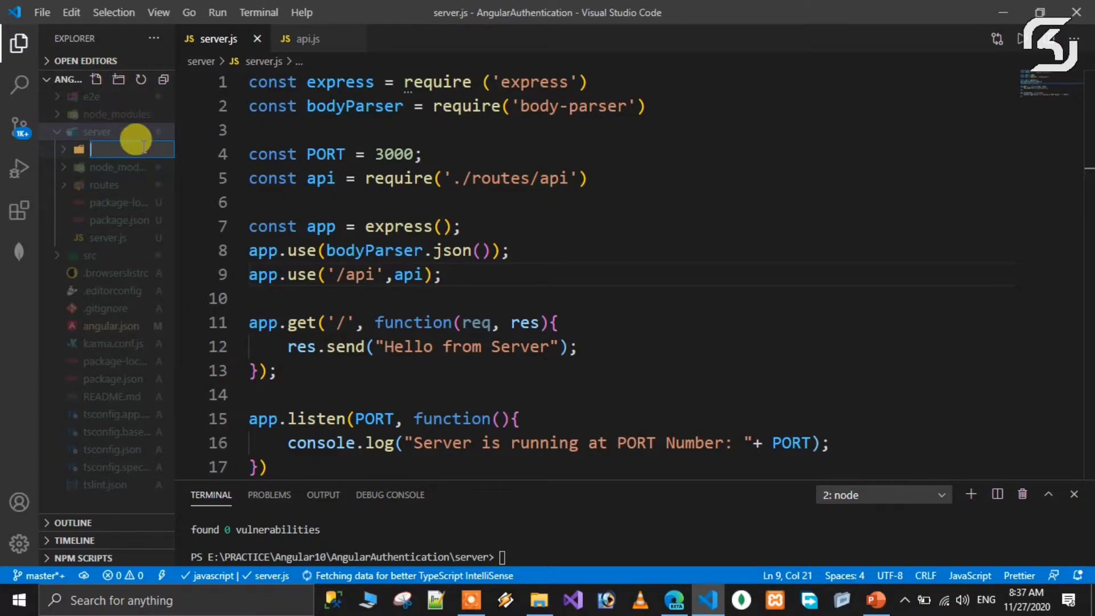
pyautogui.write('models')
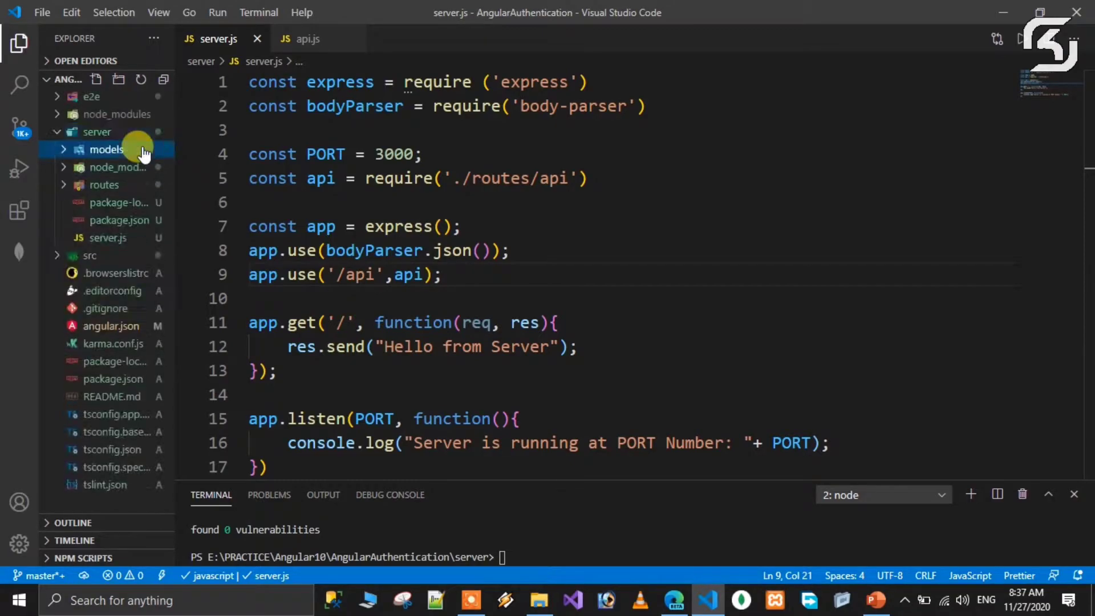
pyautogui.moveTo(92, 102)
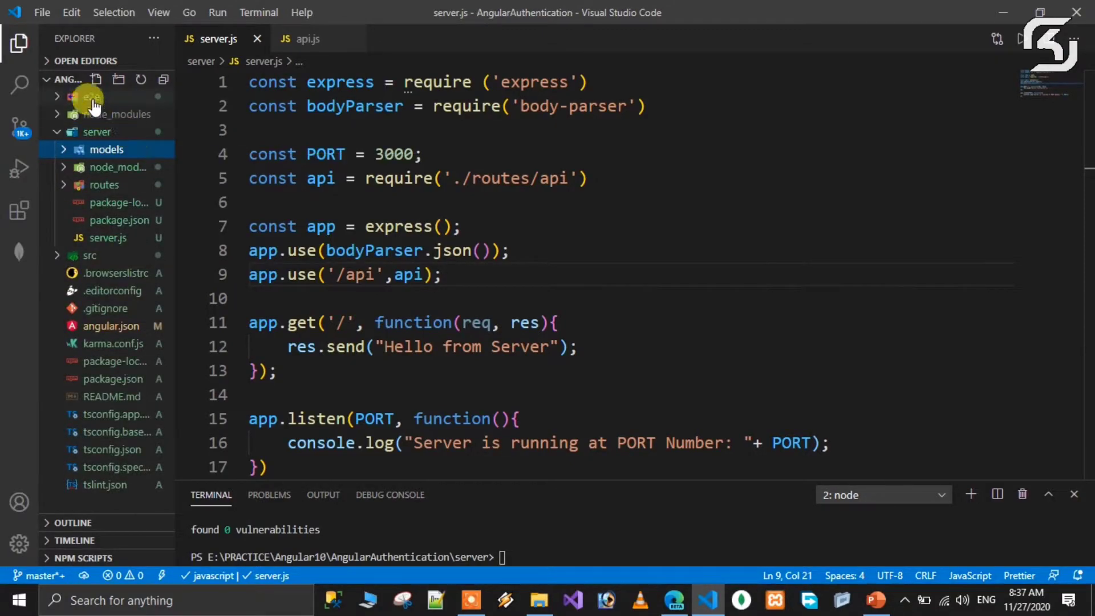
pyautogui.click(117, 78)
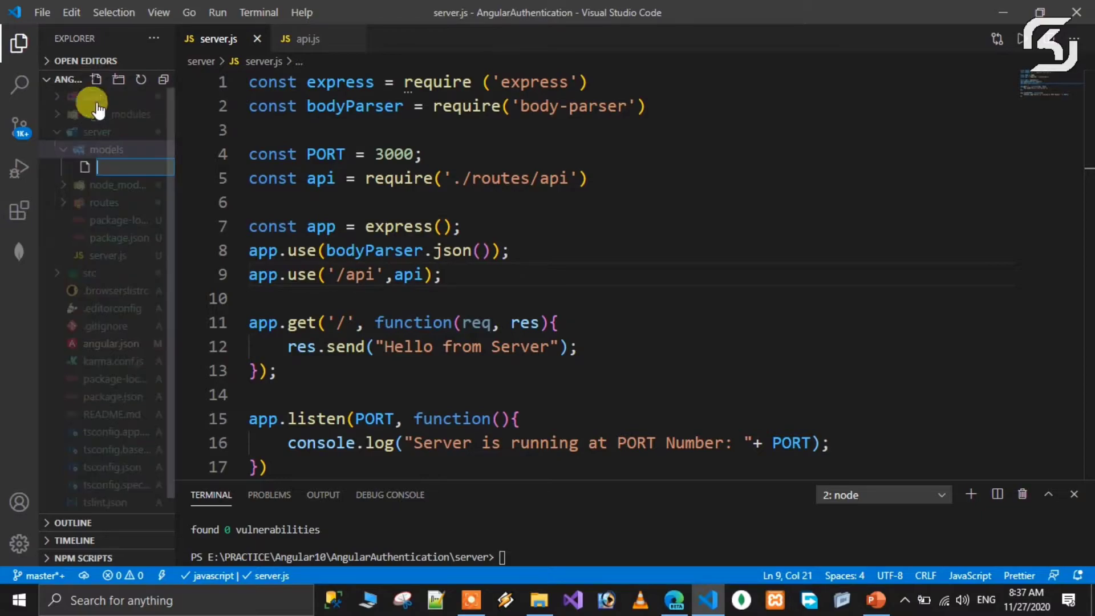
pyautogui.moveTo(108, 161)
pyautogui.write('user.js')
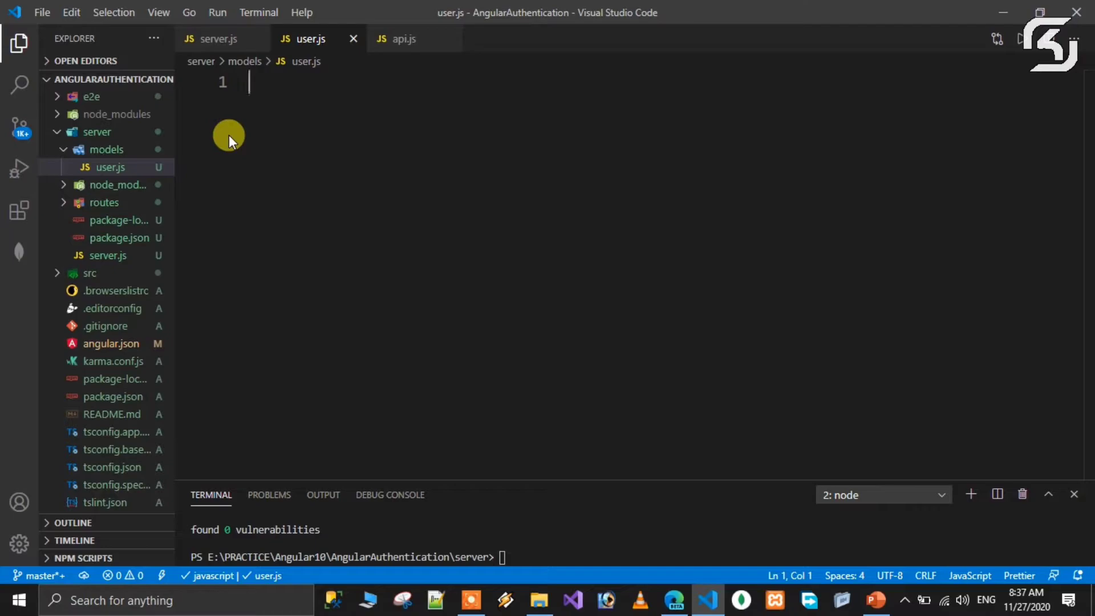
pyautogui.moveTo(267, 89)
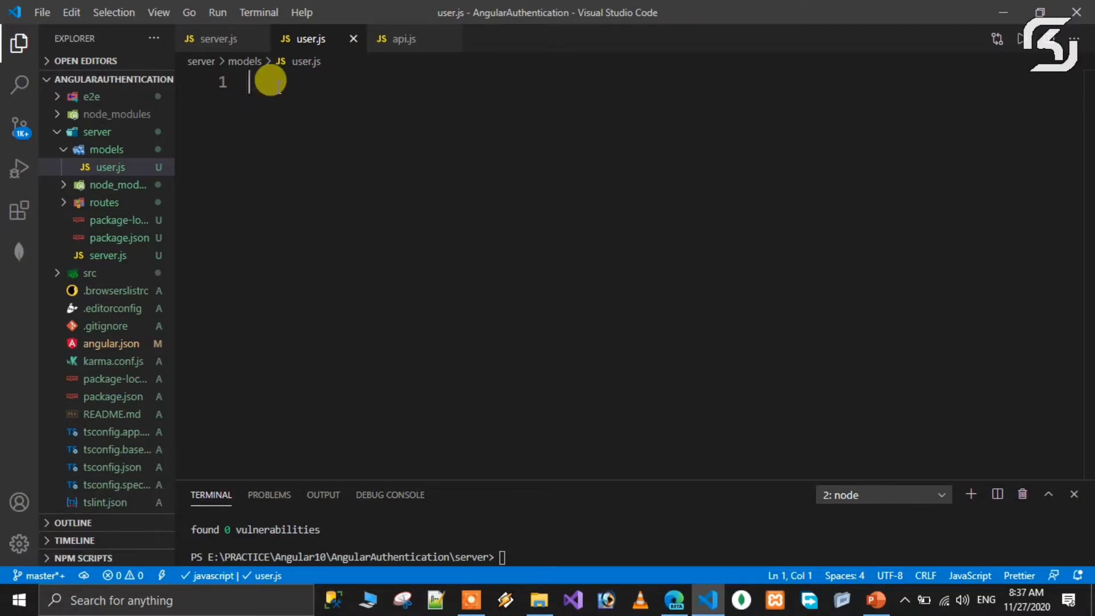
# Require mongoose and declare const Schema = mongoose.Schema at the top of user.js
pyautogui.write('cons')
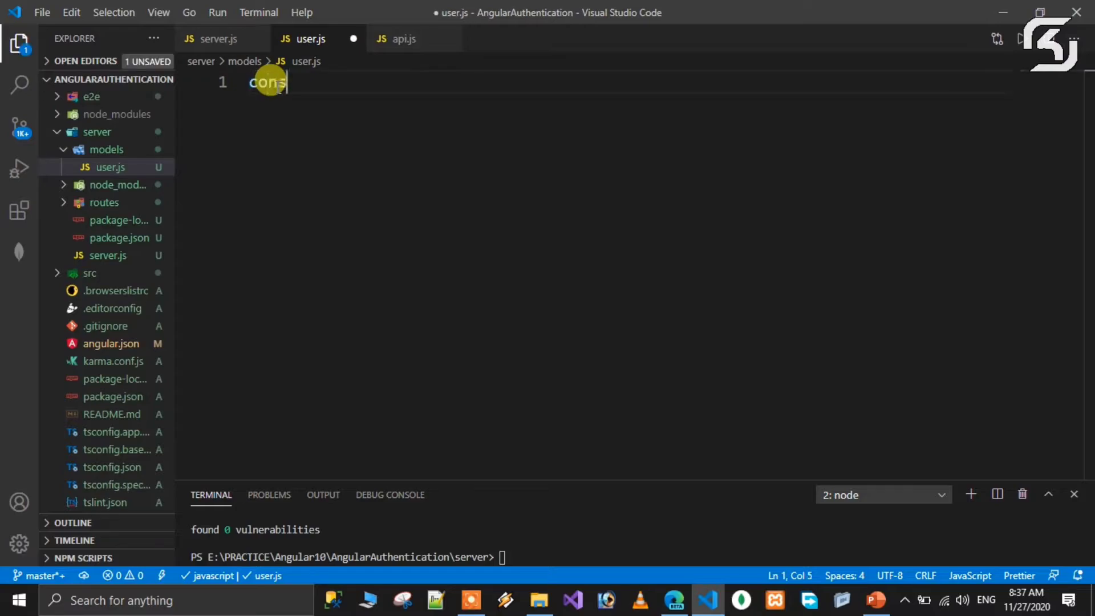
pyautogui.write('mongo')
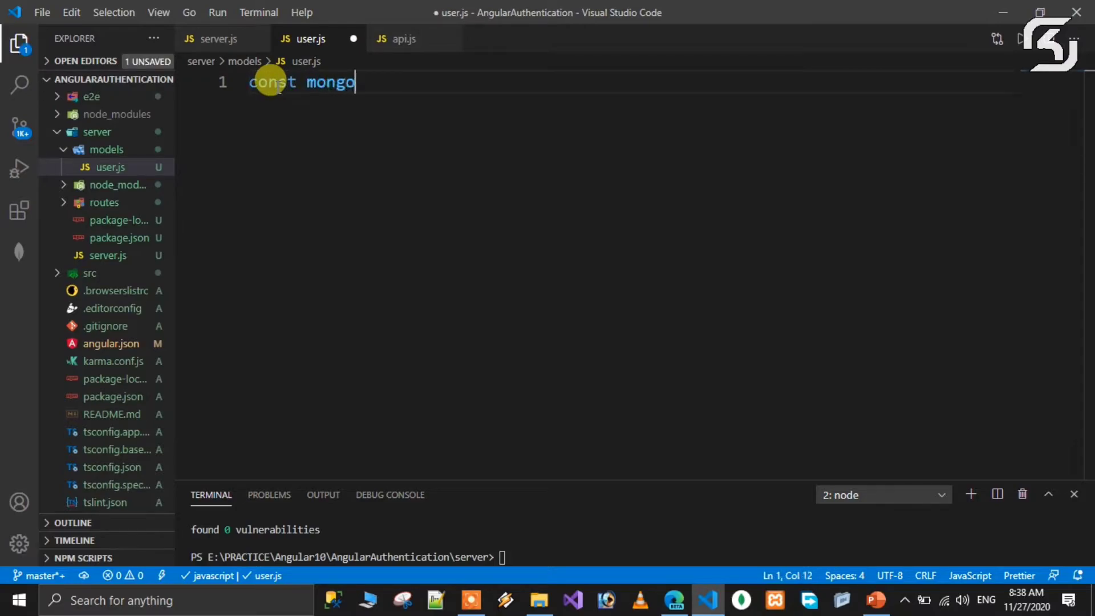
pyautogui.write('ose')
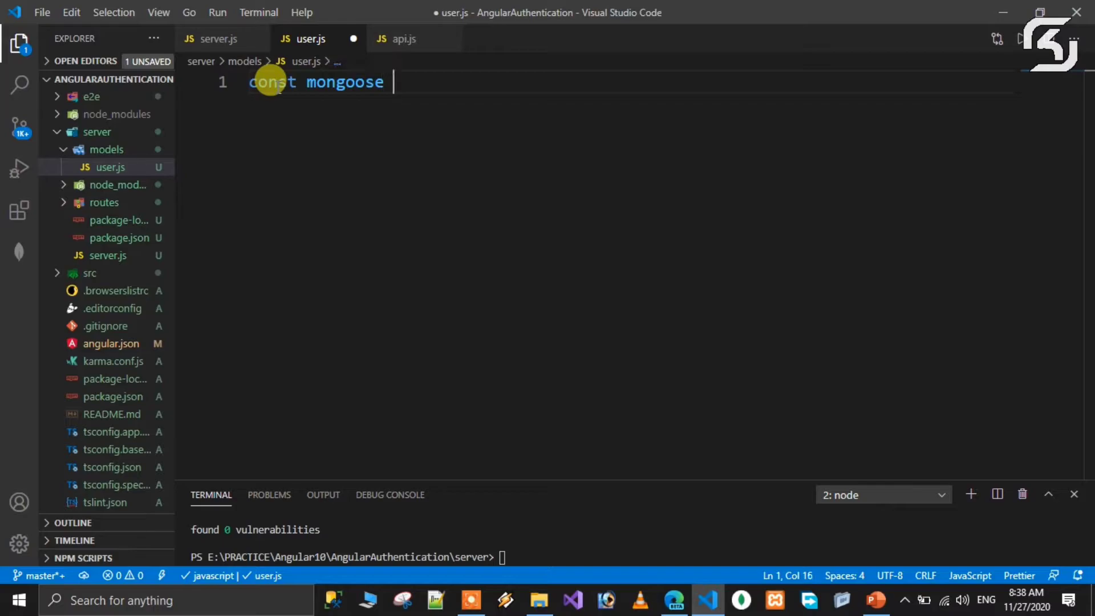
pyautogui.write('= require(')
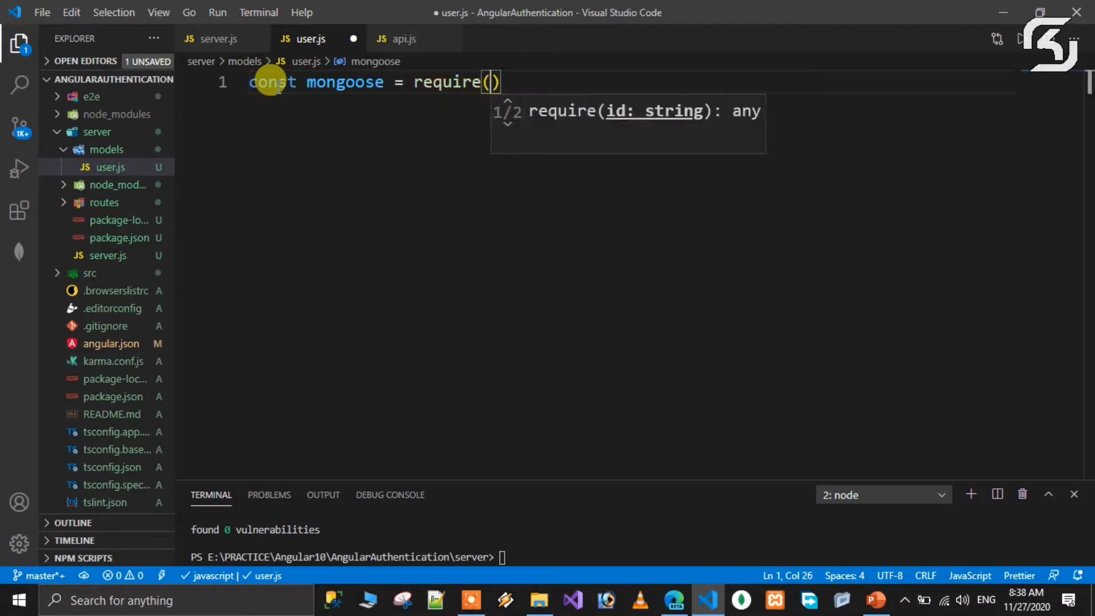
pyautogui.write("'mong'")
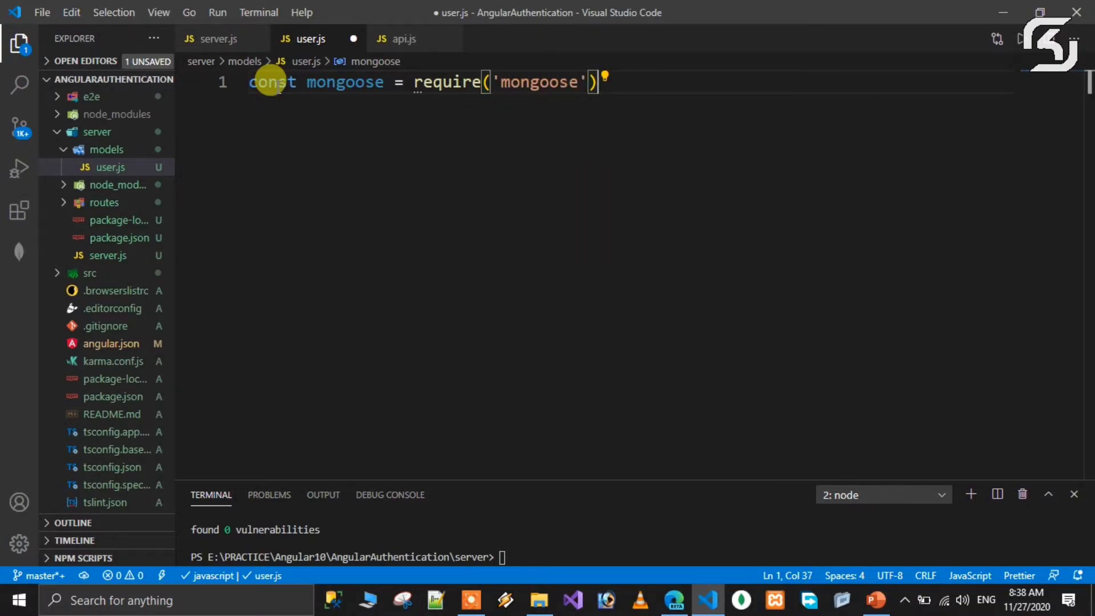
pyautogui.press('Enter')
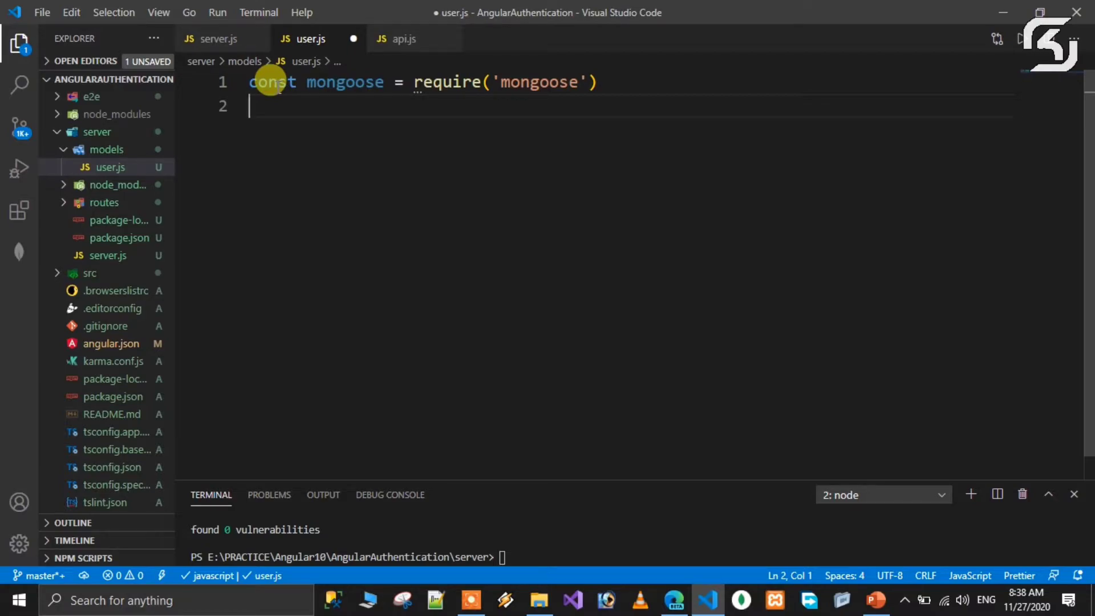
pyautogui.write('c')
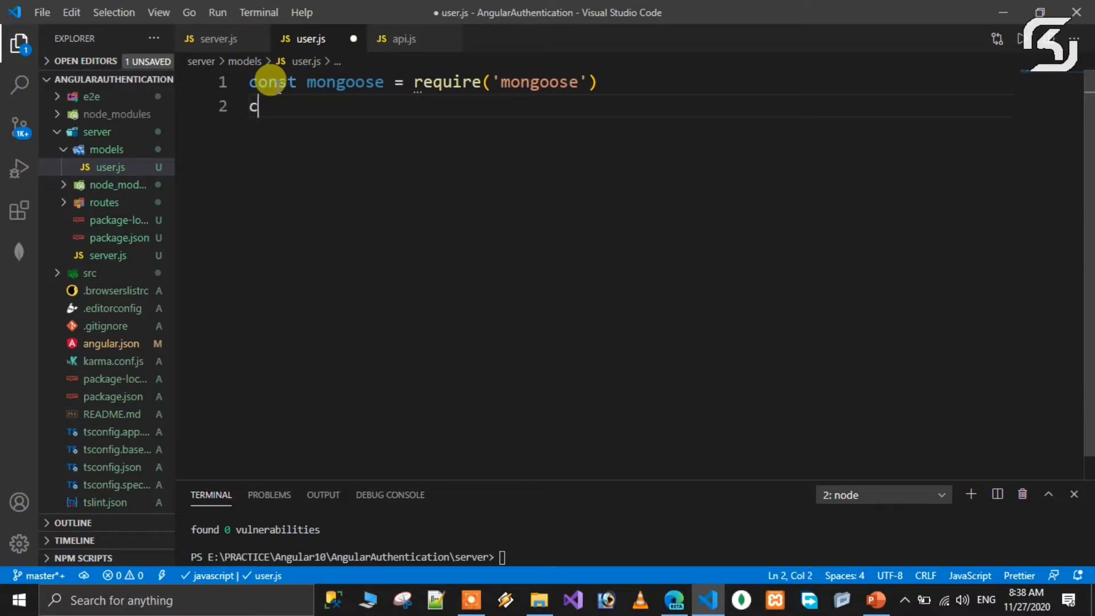
pyautogui.write('onst S')
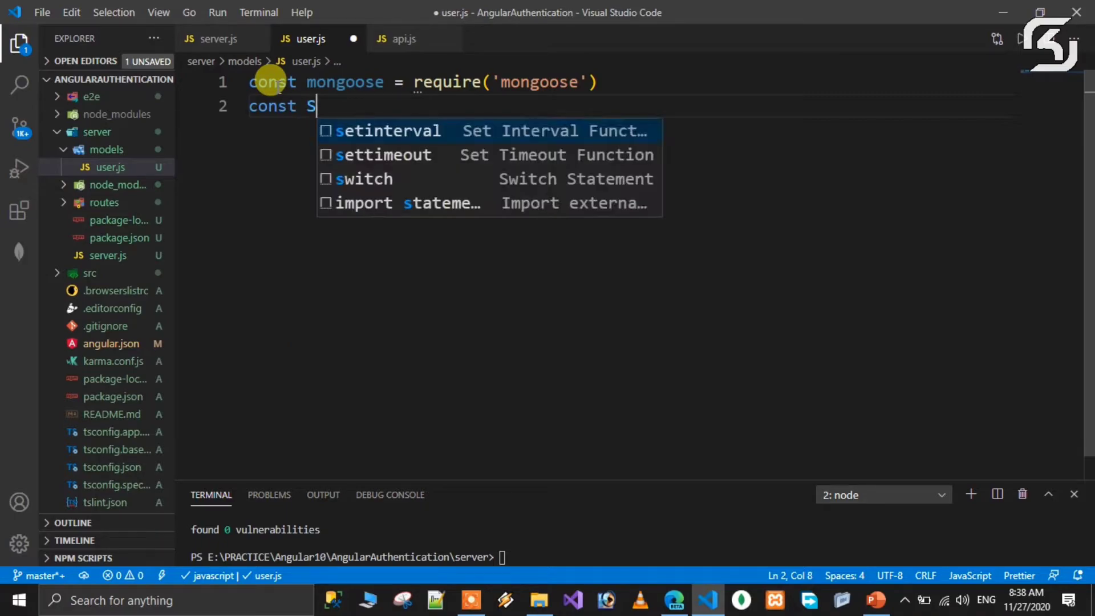
pyautogui.write('chema')
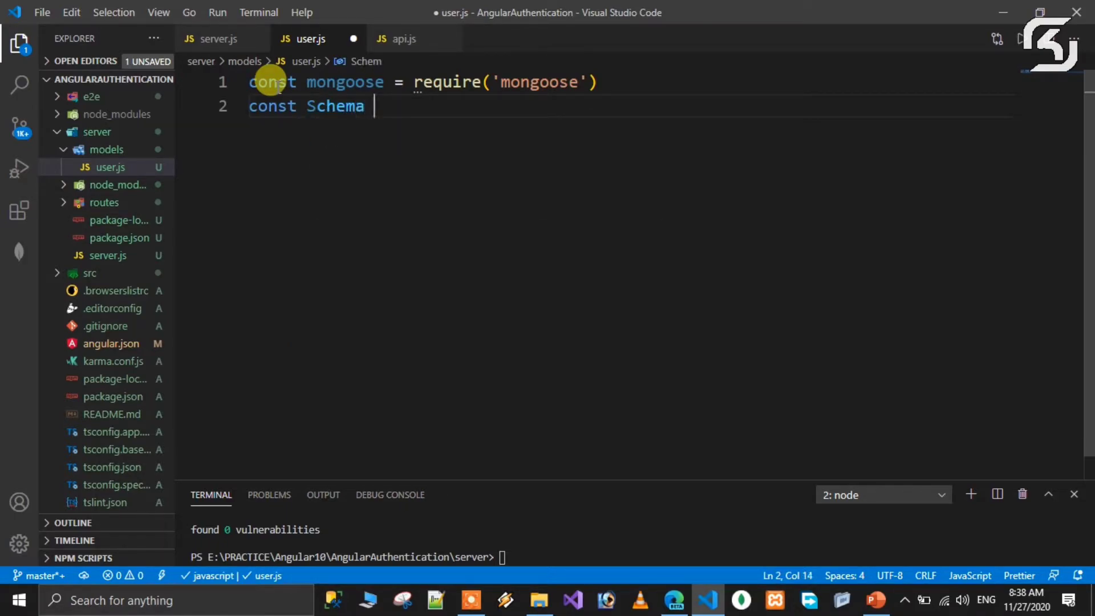
pyautogui.write('= mongoose.')
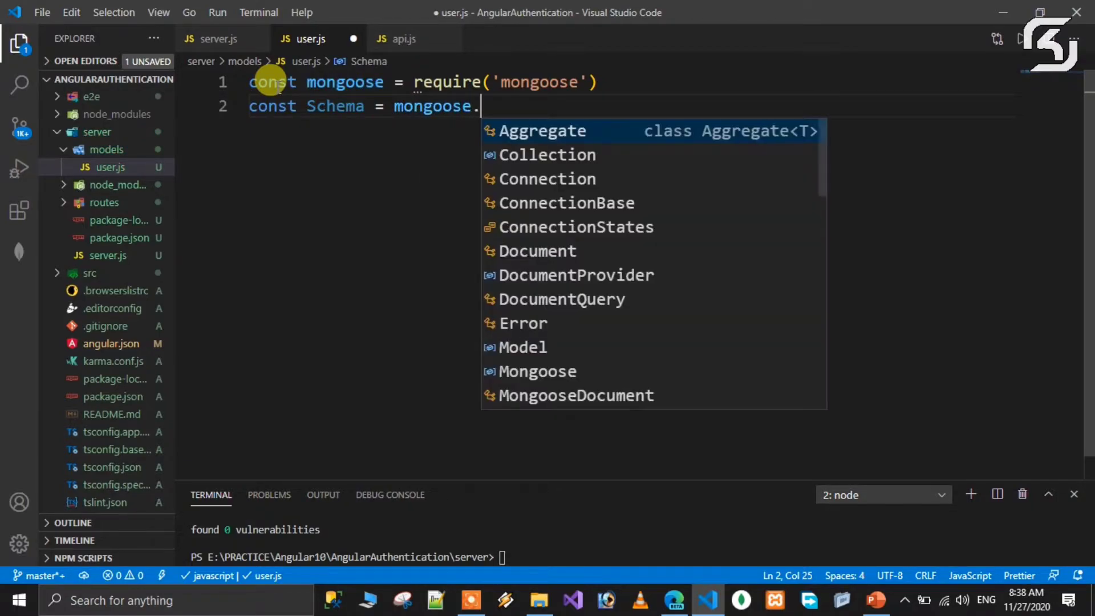
pyautogui.write('Schema')
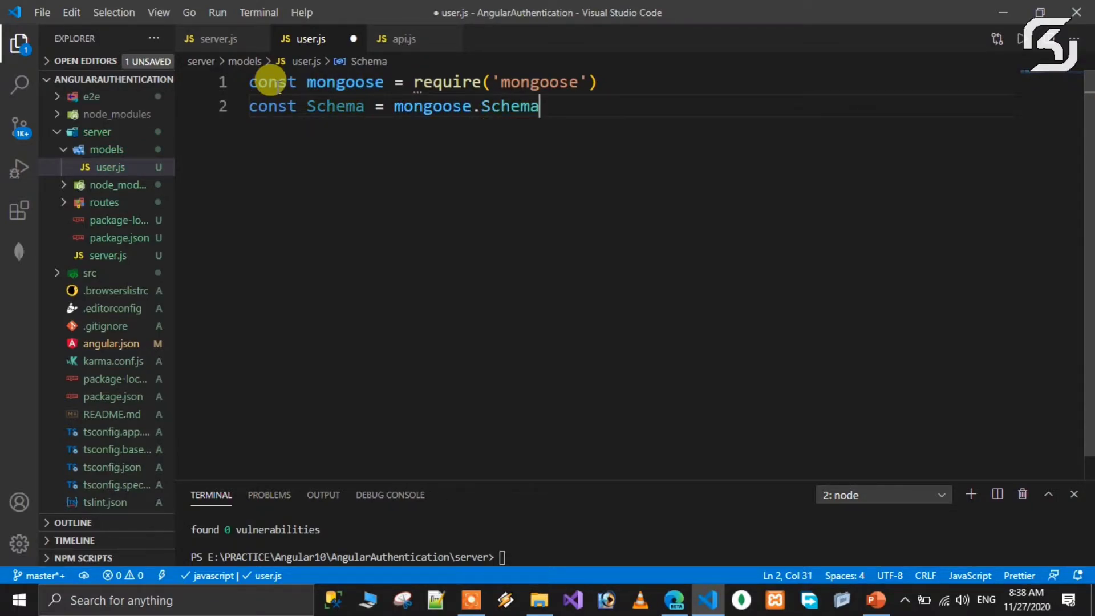
pyautogui.press('Return')
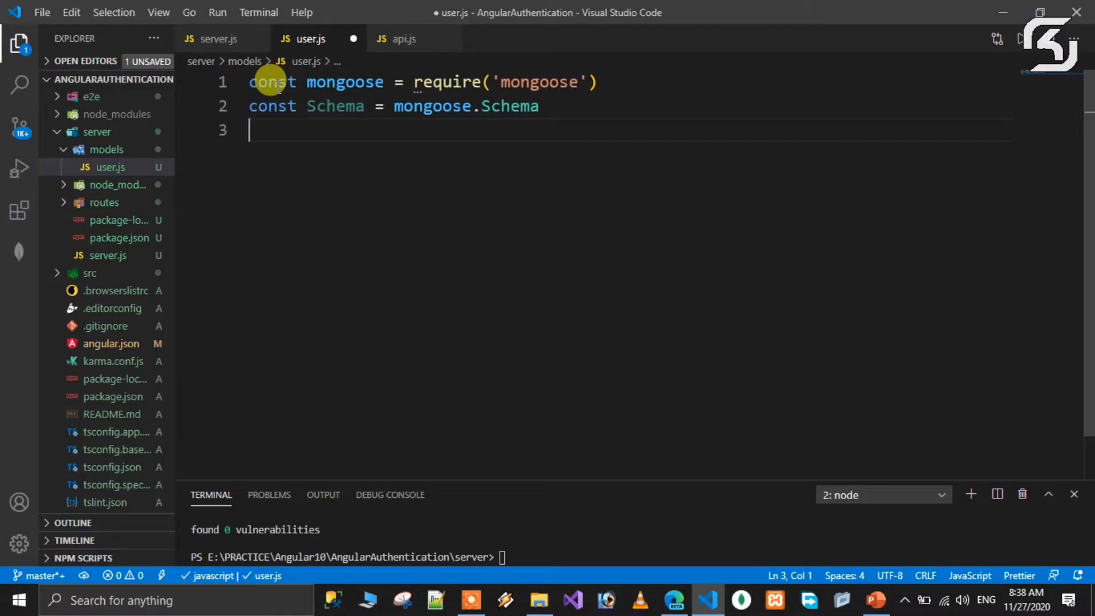
pyautogui.press('enter')
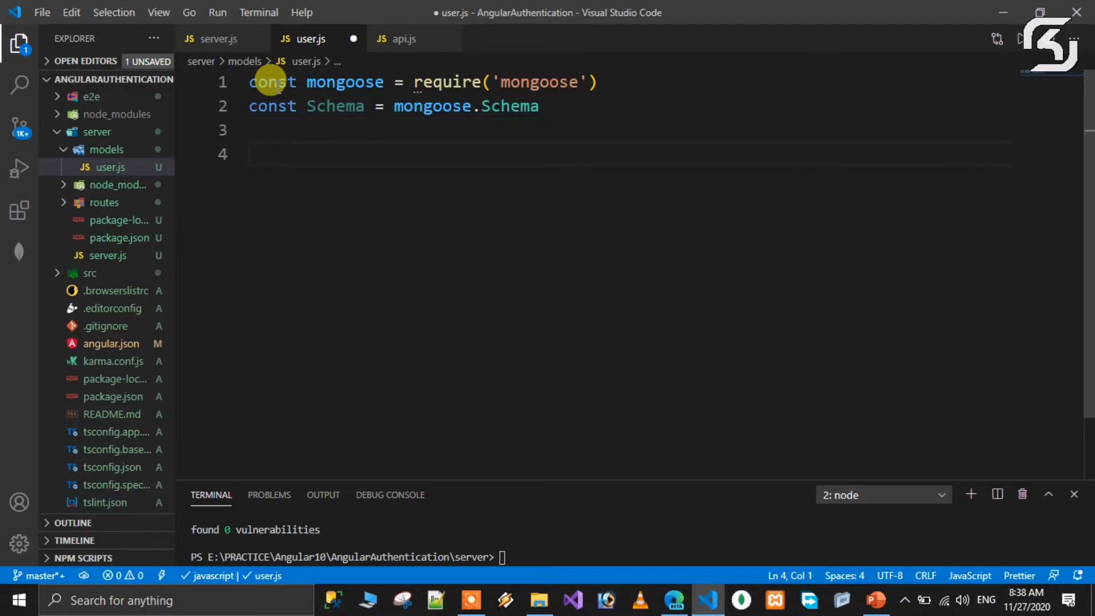
# Define userSchema as a new Schema with email and password String fields
pyautogui.write('const userSchema')
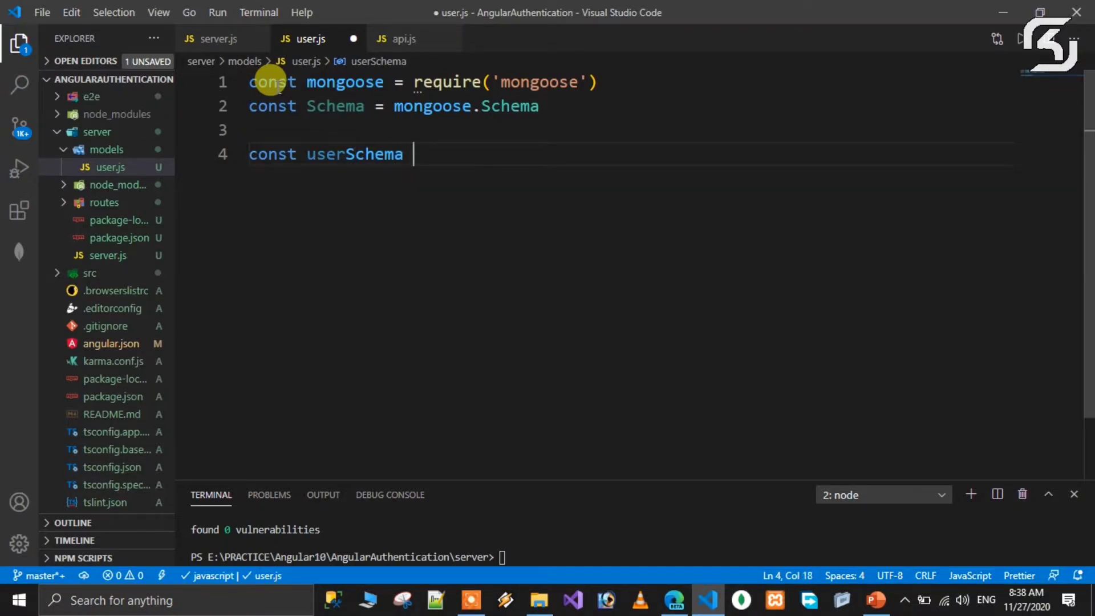
pyautogui.write('= new')
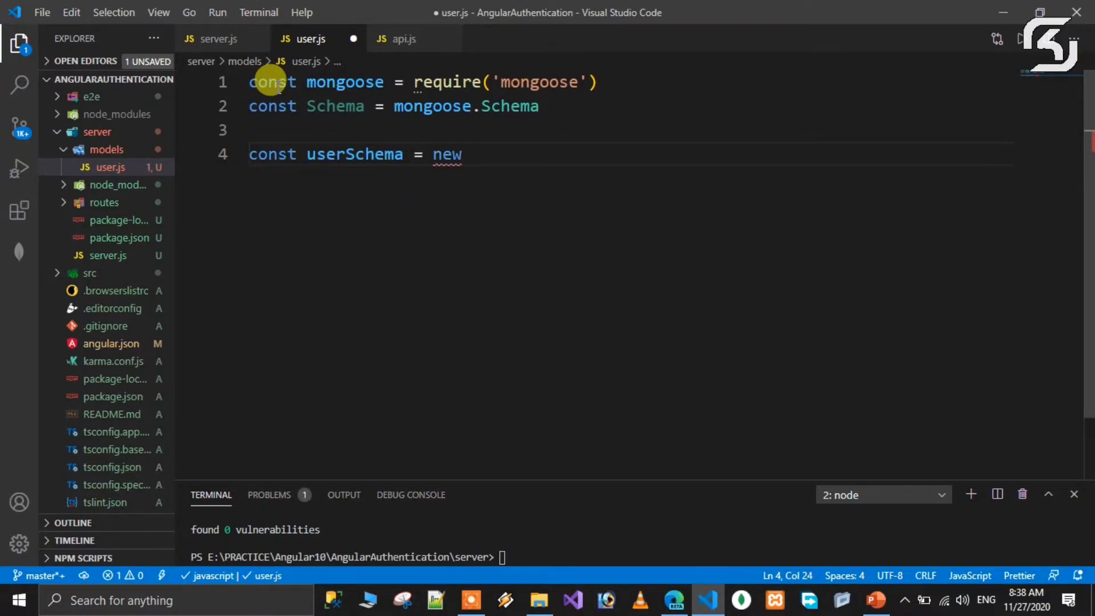
pyautogui.write('Schema(')
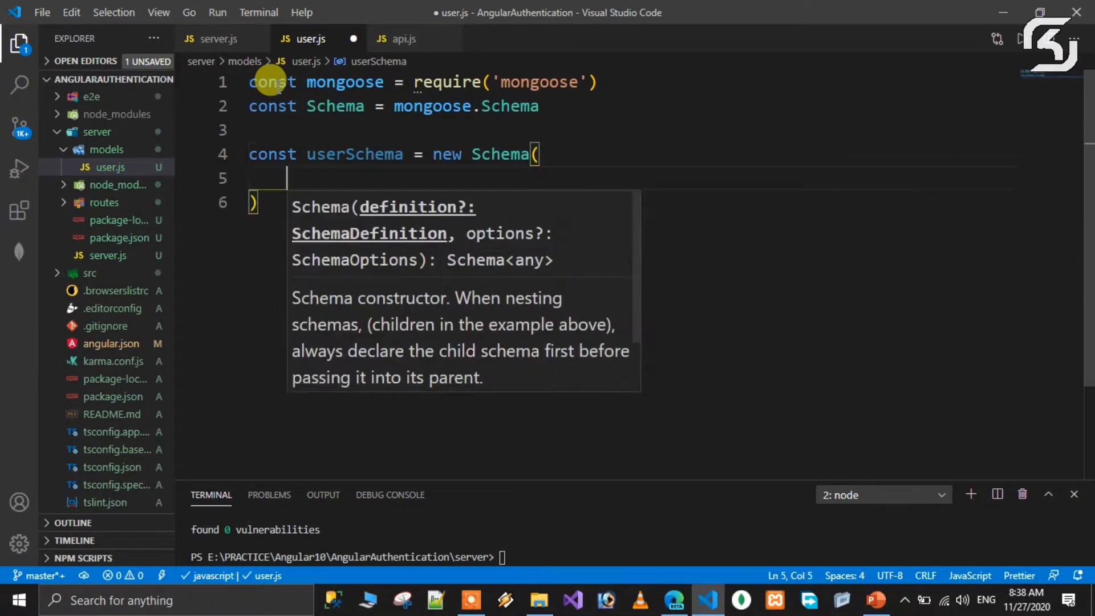
pyautogui.write('{')
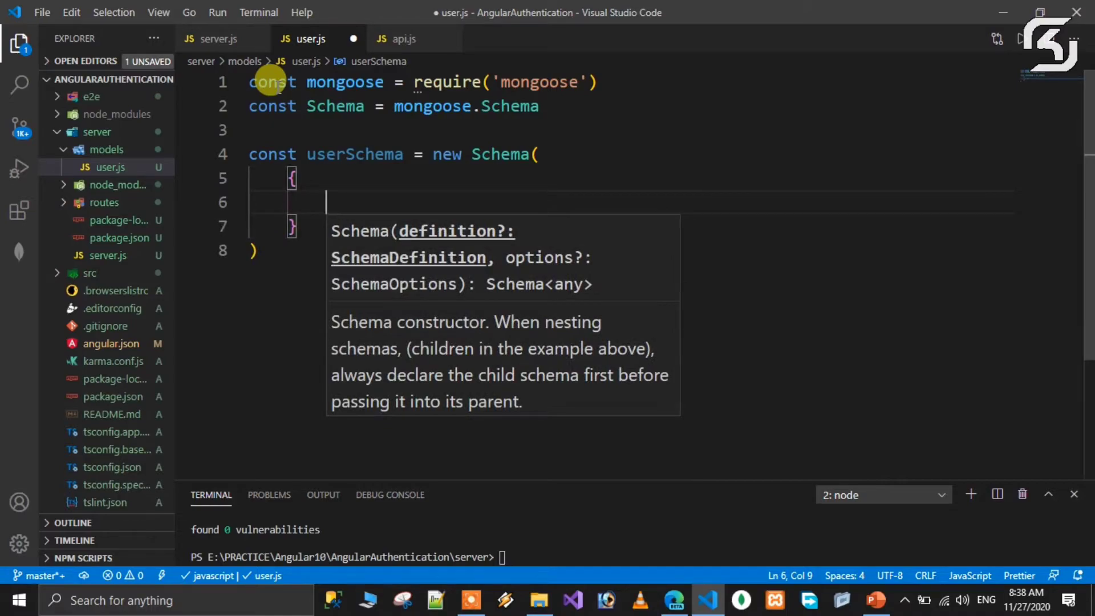
pyautogui.write('email:')
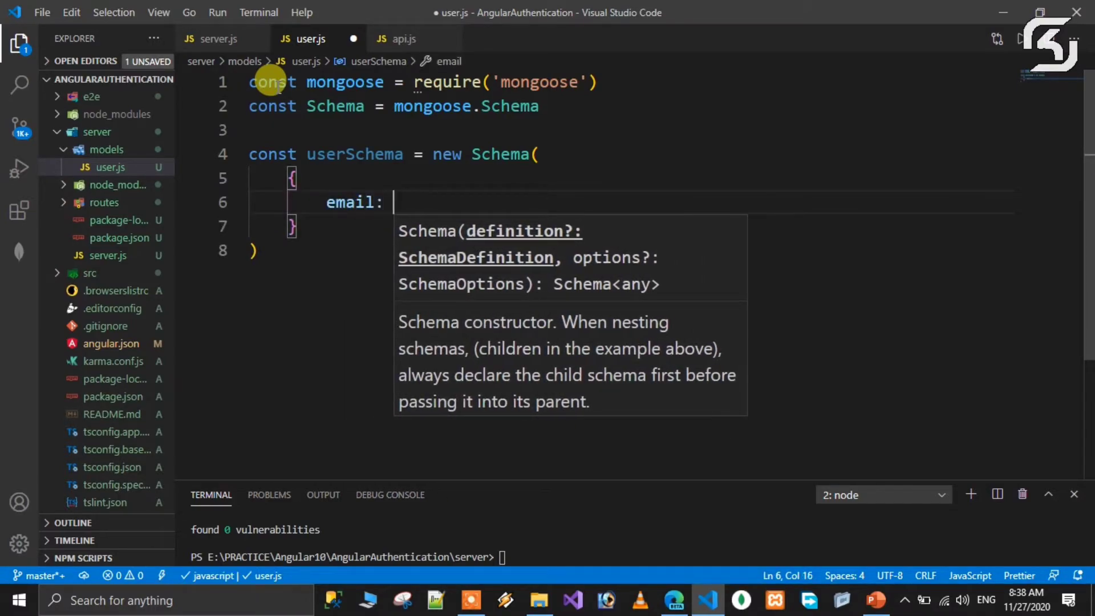
pyautogui.write('String,')
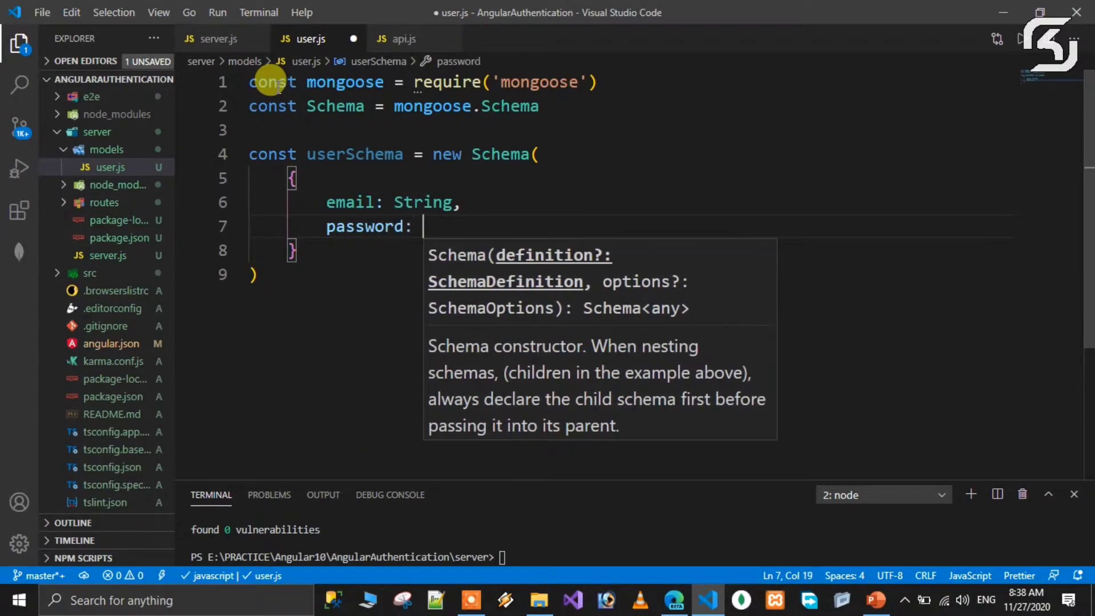
pyautogui.write('String')
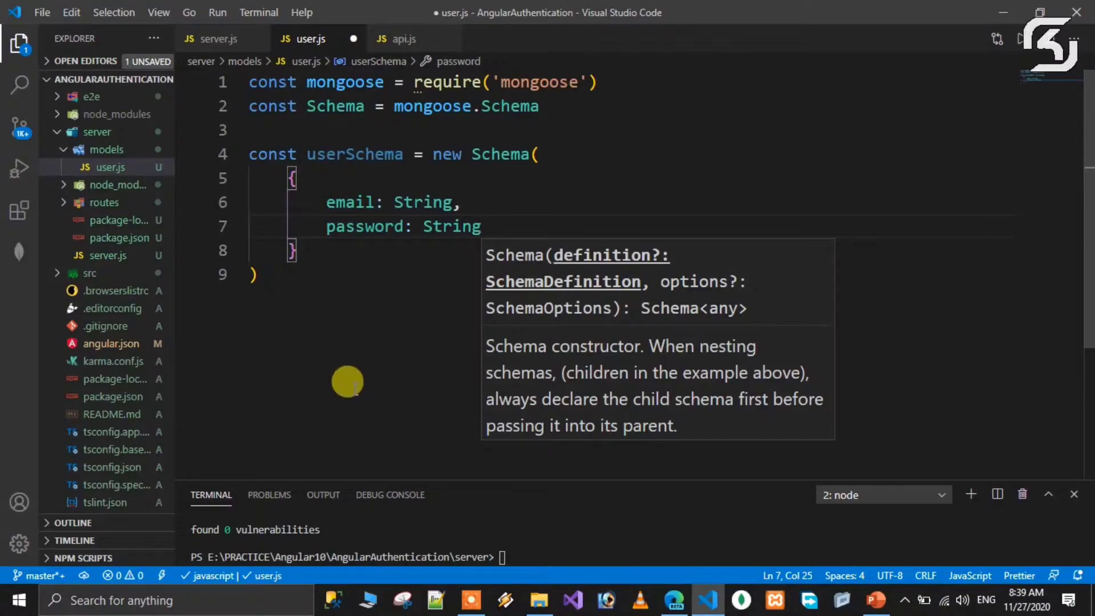
# Export mongoose.model('user', userSchema, 'users') as the module's user model
pyautogui.click(253, 274)
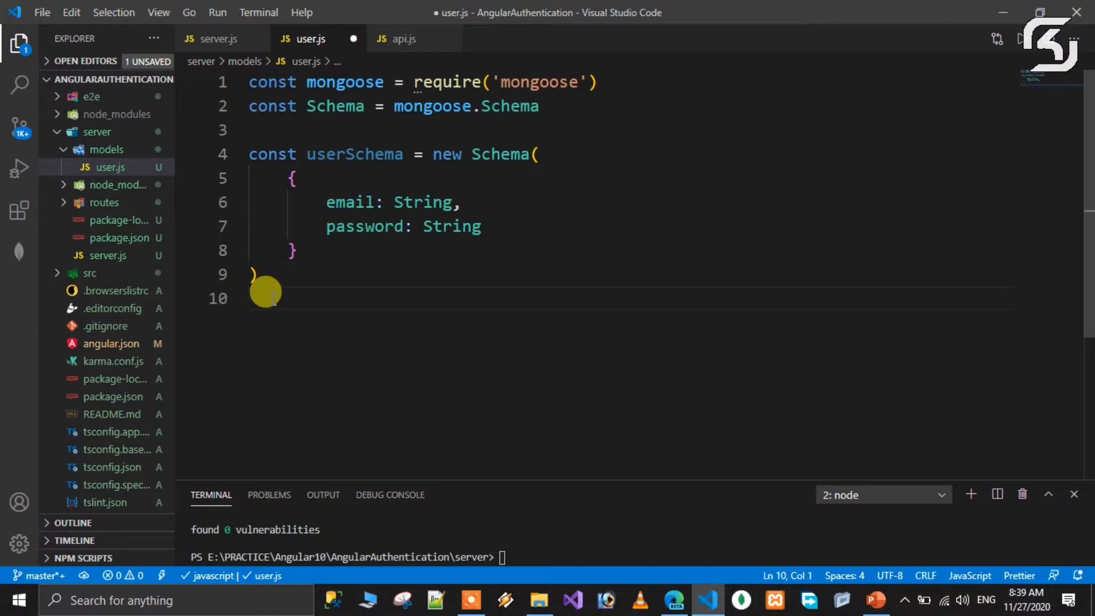
pyautogui.write('mo')
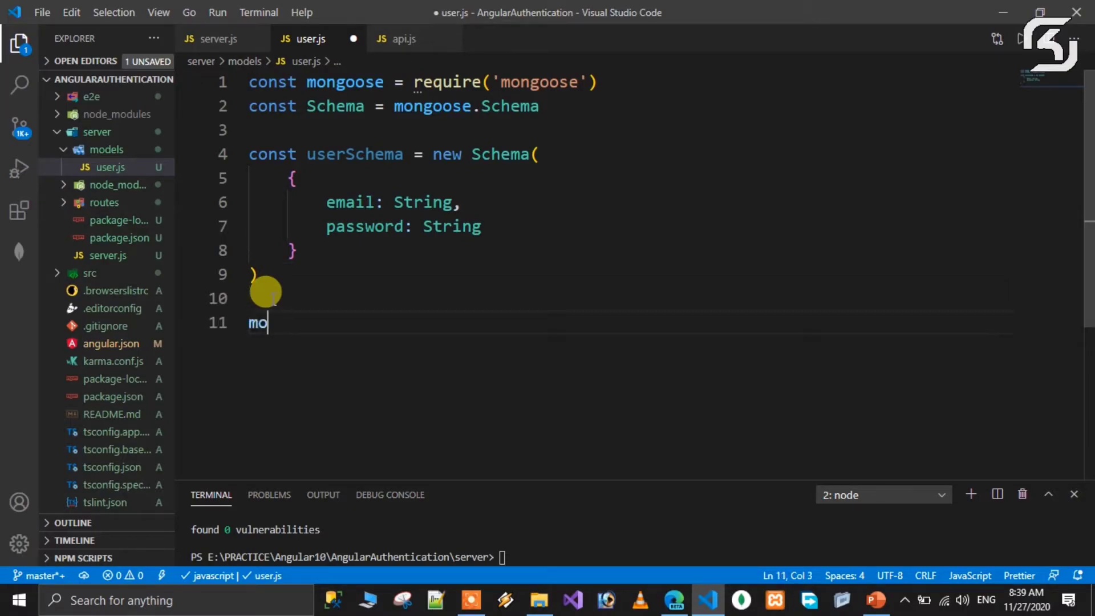
pyautogui.write('dule')
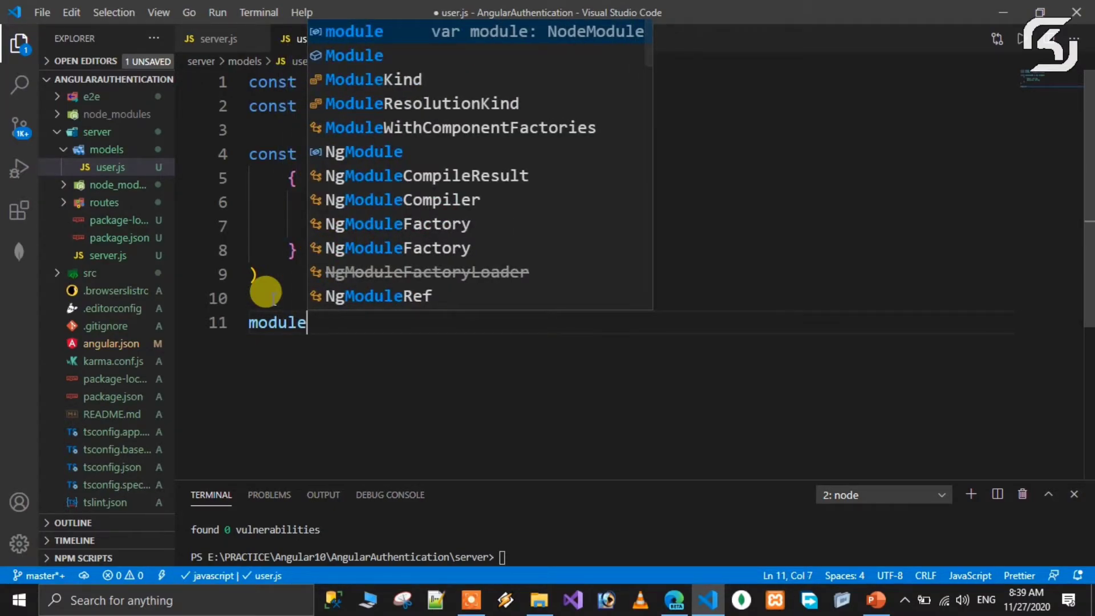
pyautogui.write('.exports')
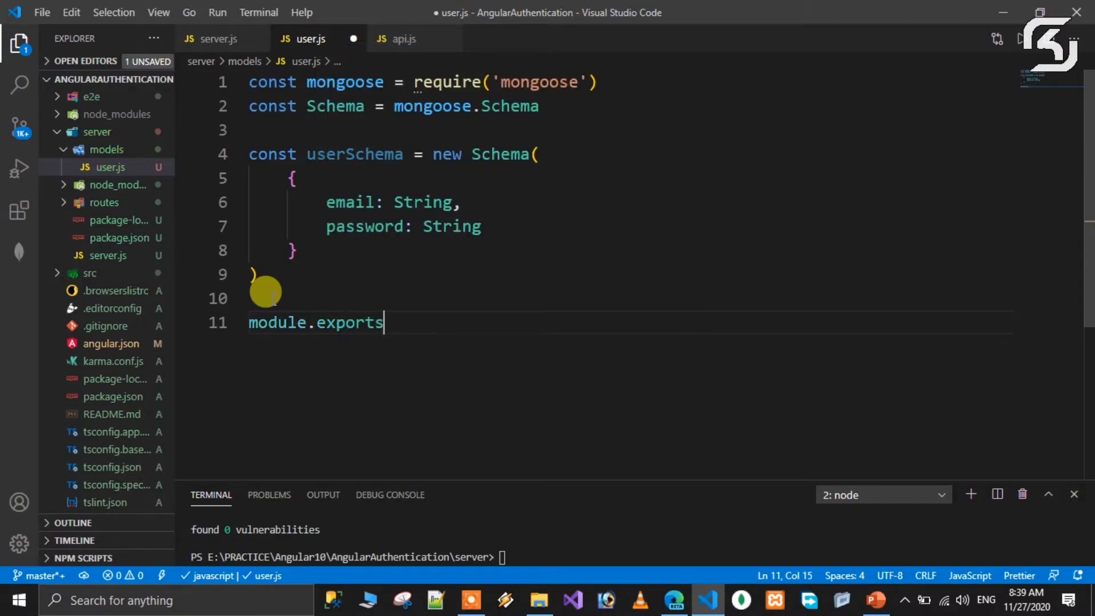
pyautogui.write('=')
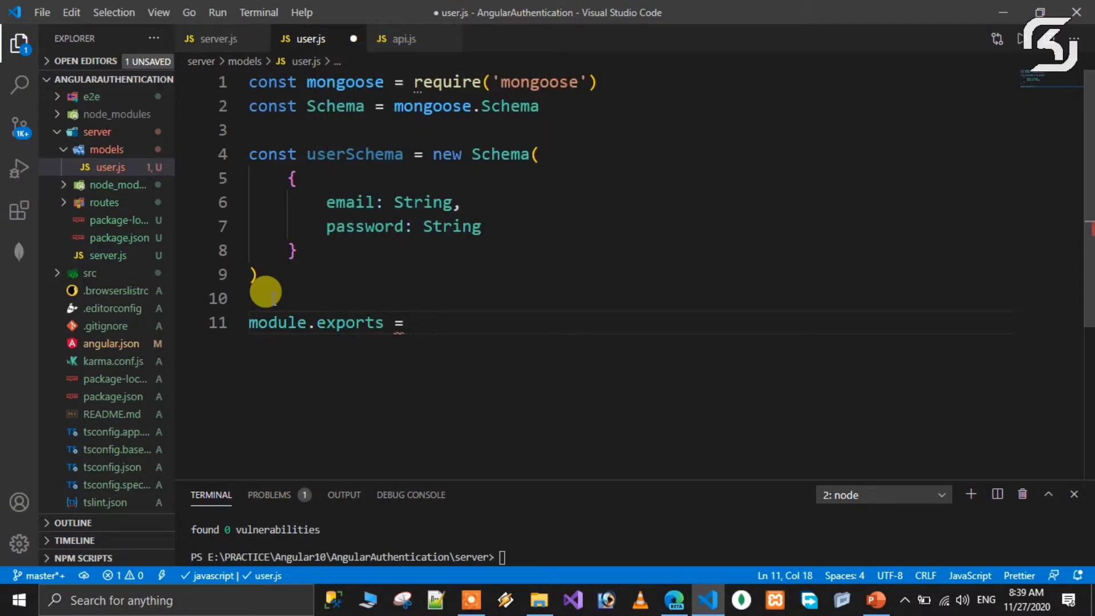
pyautogui.write('mongoose.')
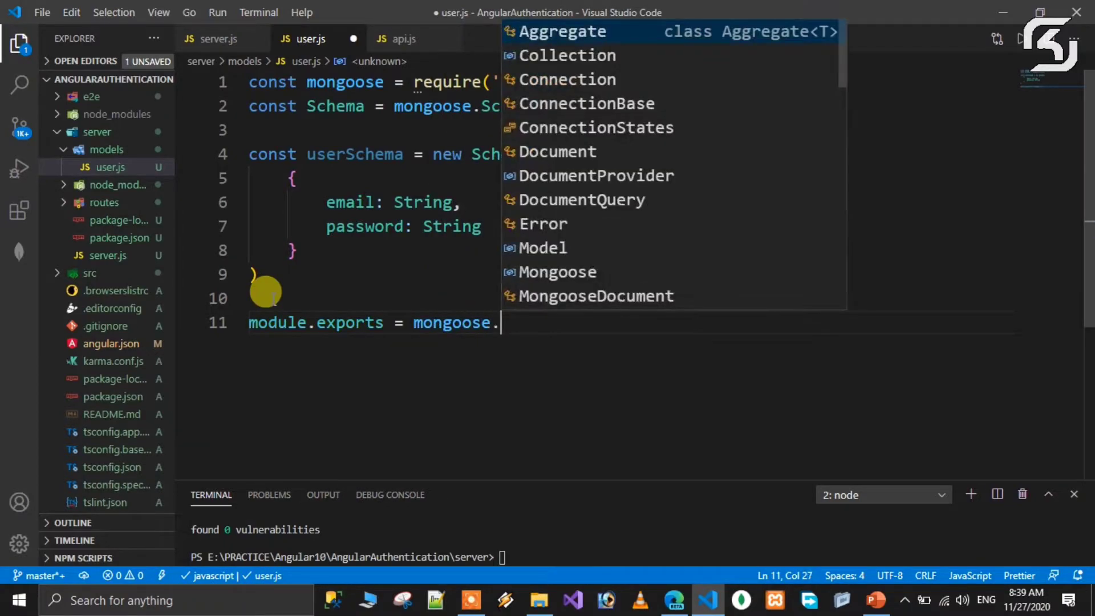
pyautogui.write('model(')
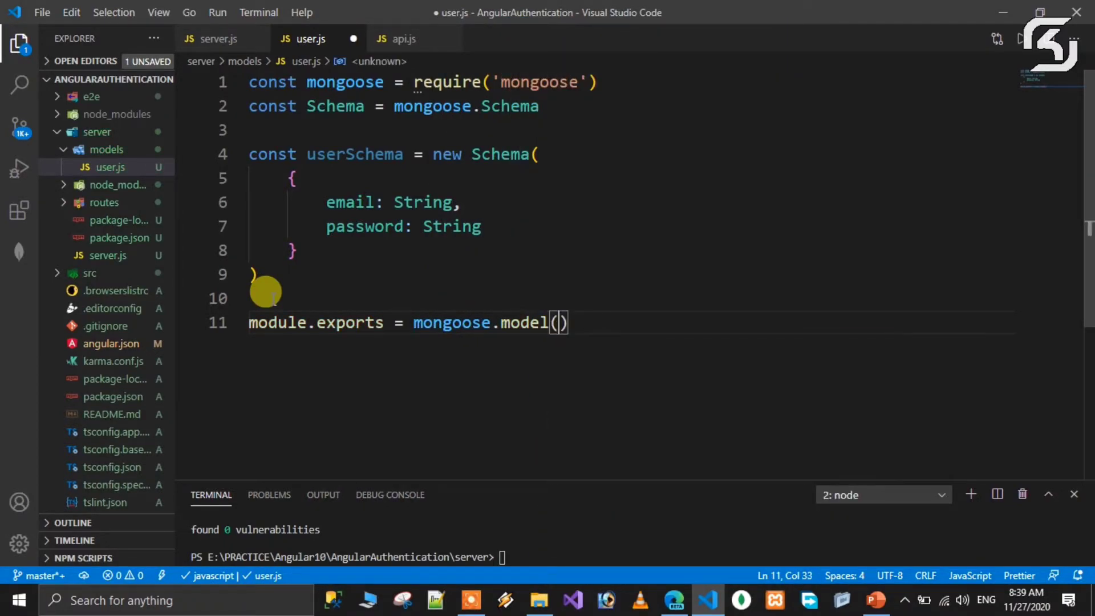
pyautogui.write("'us'")
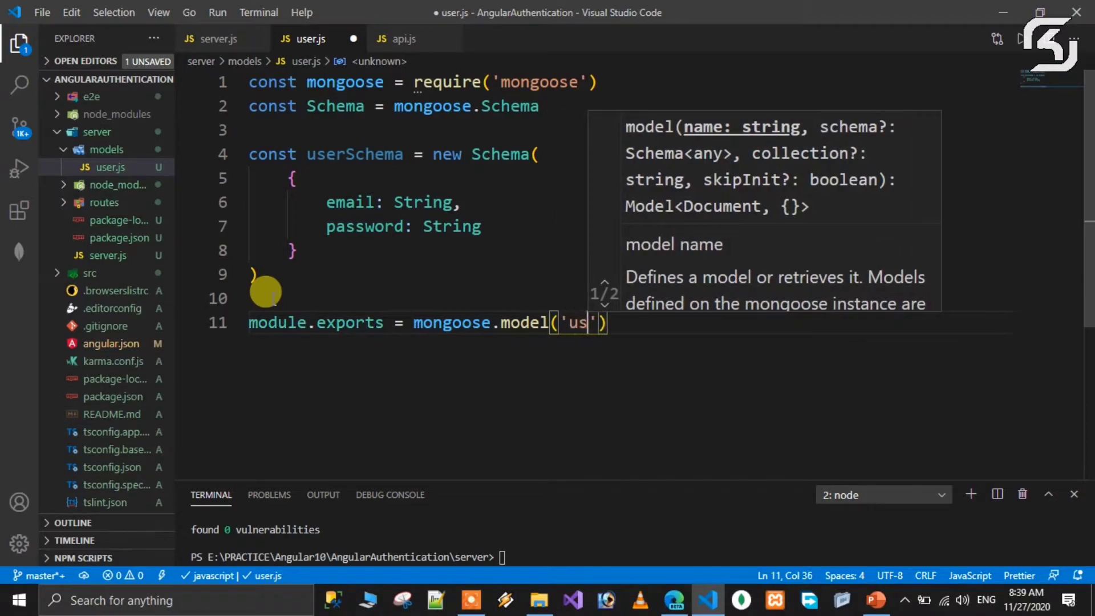
pyautogui.write('er,')
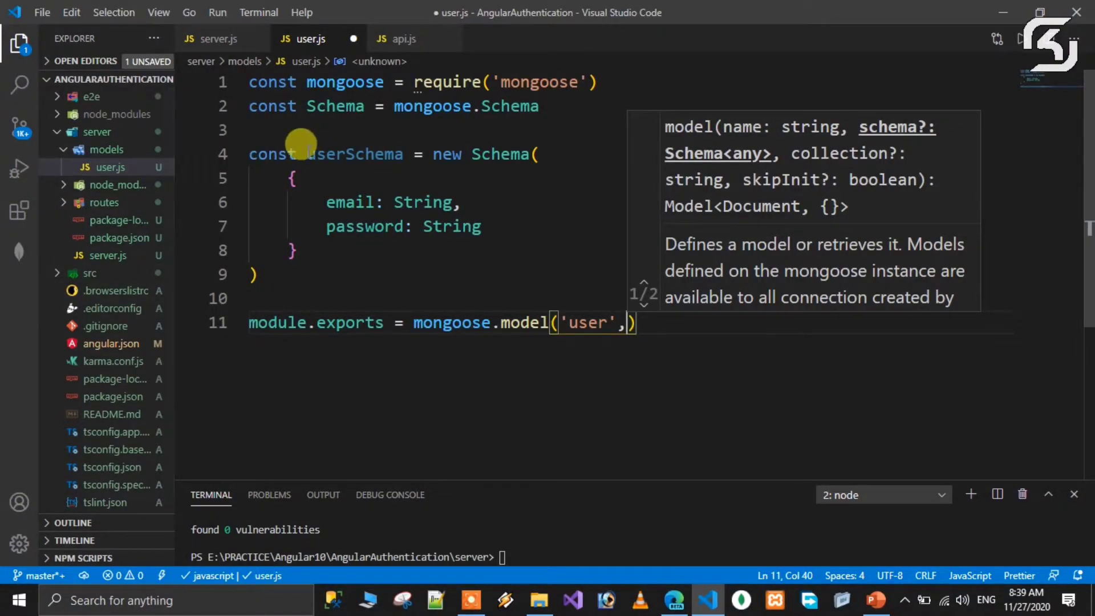
pyautogui.doubleClick(355, 154)
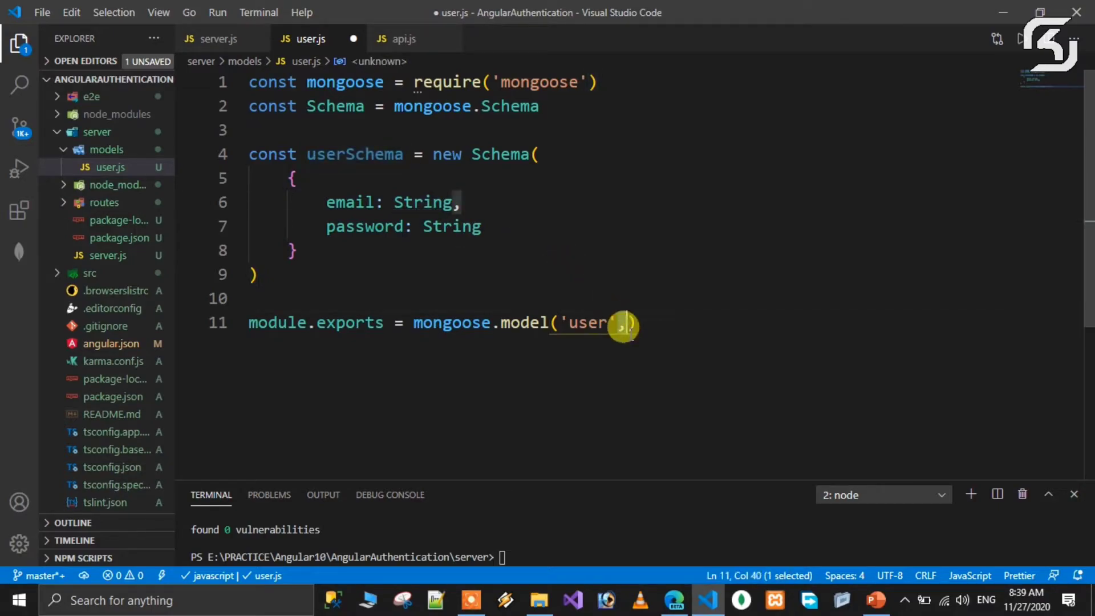
pyautogui.write(',userSchema')
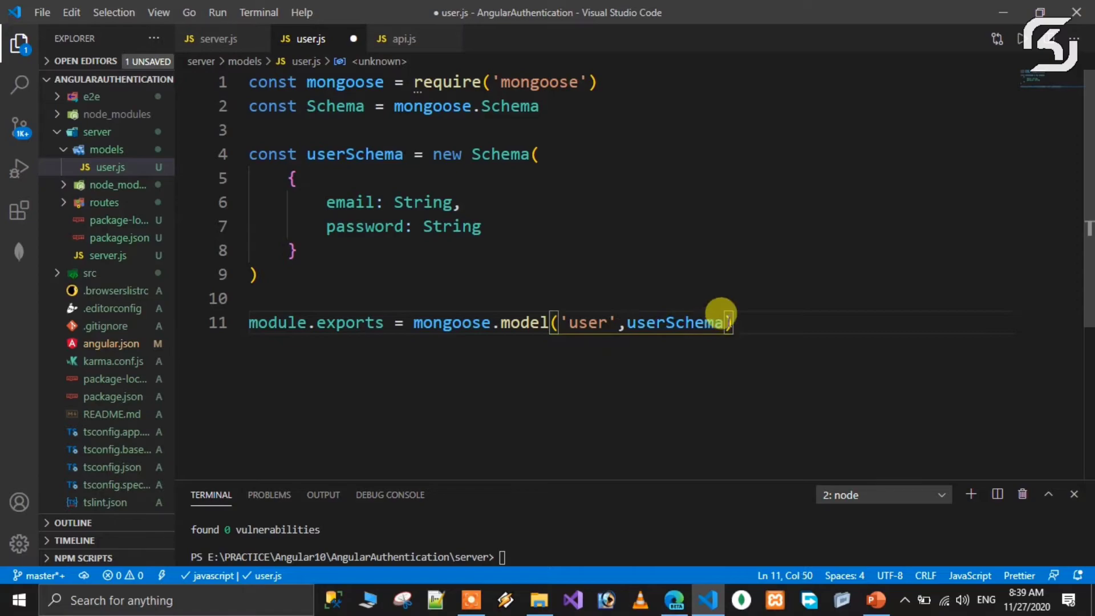
pyautogui.write(')')
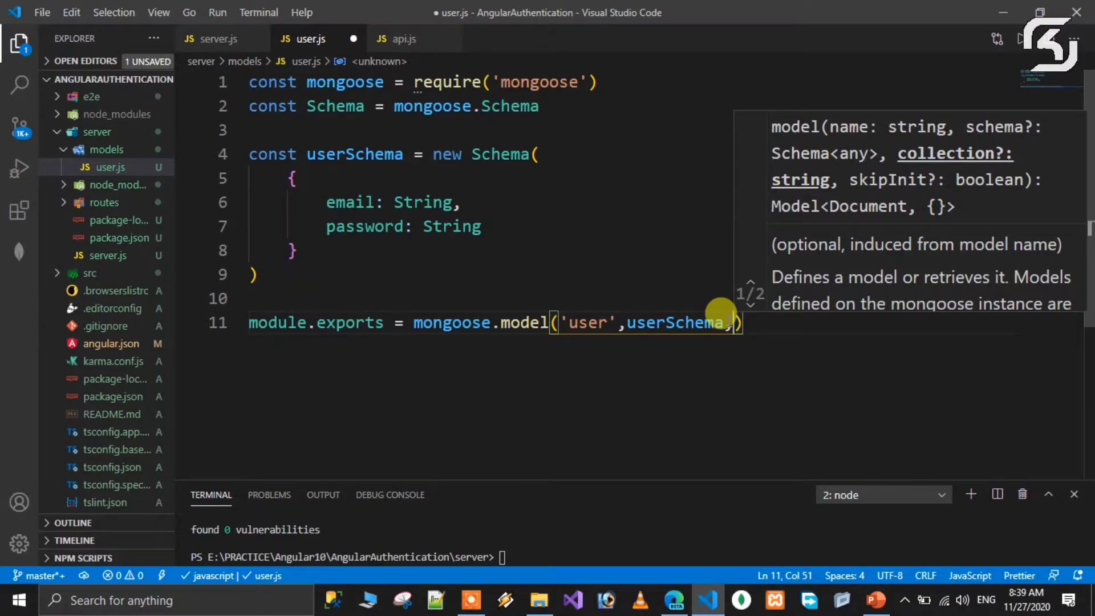
pyautogui.write("'user'")
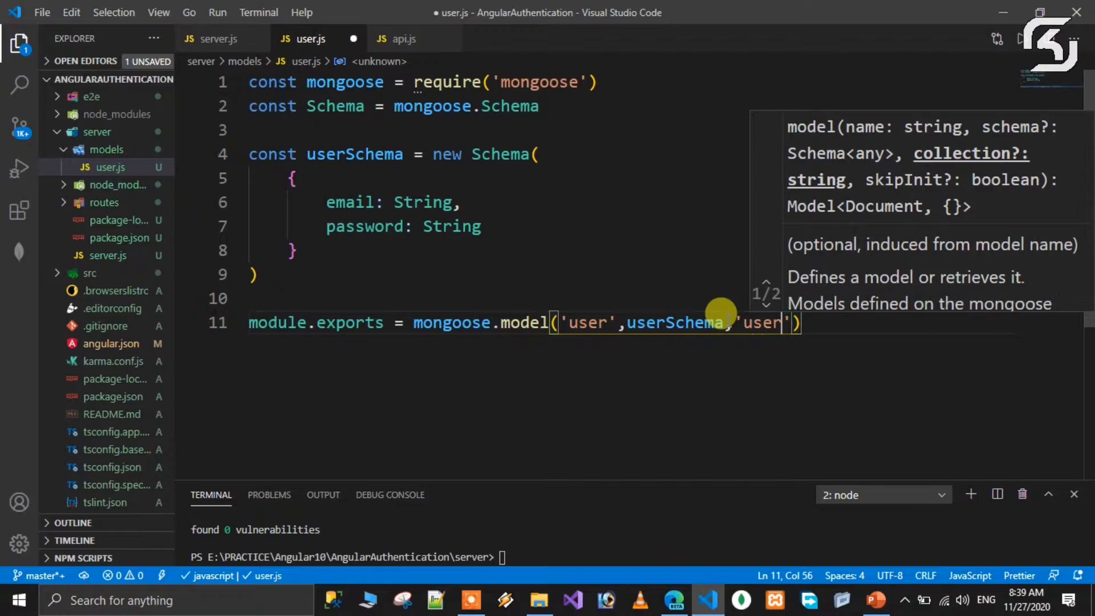
pyautogui.write('s')
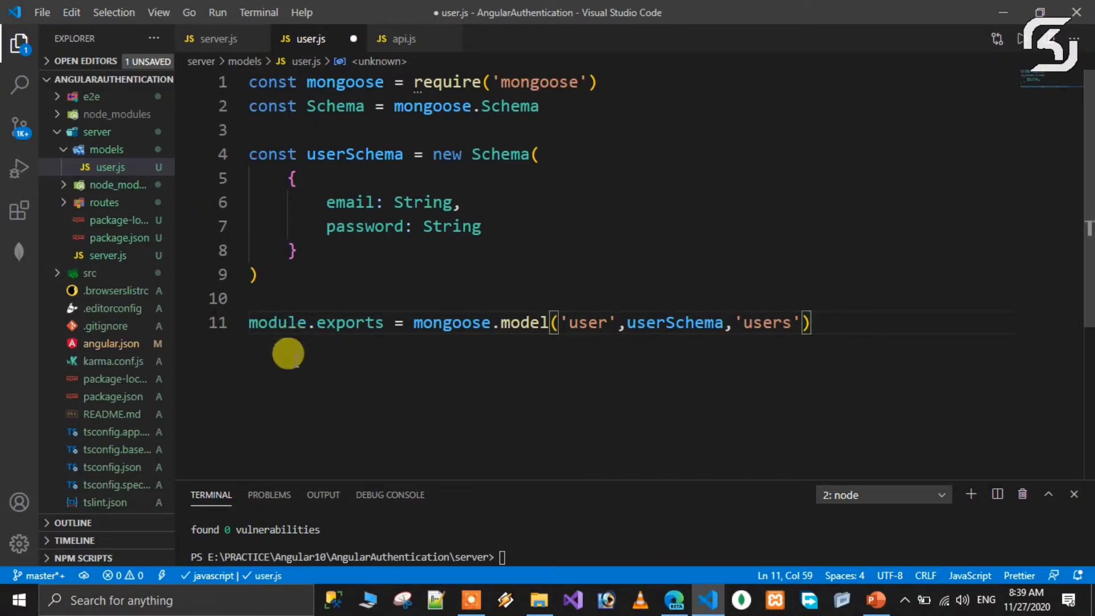
pyautogui.moveTo(823, 312)
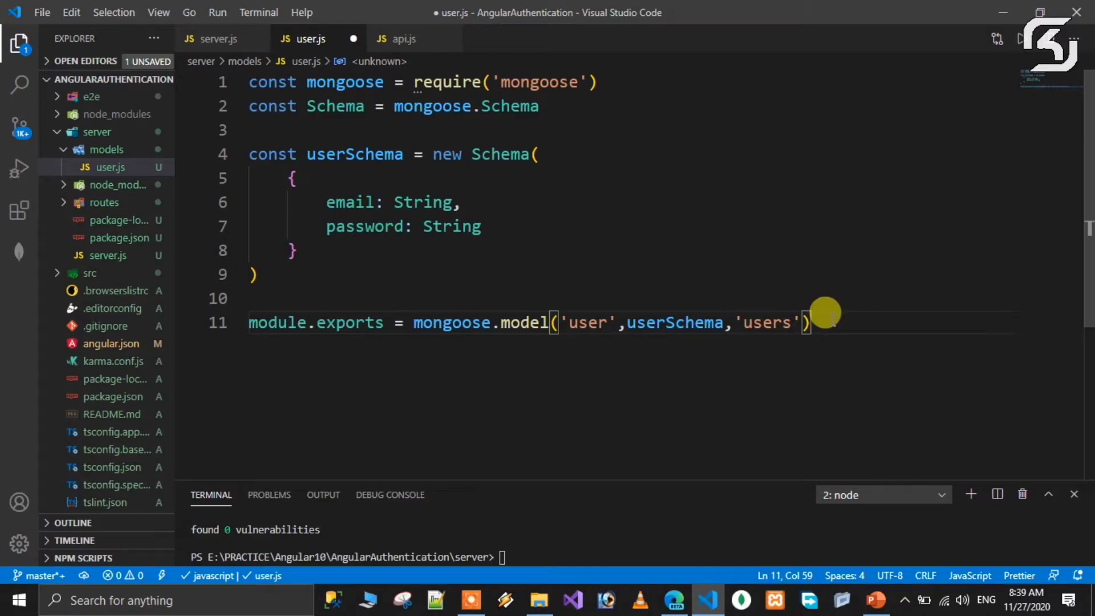
pyautogui.press('enter')
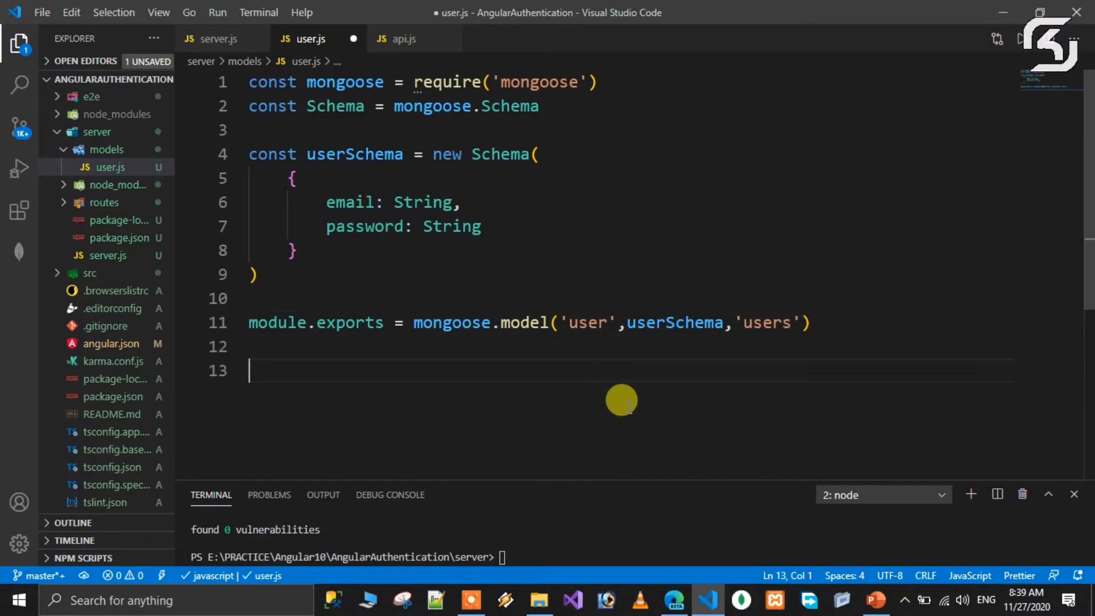
pyautogui.moveTo(406, 39)
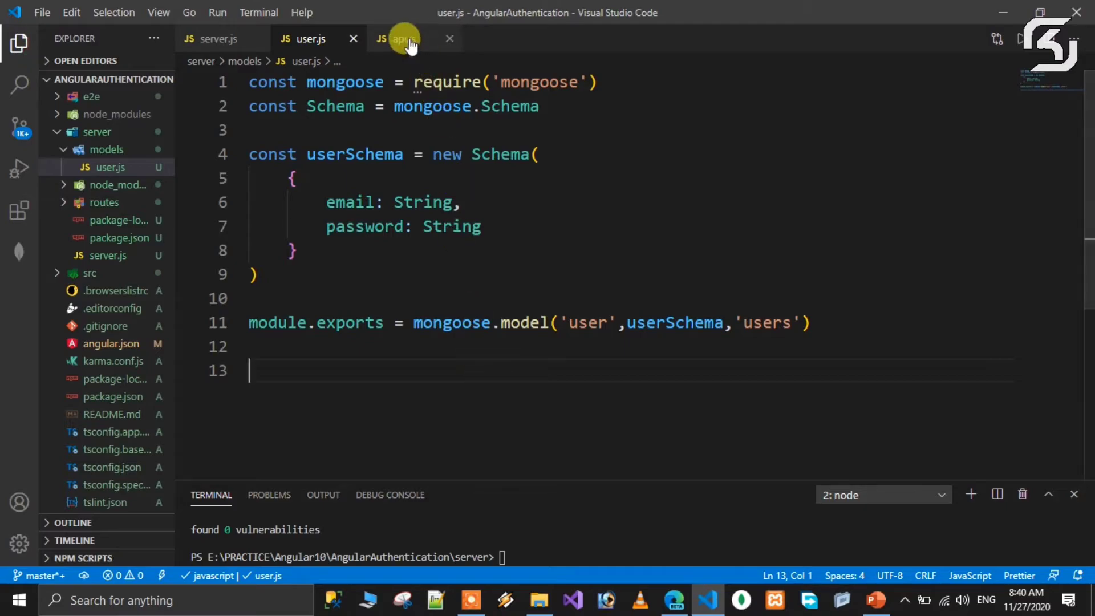
# In api.js add const mongoose = require('mongoose') on line 4
pyautogui.click(401, 38)
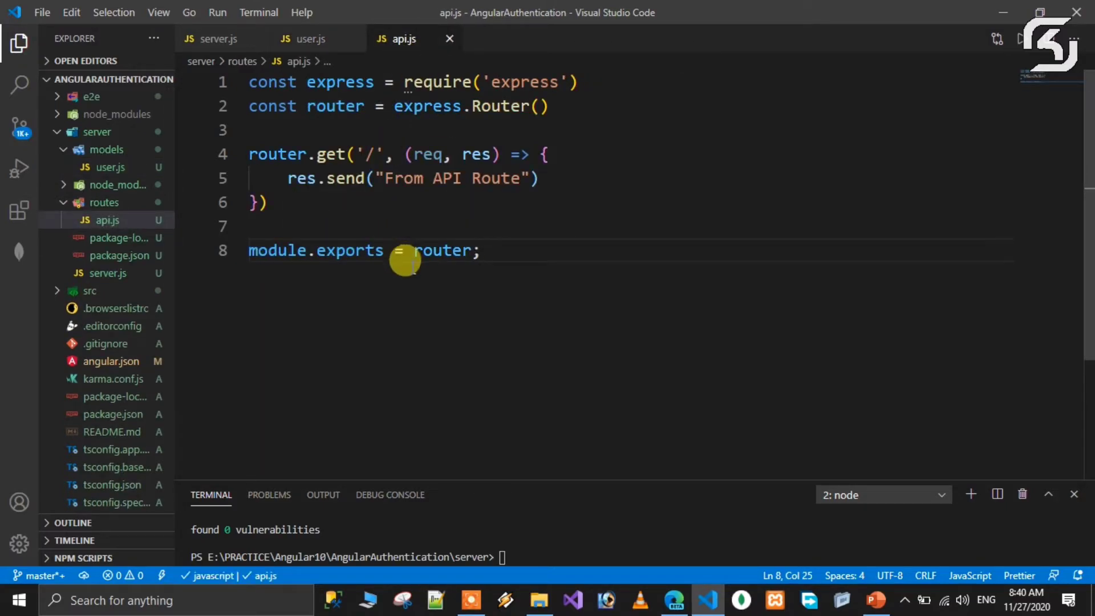
pyautogui.moveTo(413, 296)
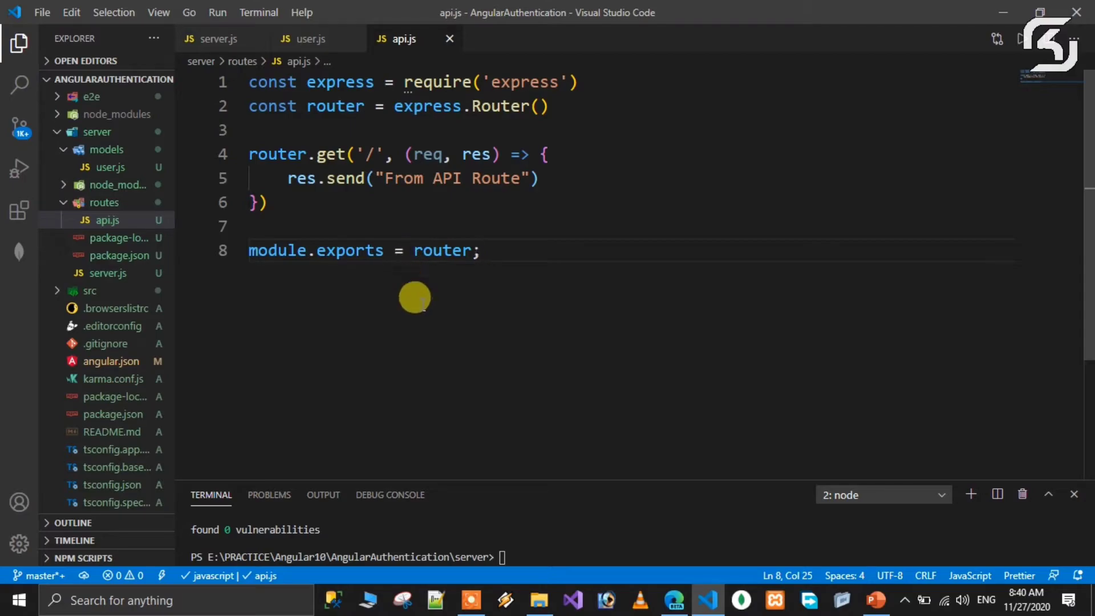
pyautogui.moveTo(403, 39)
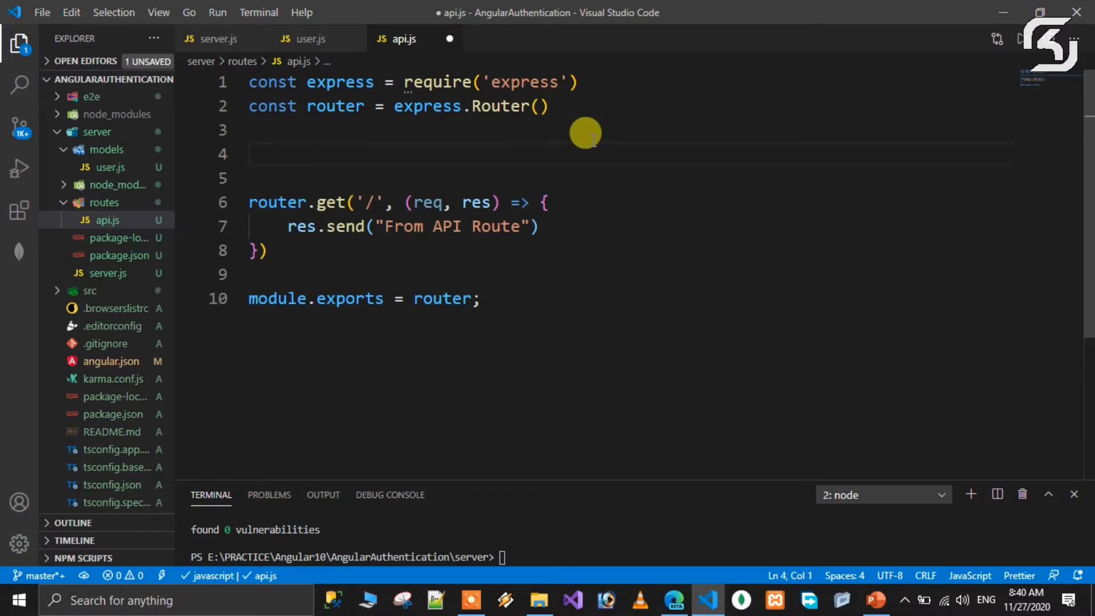
pyautogui.write('const')
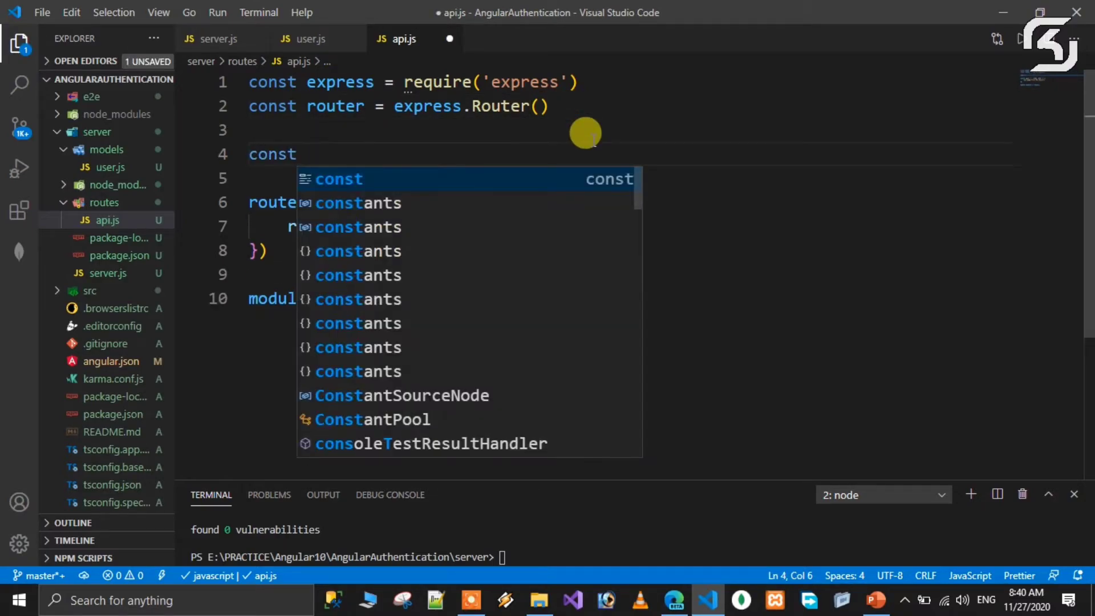
pyautogui.write('mongo')
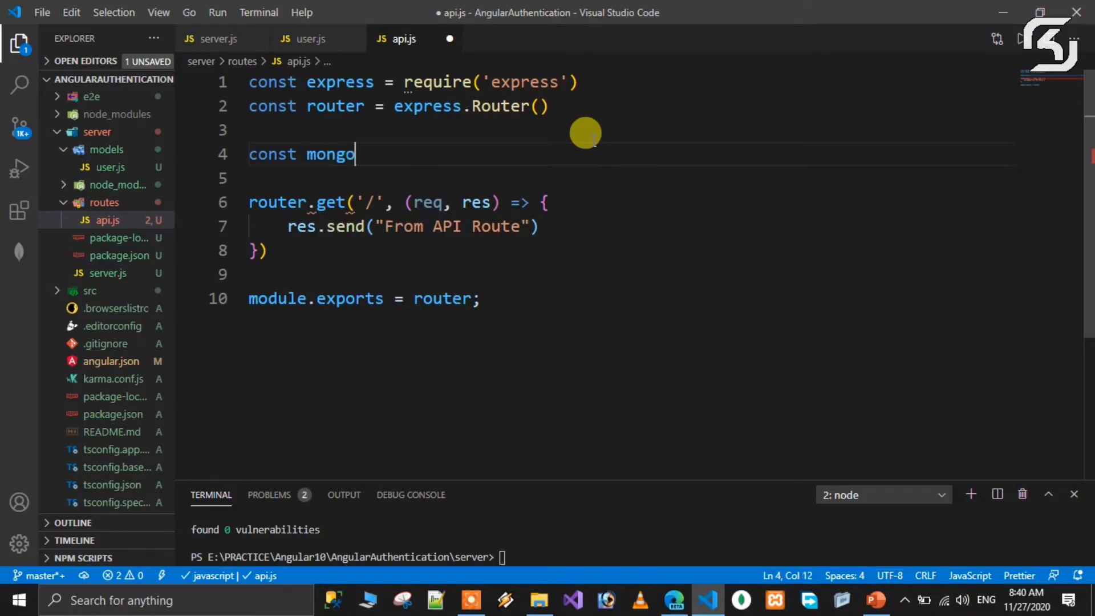
pyautogui.write('ose = requ')
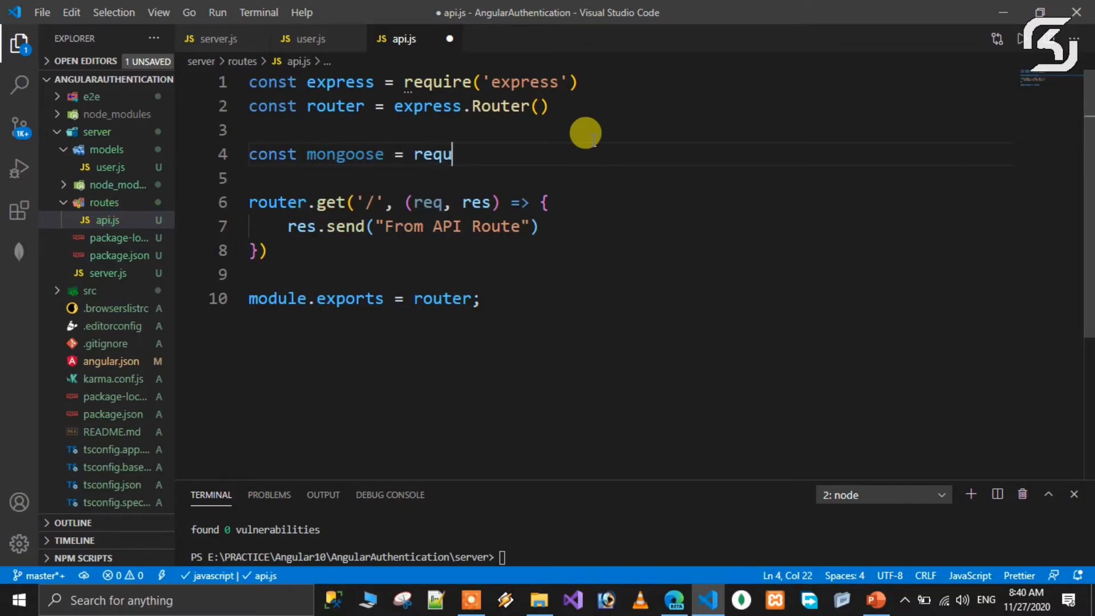
pyautogui.write("ire('')")
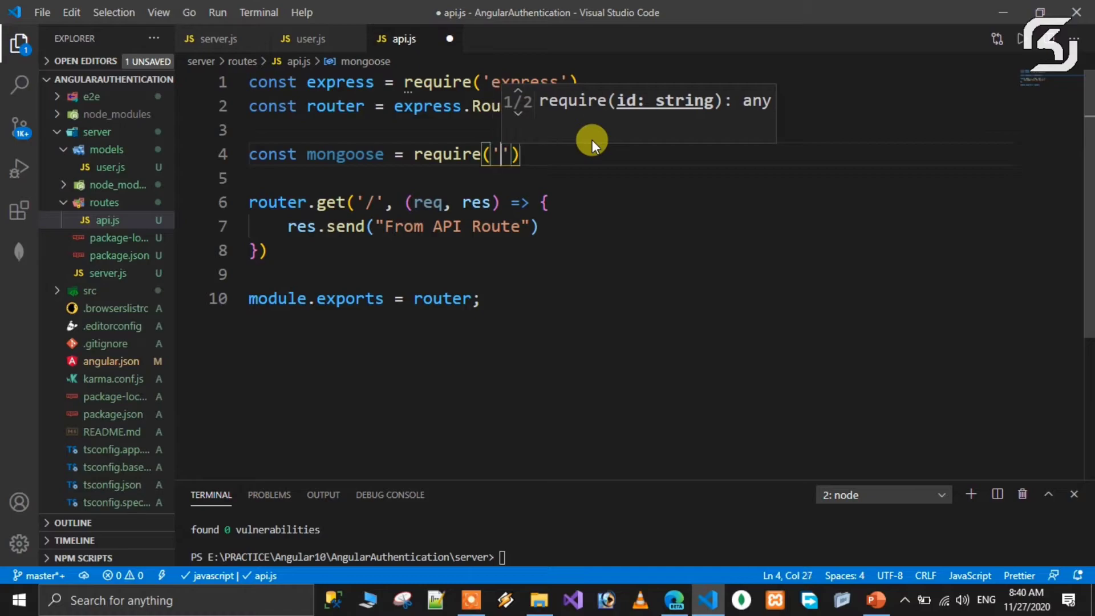
pyautogui.write('mongoose')
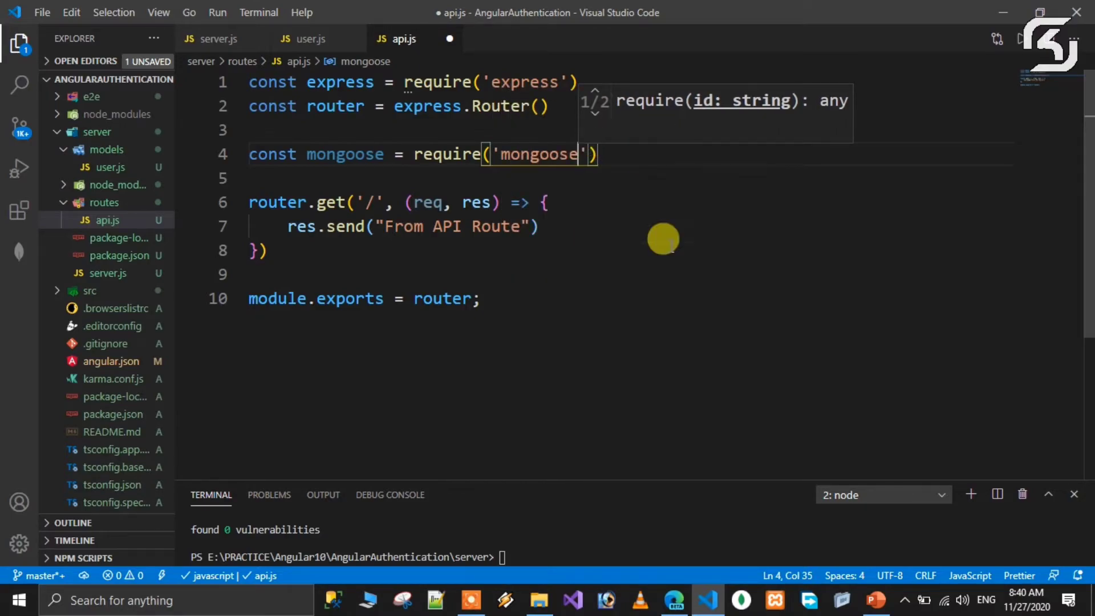
pyautogui.press('Enter')
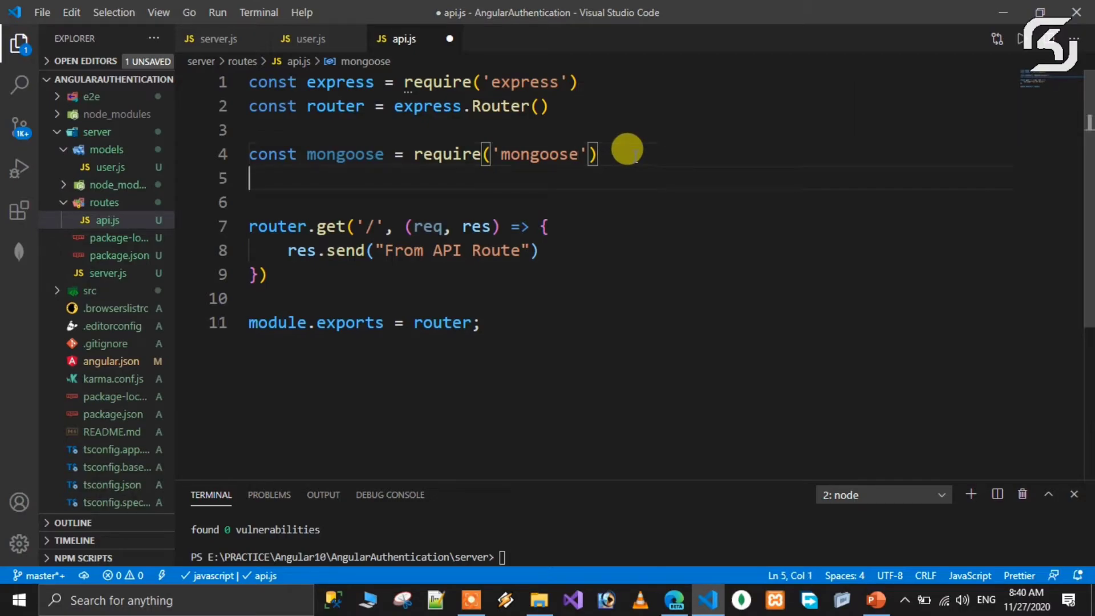
# Declare const db = "" as an empty connection-string constant above the route
pyautogui.press('enter')
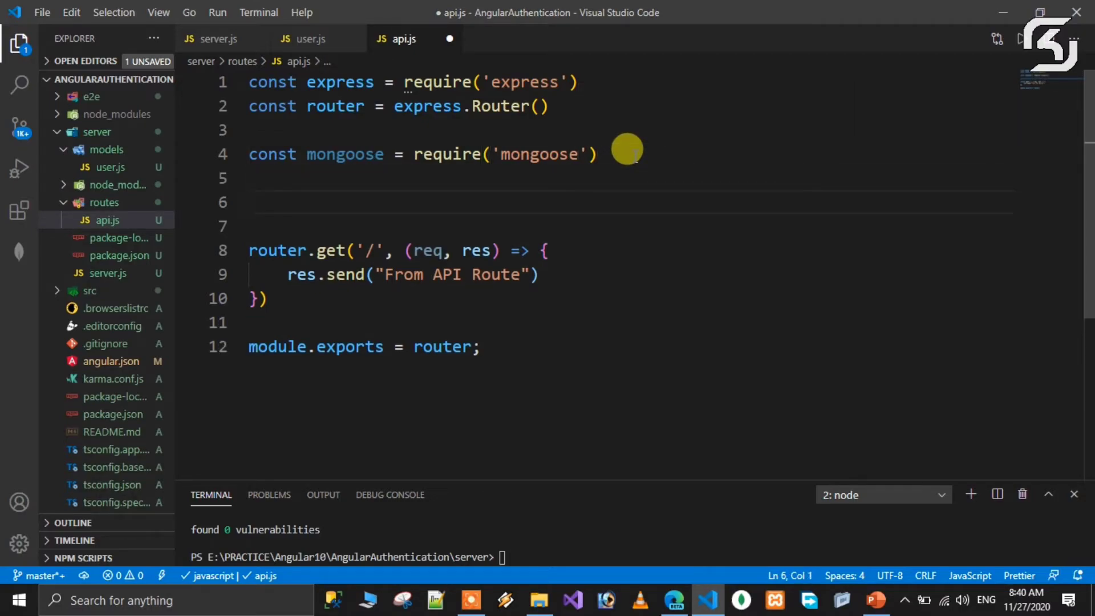
pyautogui.write('const db')
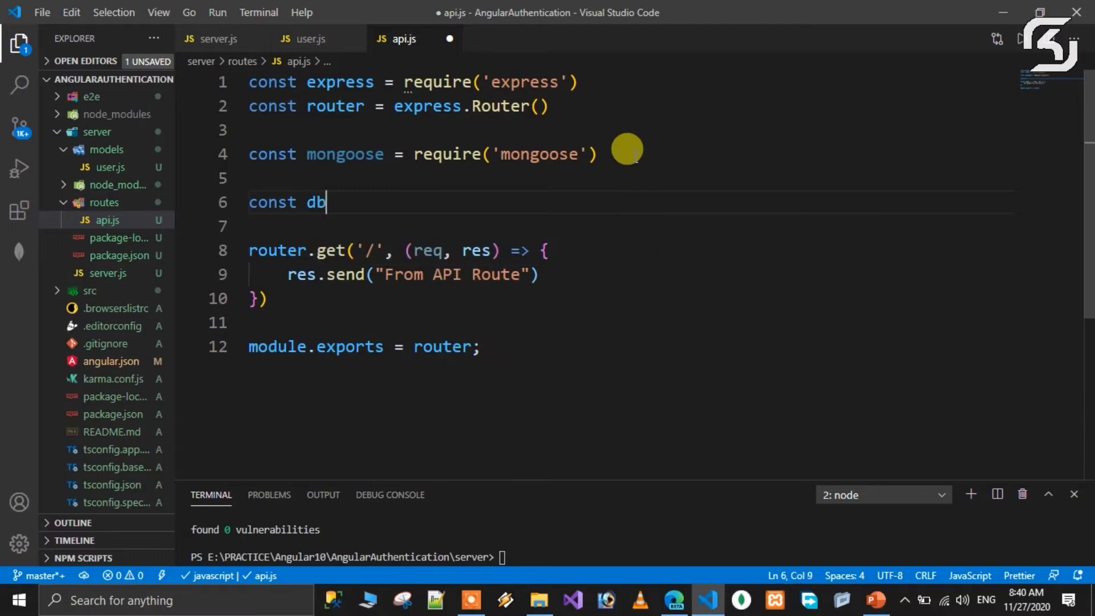
pyautogui.write('=""')
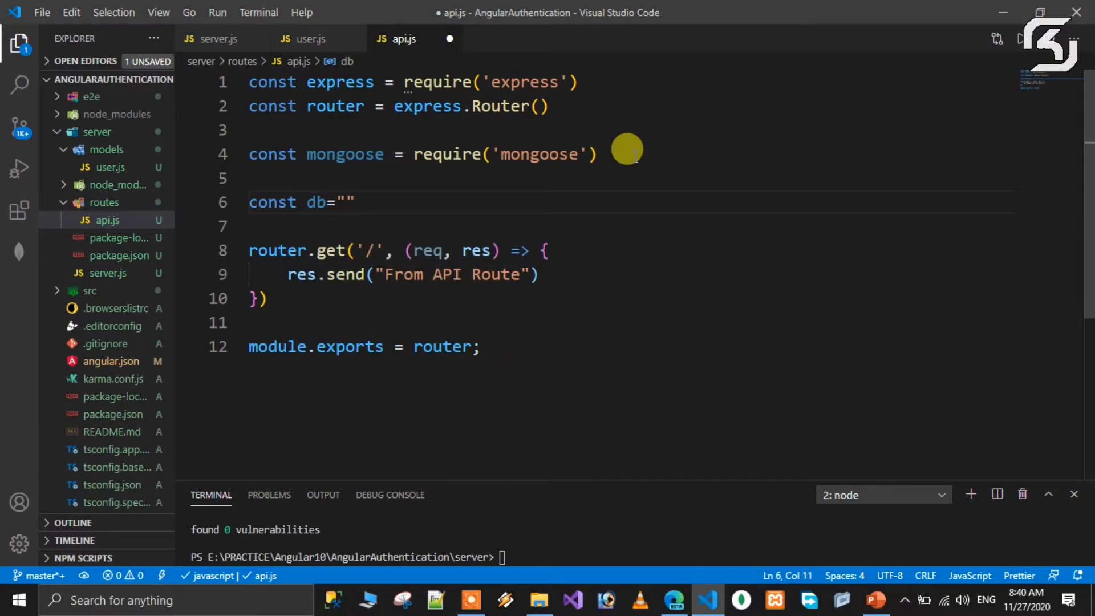
pyautogui.moveTo(667, 598)
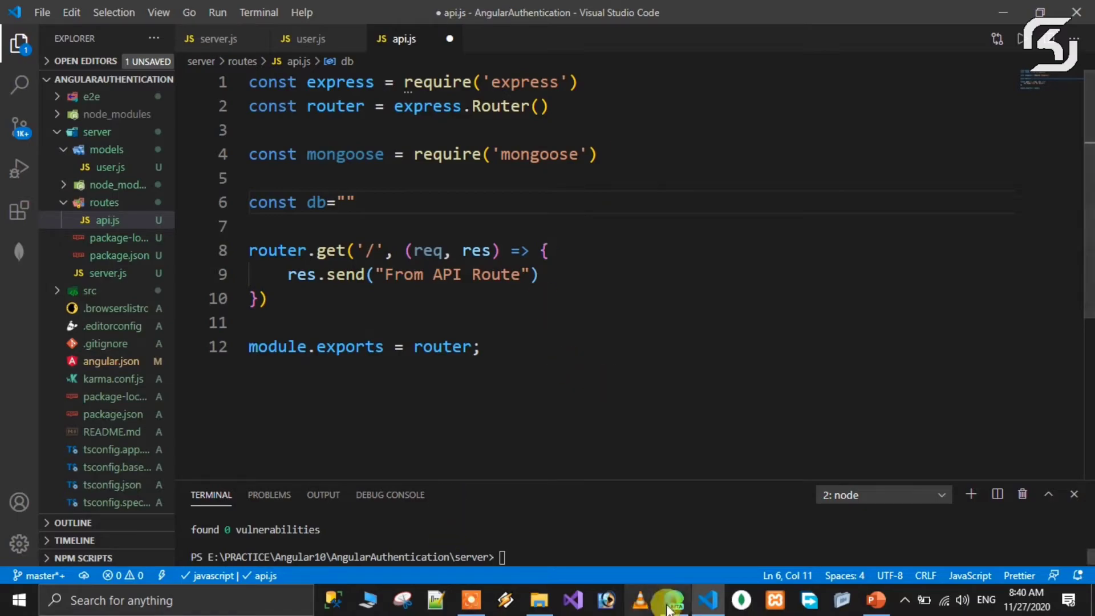
# In MongoDB Atlas, show Cluster0's Node.js connection string ready to copy
pyautogui.click(673, 600)
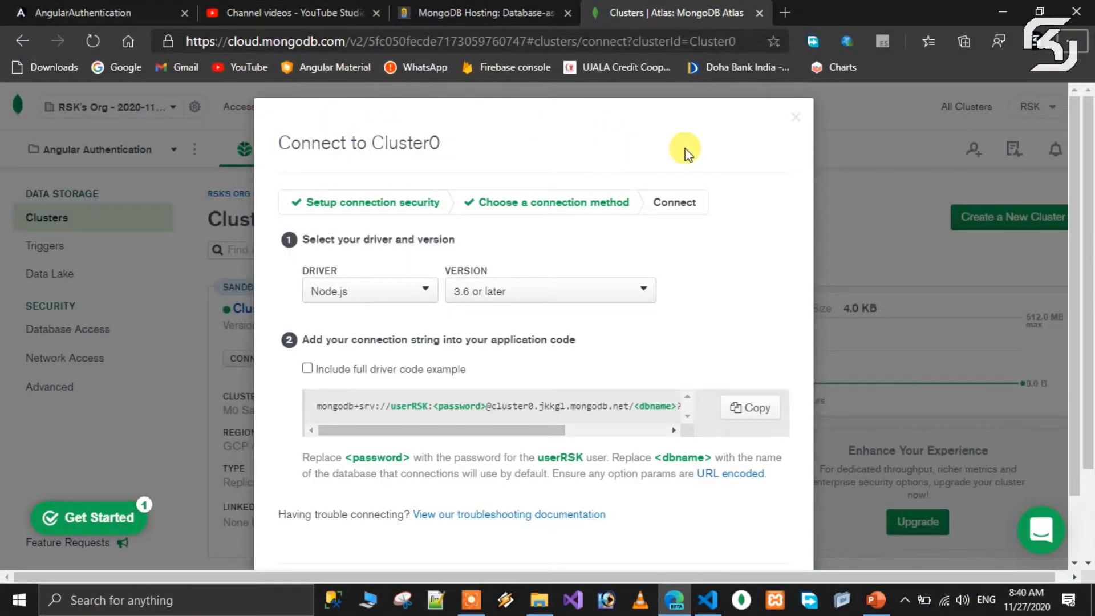
pyautogui.click(795, 116)
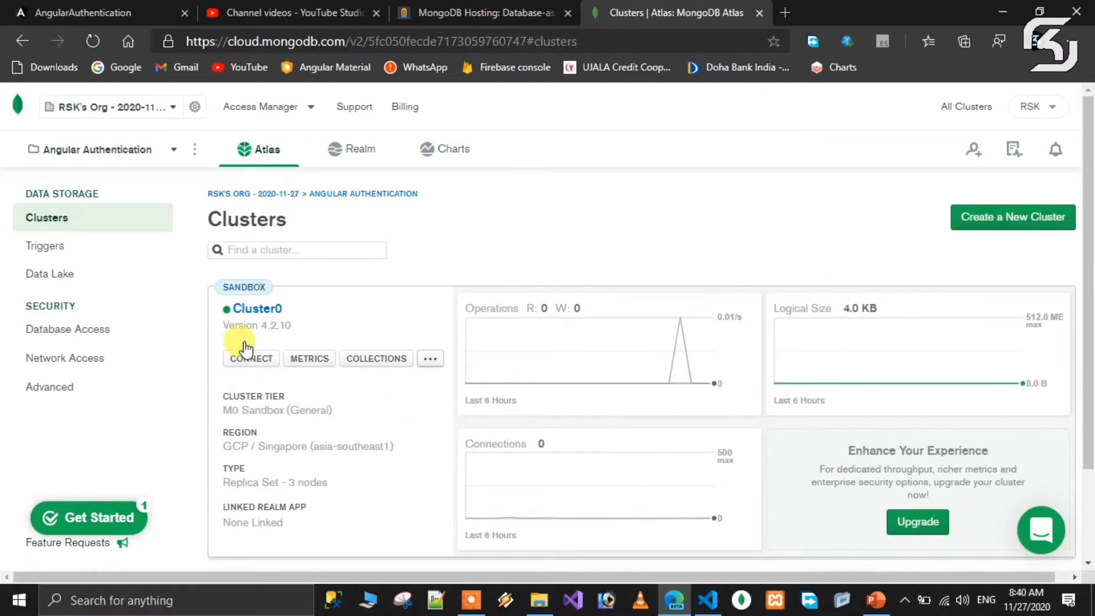
pyautogui.moveTo(257, 363)
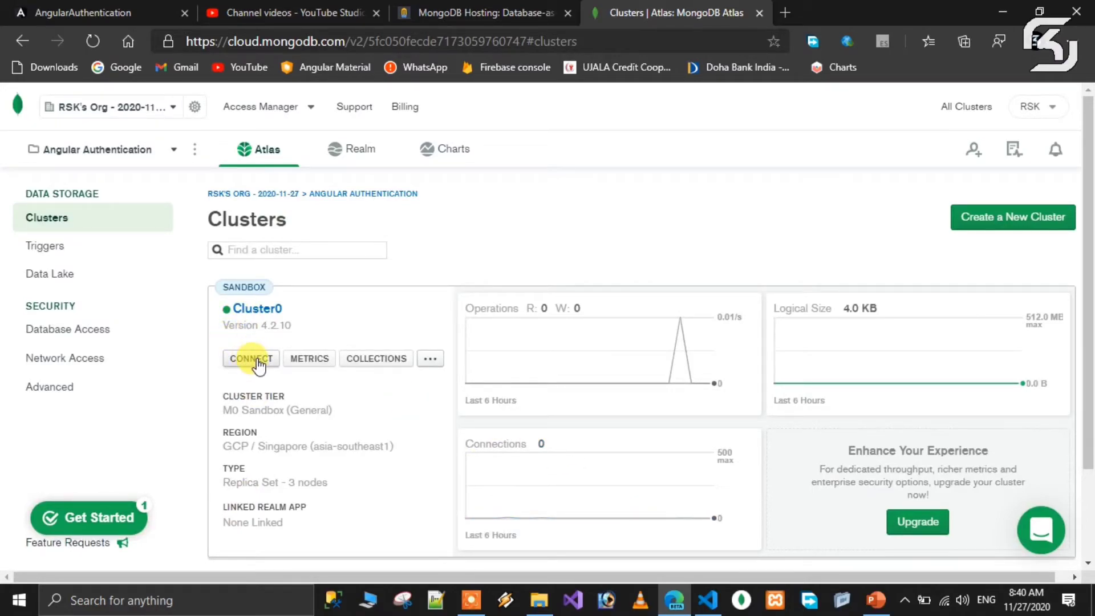
pyautogui.click(250, 358)
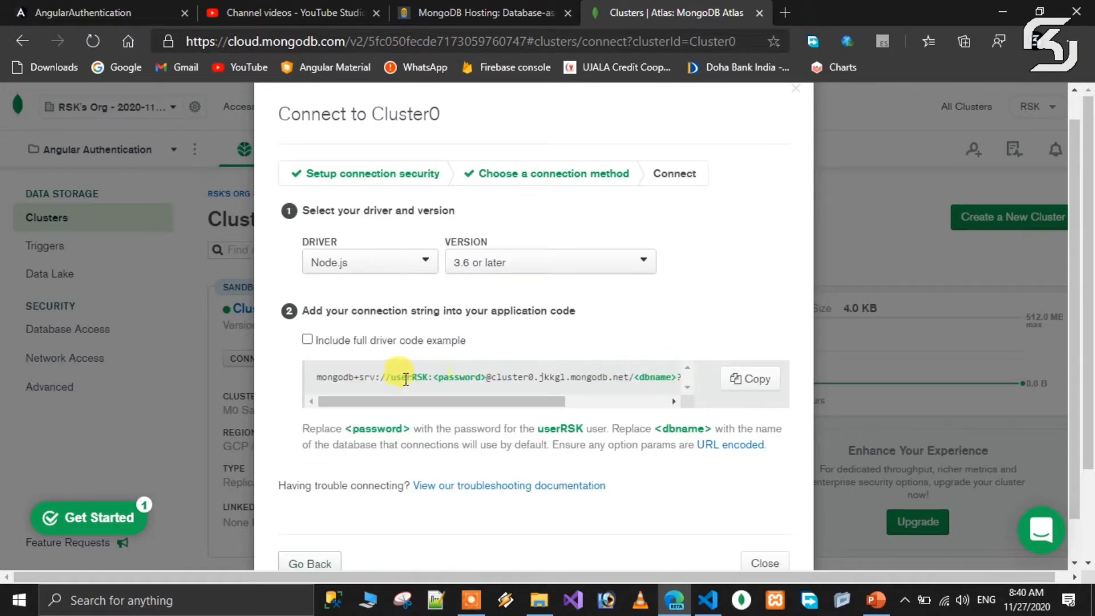
pyautogui.moveTo(757, 382)
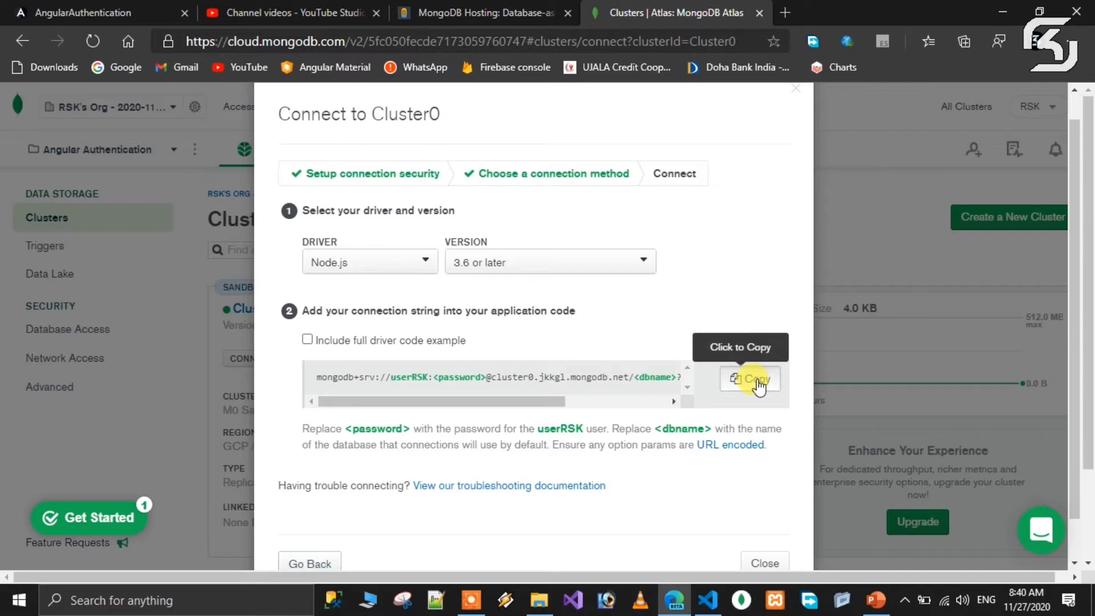
# Paste the Atlas mongodb+srv connection string between the db quotes in api.js
pyautogui.click(707, 600)
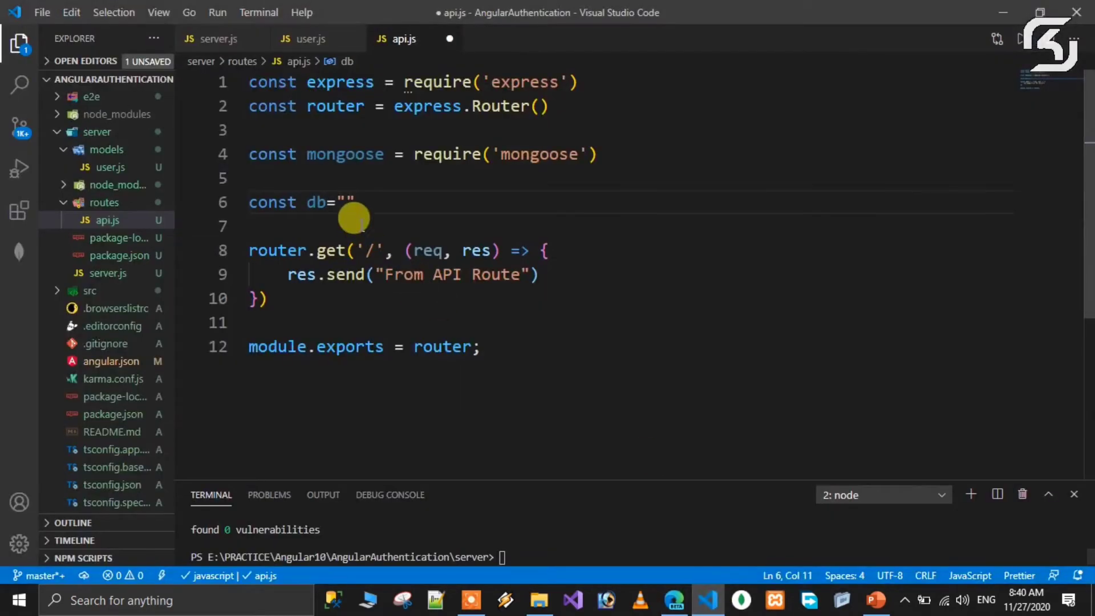
pyautogui.write('mongodb+srv://userRSK:<password>@cluster0.jkkgl.mongodb.net/<dbname>?retryWrites=true&w=majority')
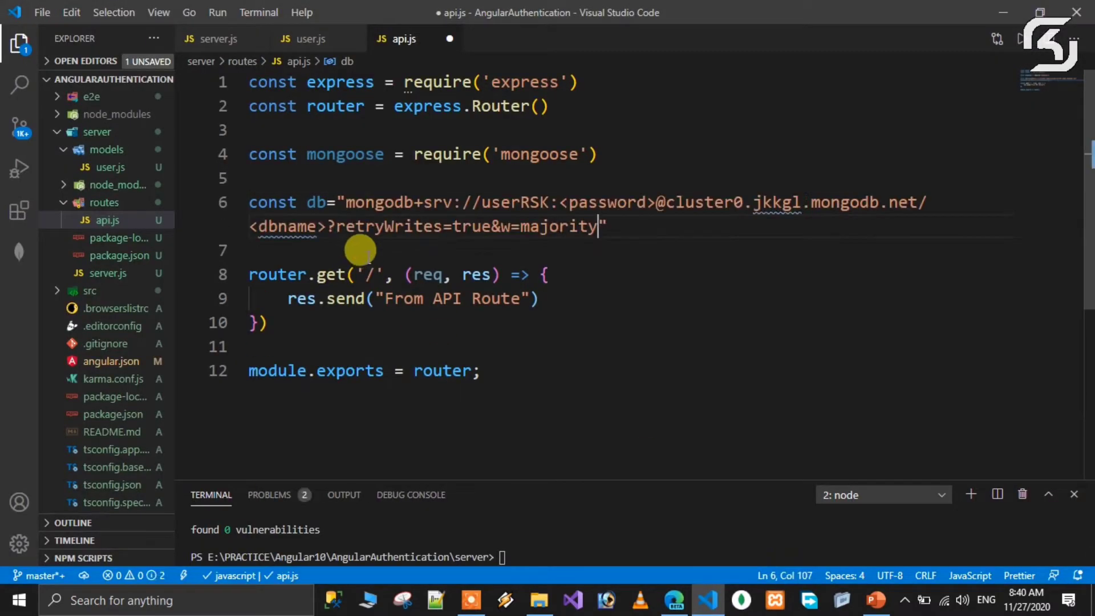
pyautogui.moveTo(477, 194)
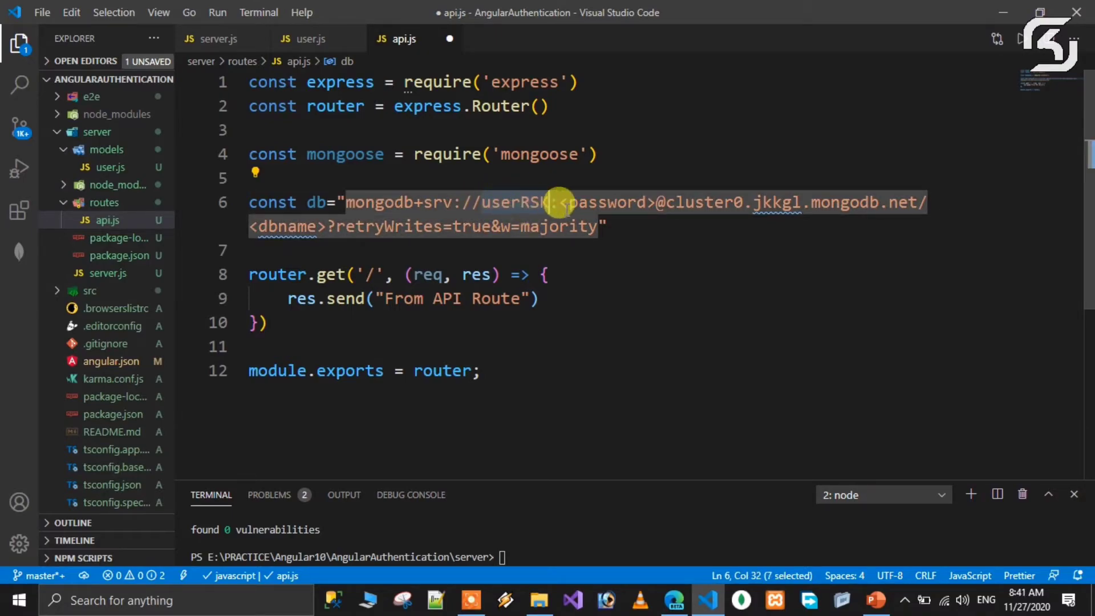
# Replace <password> with the real password and <dbname> with eventsDB
pyautogui.click(572, 203)
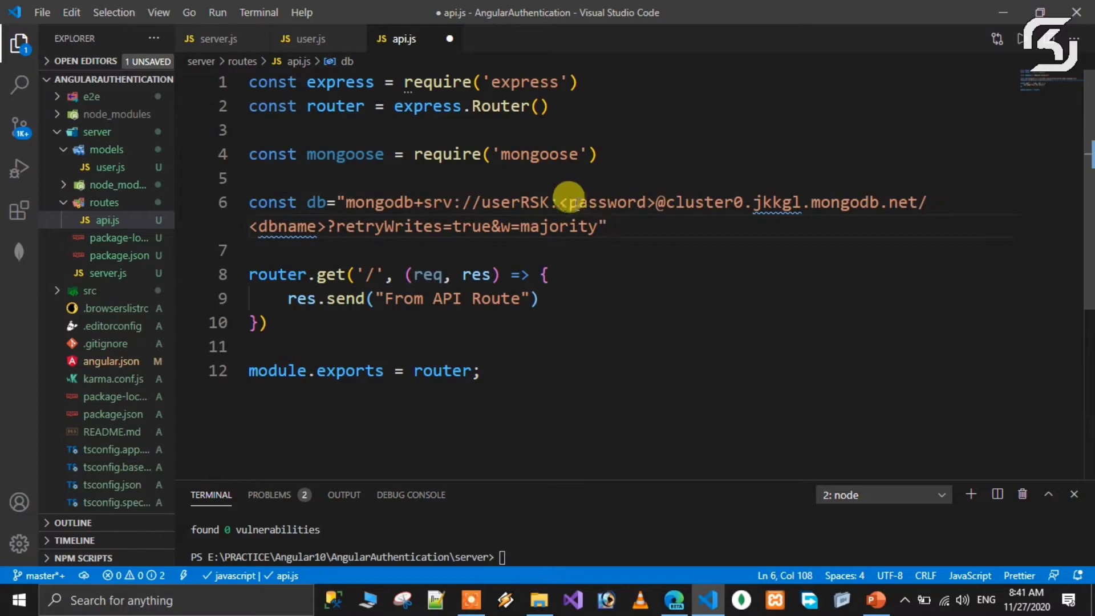
pyautogui.click(558, 202)
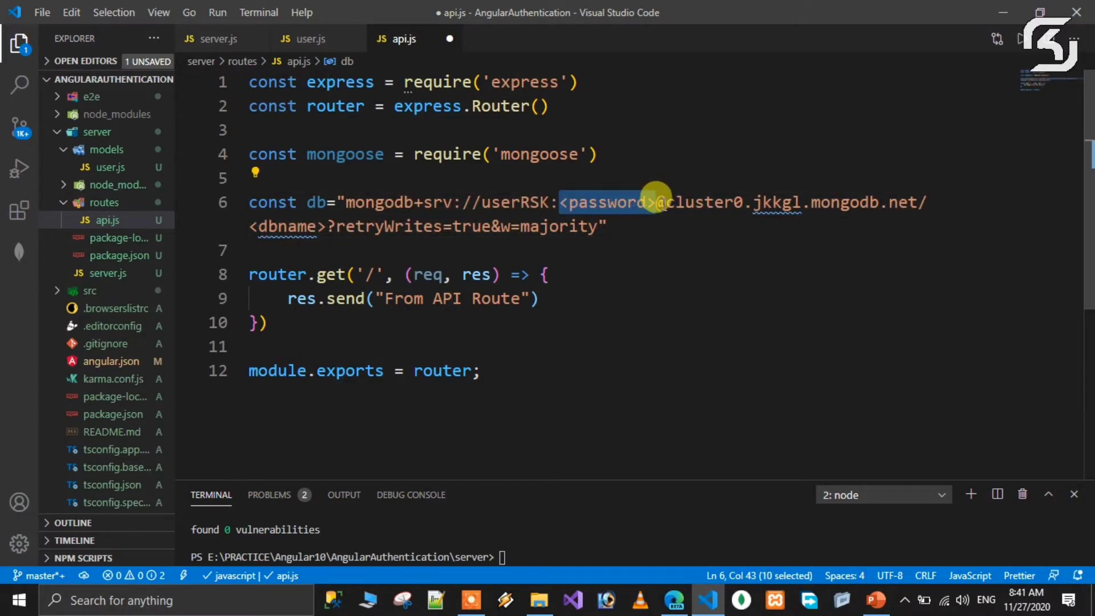
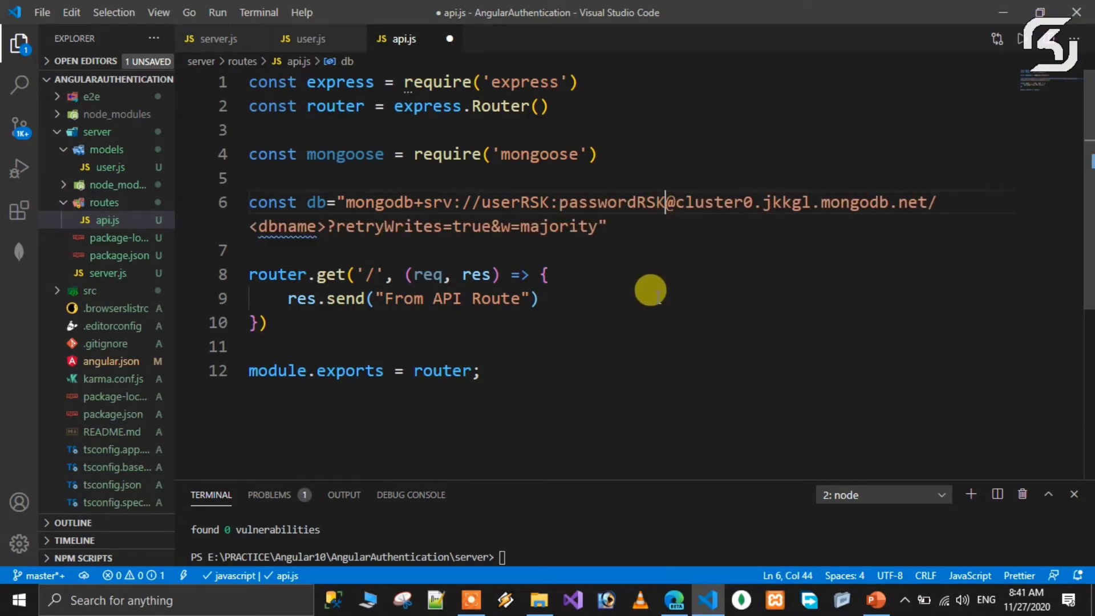
pyautogui.moveTo(244, 219)
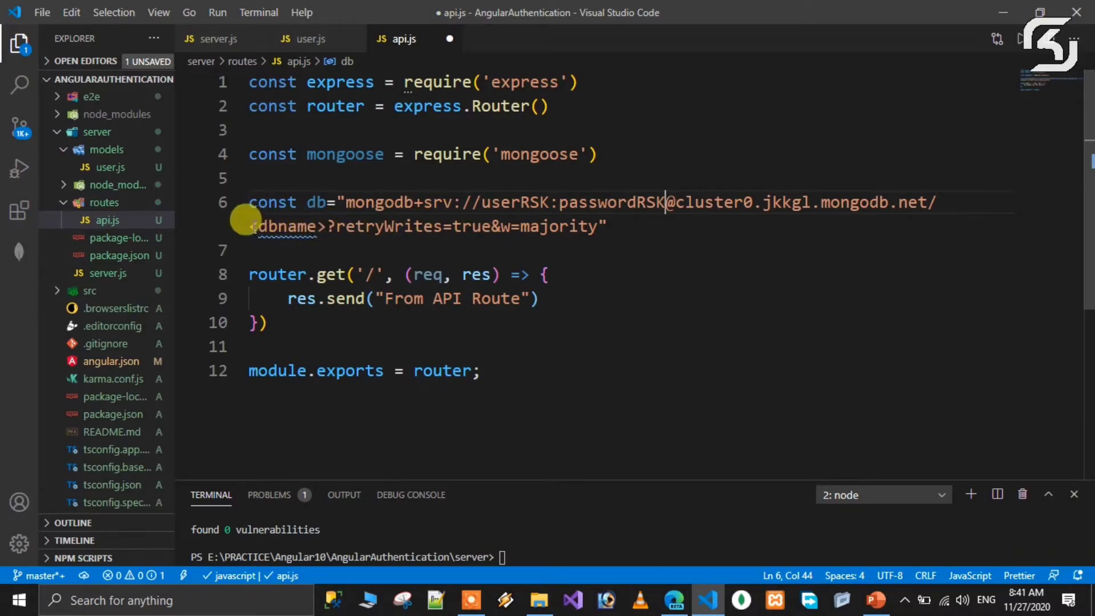
pyautogui.doubleClick(286, 226)
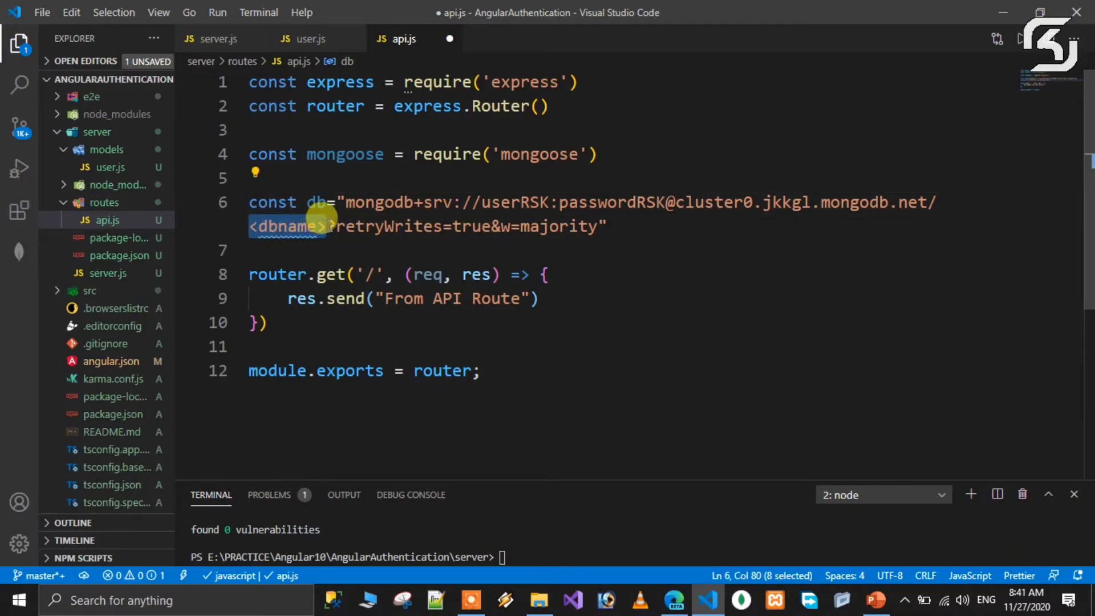
pyautogui.write('evenn')
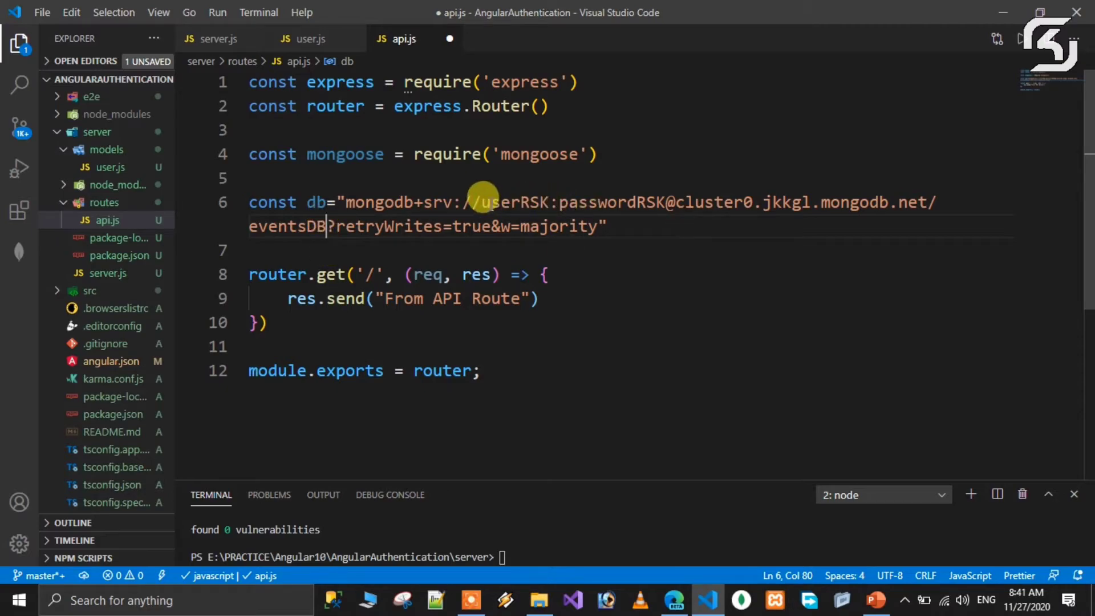
pyautogui.moveTo(559, 202)
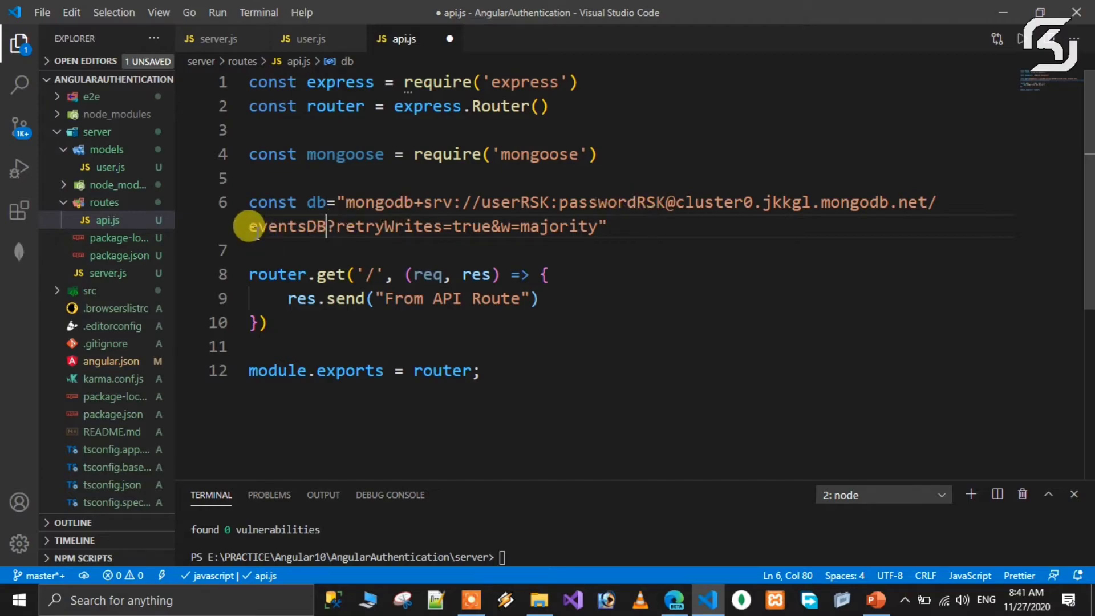
pyautogui.moveTo(332, 237)
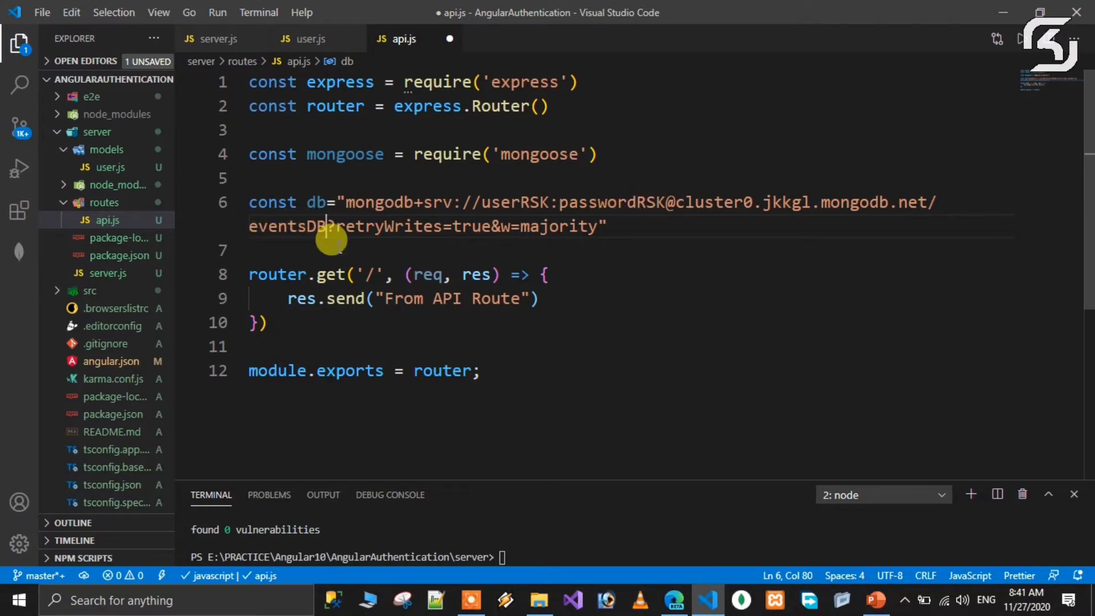
pyautogui.moveTo(569, 282)
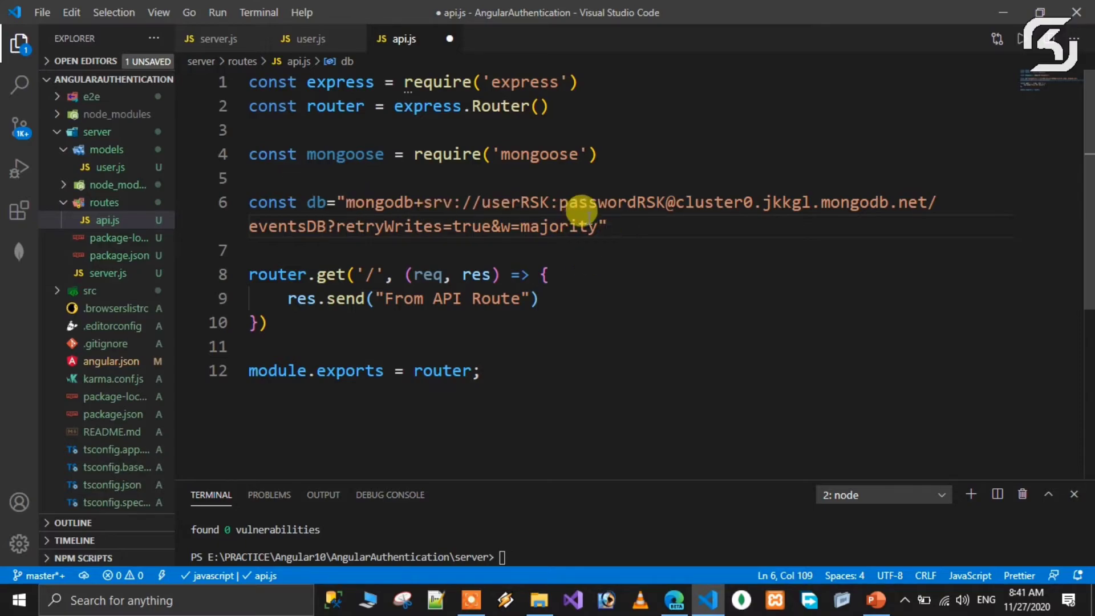
pyautogui.press('Enter')
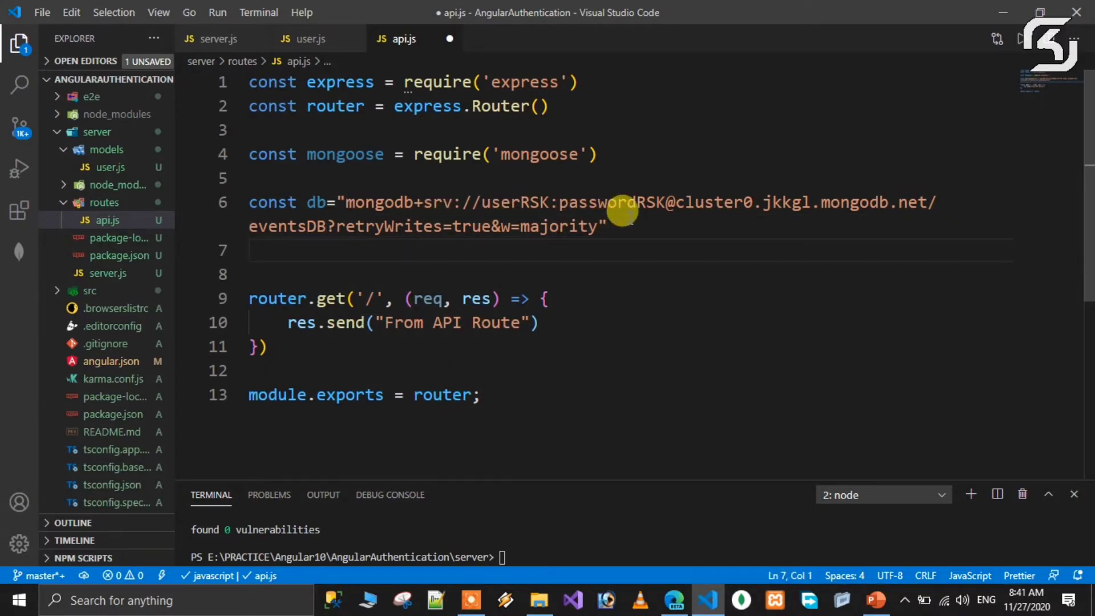
# Call mongoose.connect(db, err => ...) with an error-first callback
pyautogui.write('mongoose')
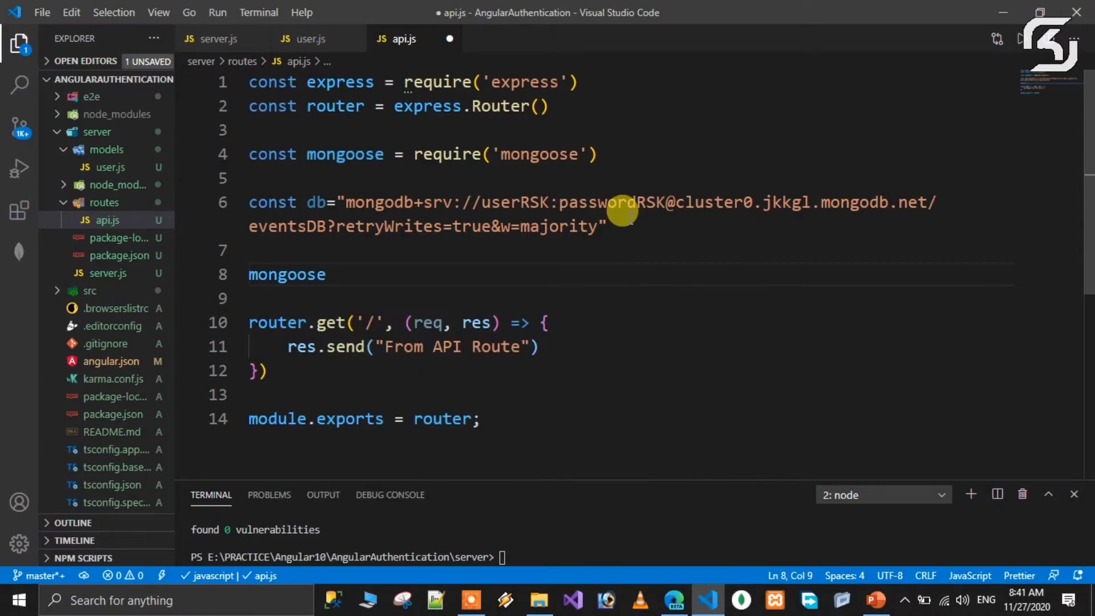
pyautogui.write('.connect')
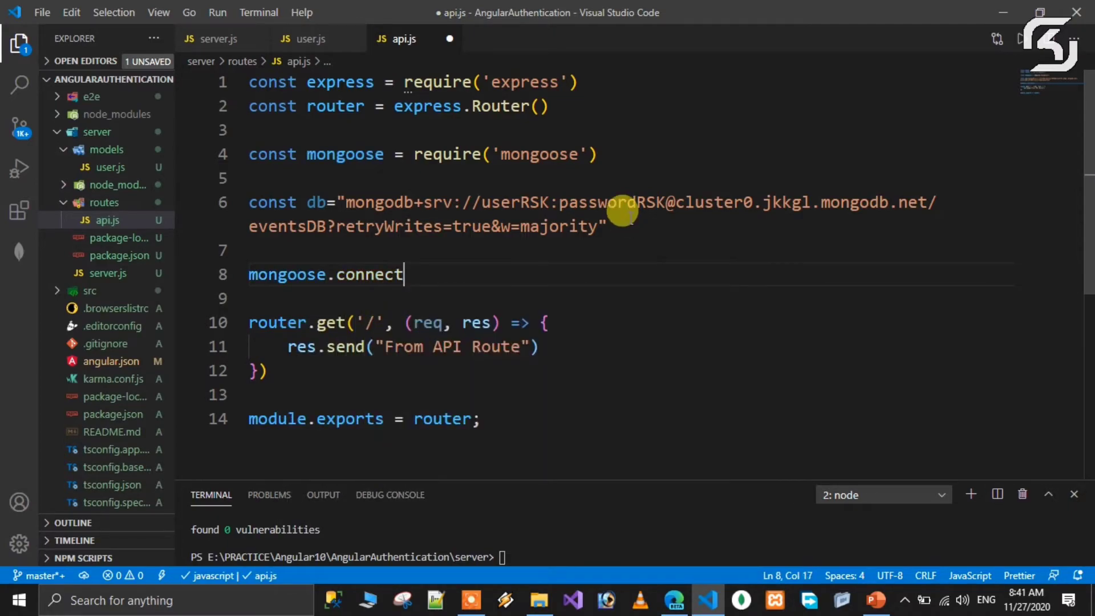
pyautogui.write('(')
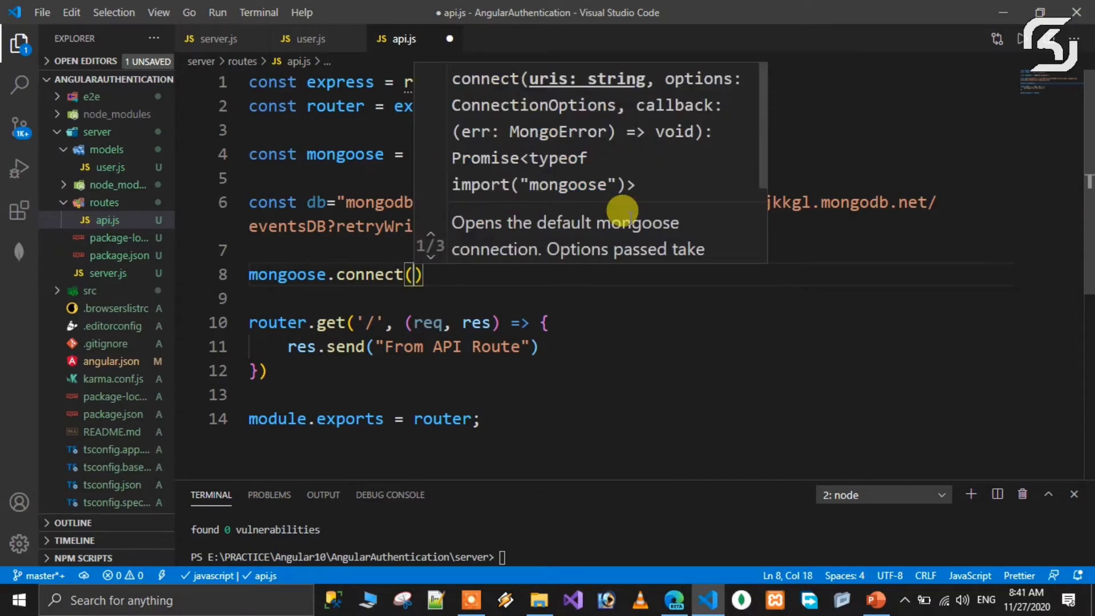
pyautogui.write('db,')
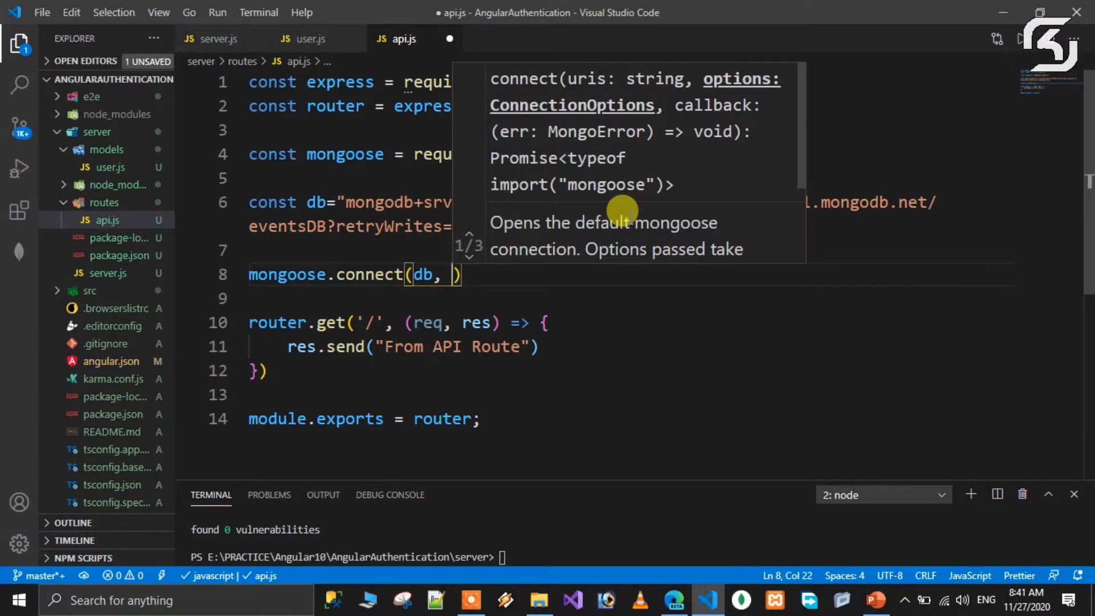
pyautogui.write('err')
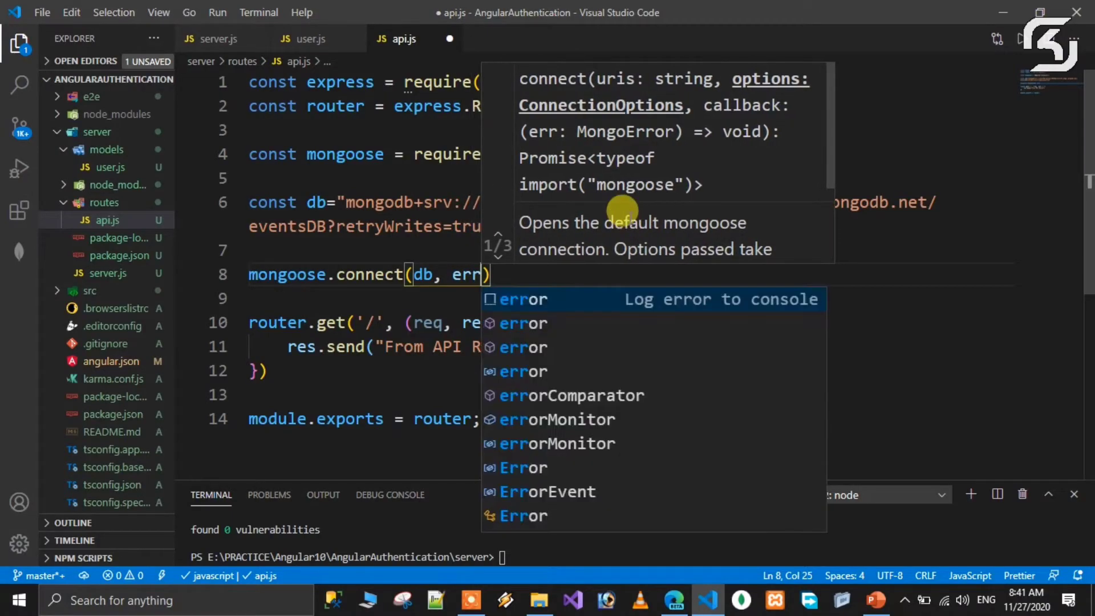
pyautogui.write('=> {')
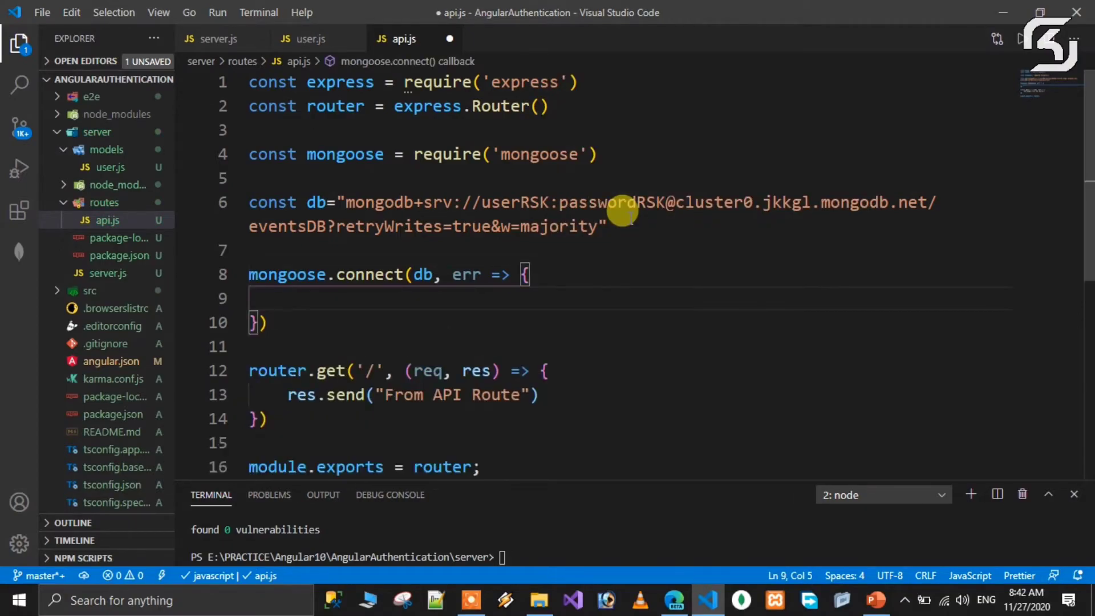
# Log "Error: "+err on failure, else "Connection Established Successfully."
pyautogui.write('if(err)')
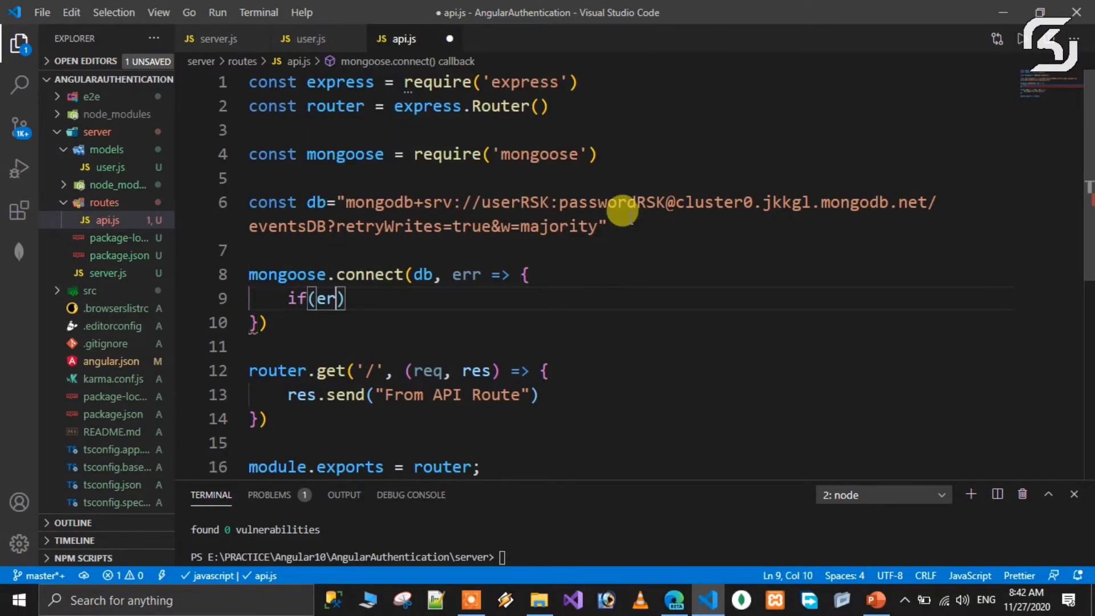
pyautogui.write('{')
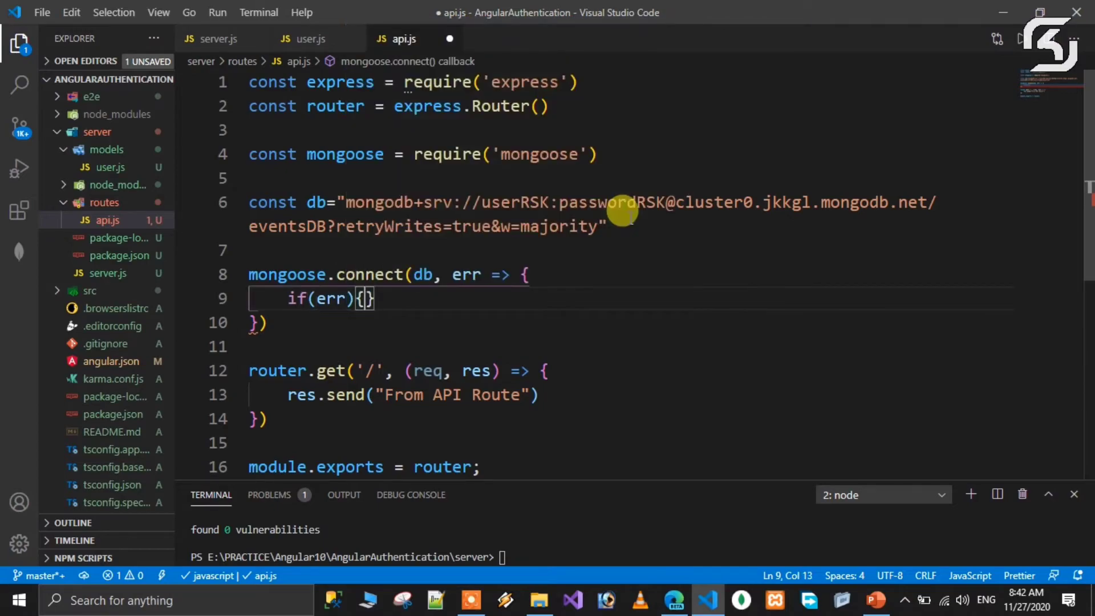
pyautogui.write('console.log("Ec')
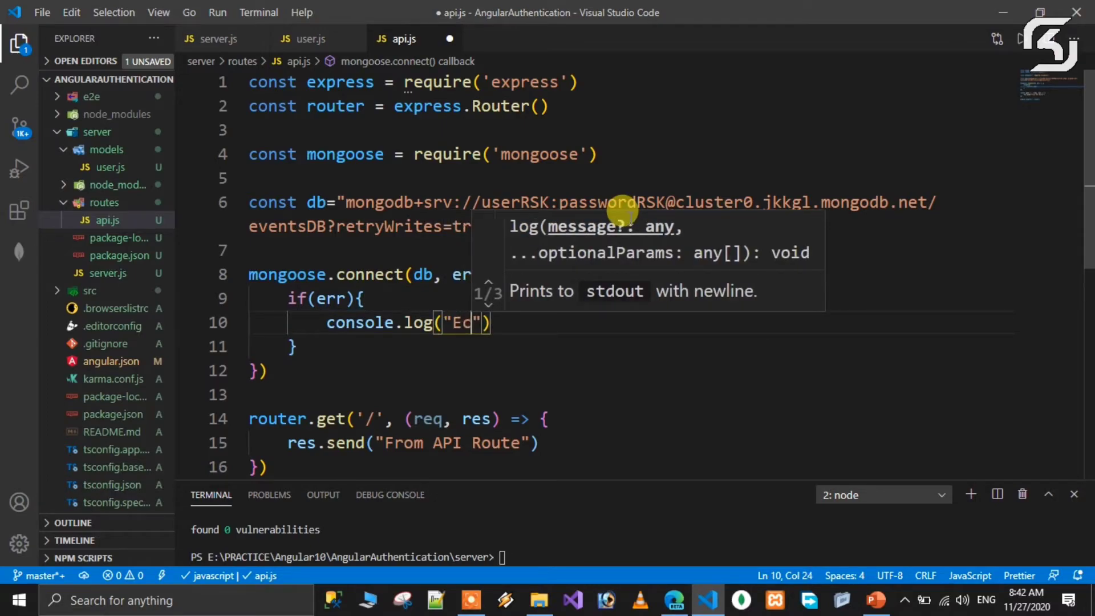
pyautogui.write('Error:')
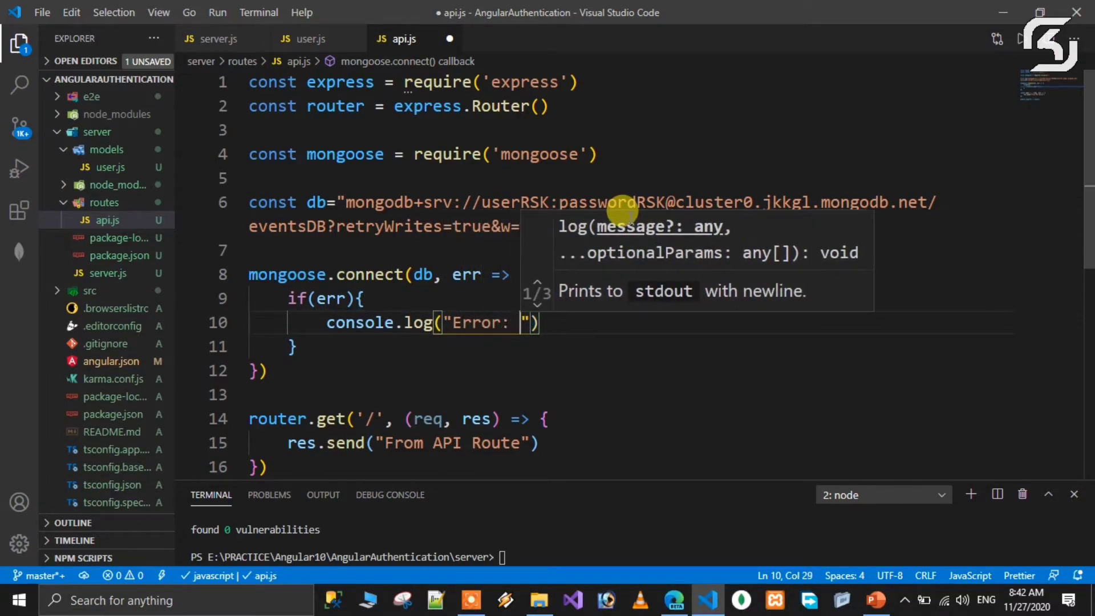
pyautogui.write('+')
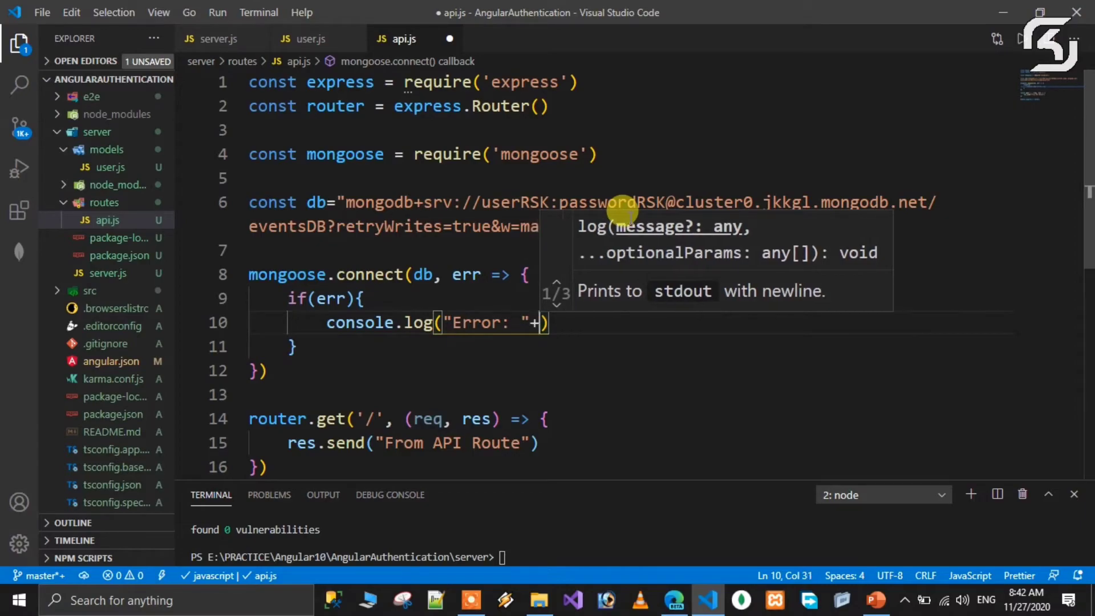
pyautogui.write('err')
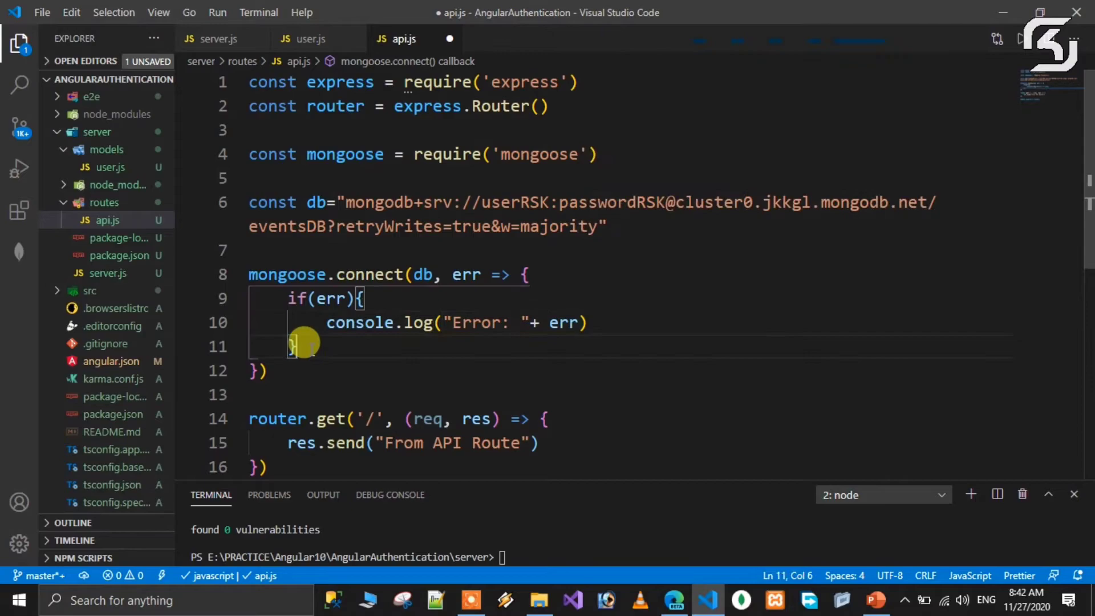
pyautogui.write('else{')
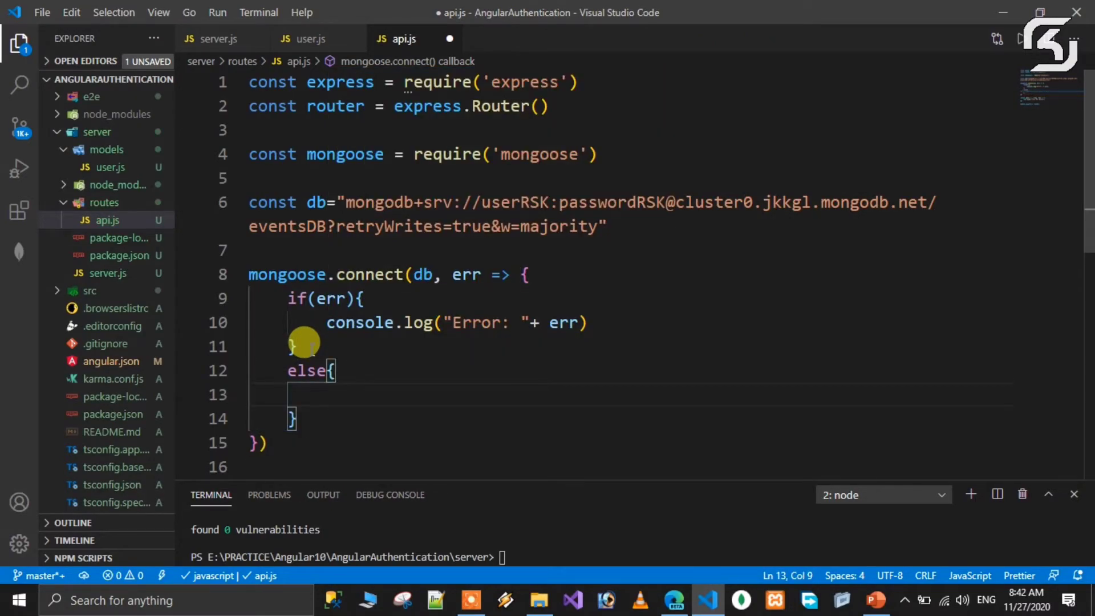
pyautogui.write('console.log("Connec')
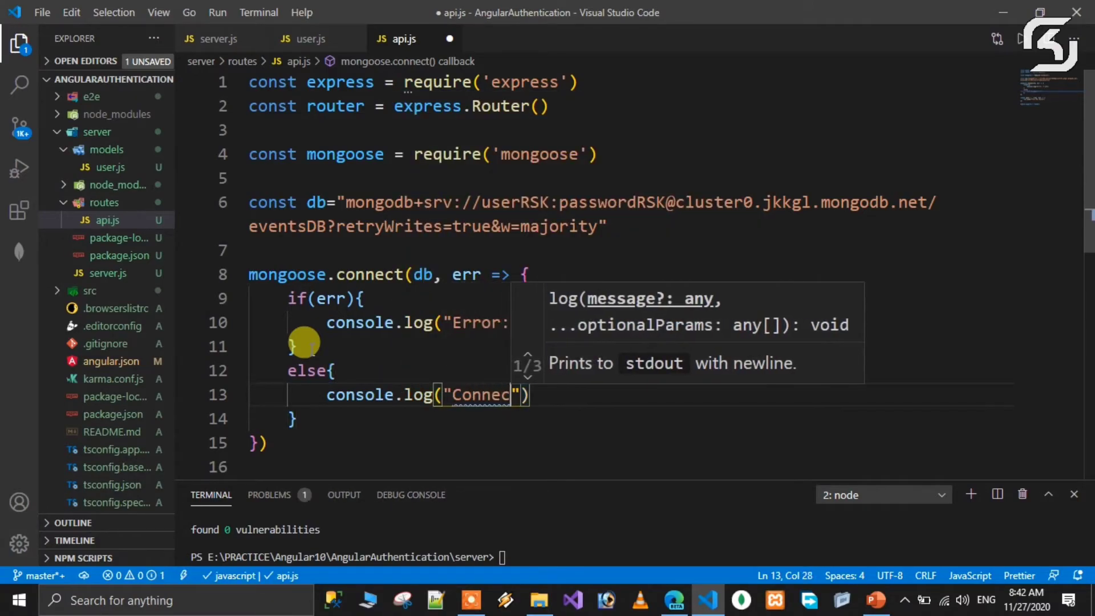
pyautogui.write('tion Es')
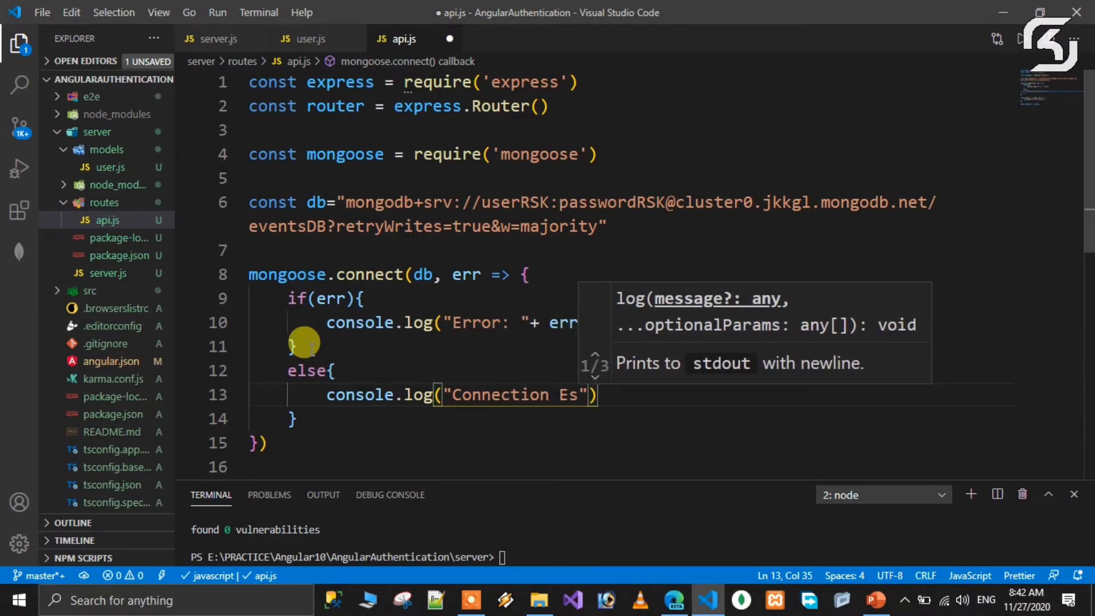
pyautogui.write('tablished Successfully.')
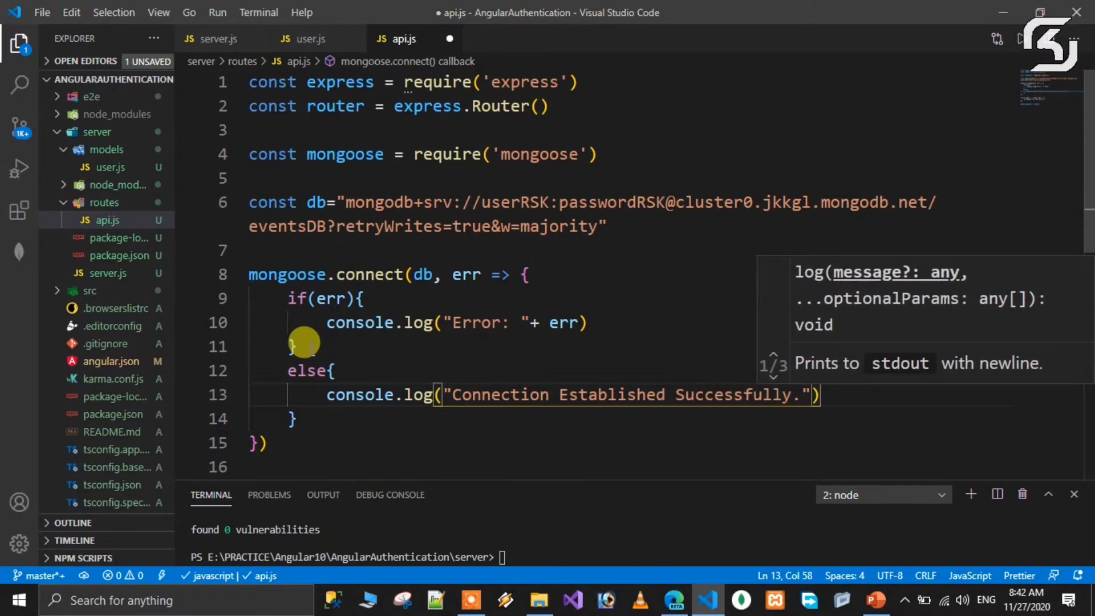
pyautogui.moveTo(528, 549)
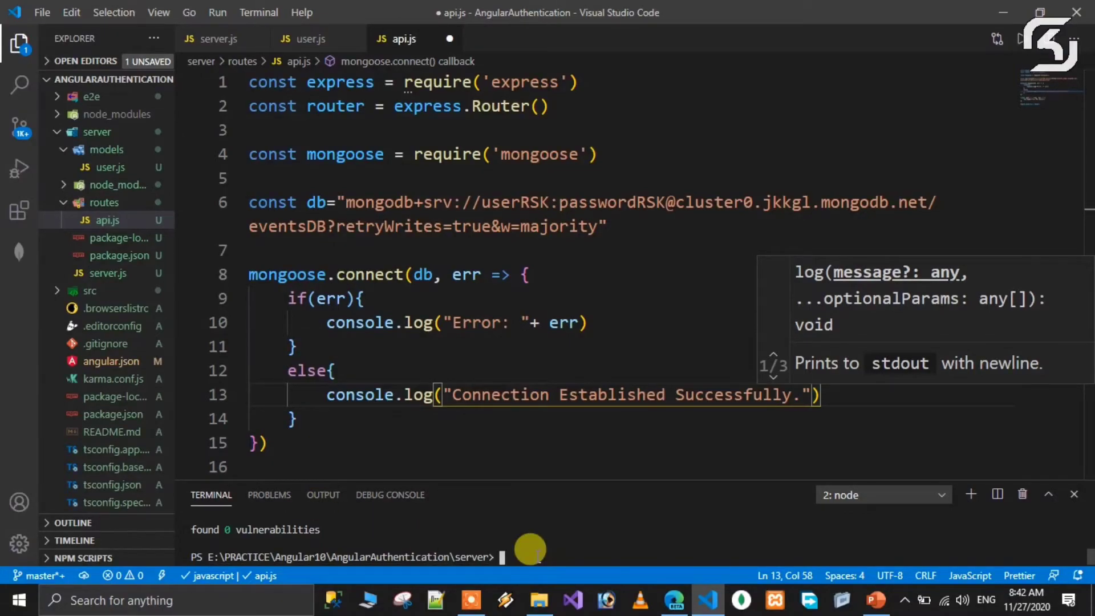
# Run node server in the terminal to test the database connection
pyautogui.write('node')
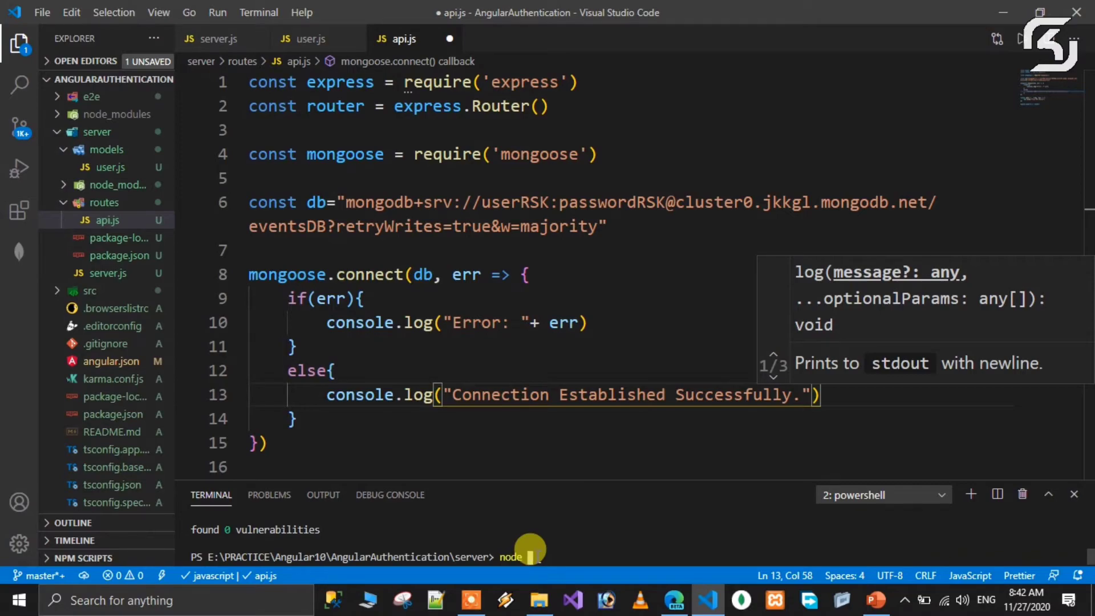
pyautogui.moveTo(575, 438)
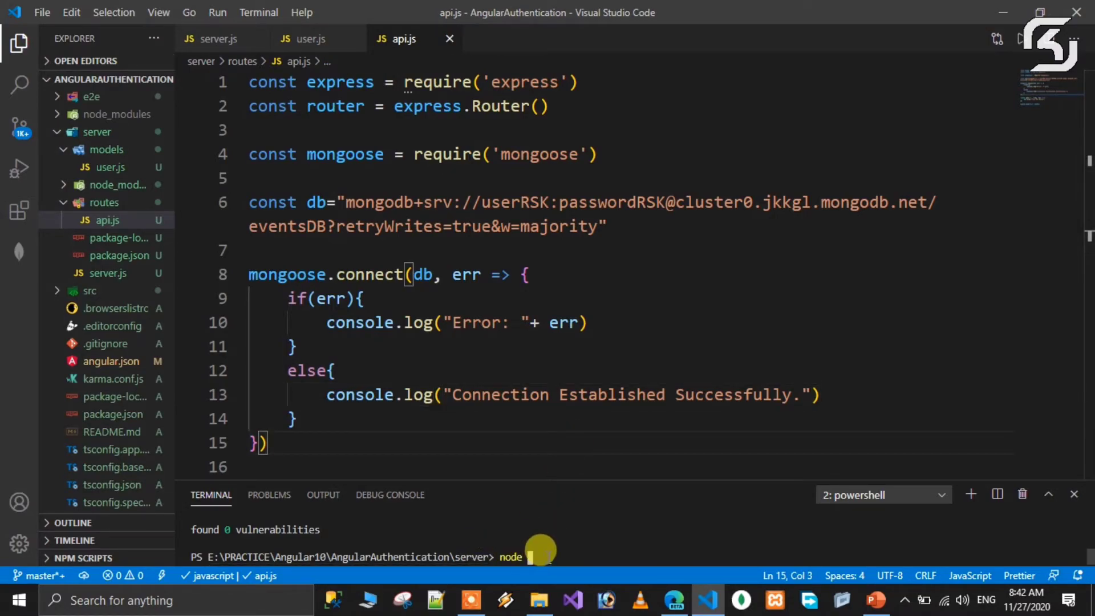
pyautogui.write('ser')
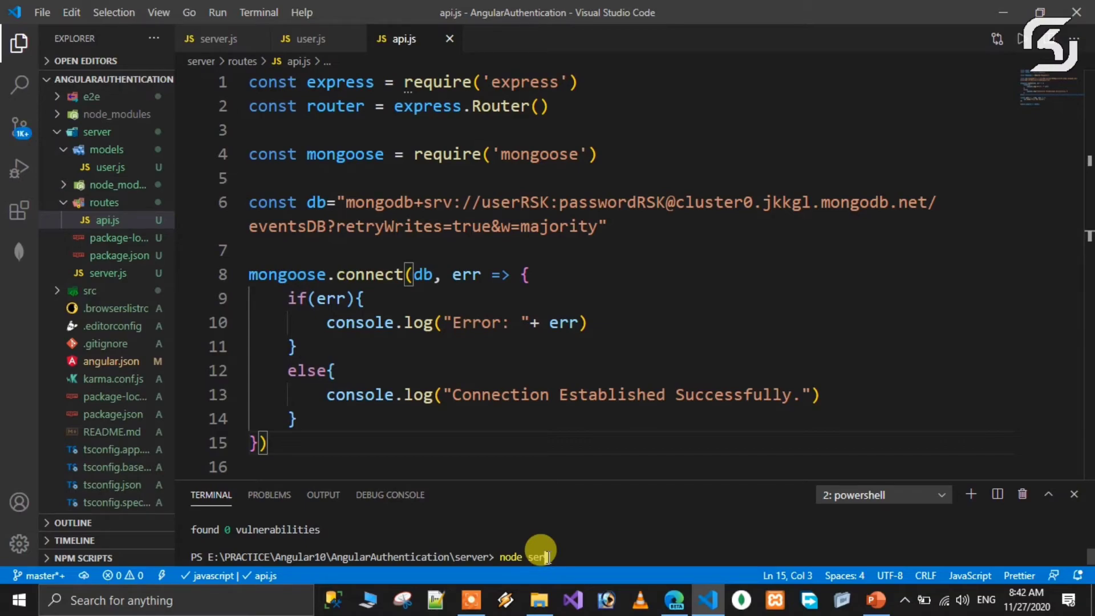
pyautogui.press('Return')
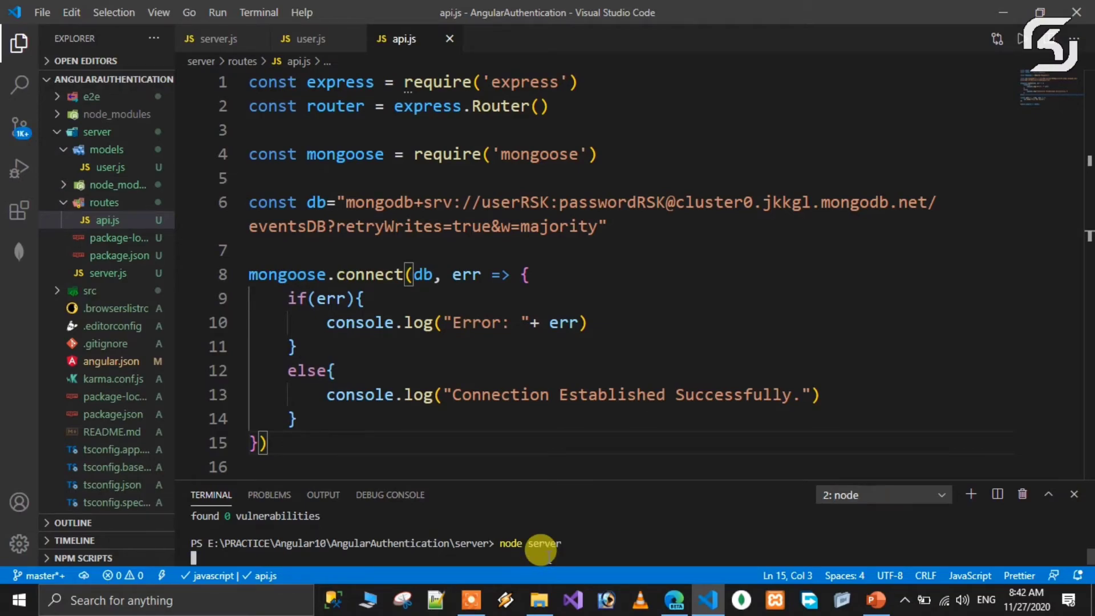
pyautogui.moveTo(461, 494)
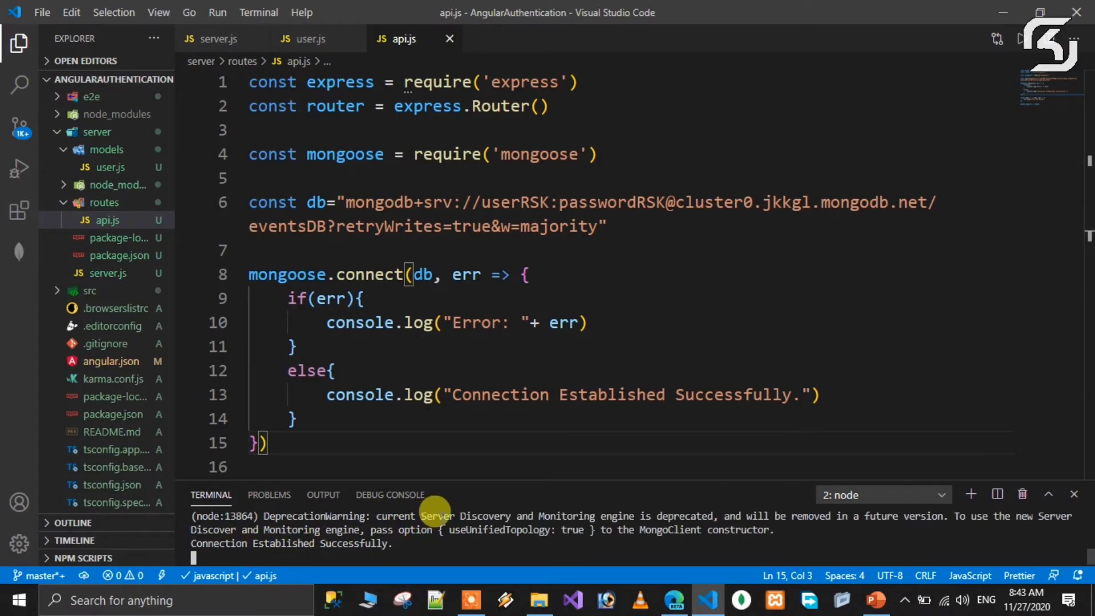
pyautogui.moveTo(256, 543)
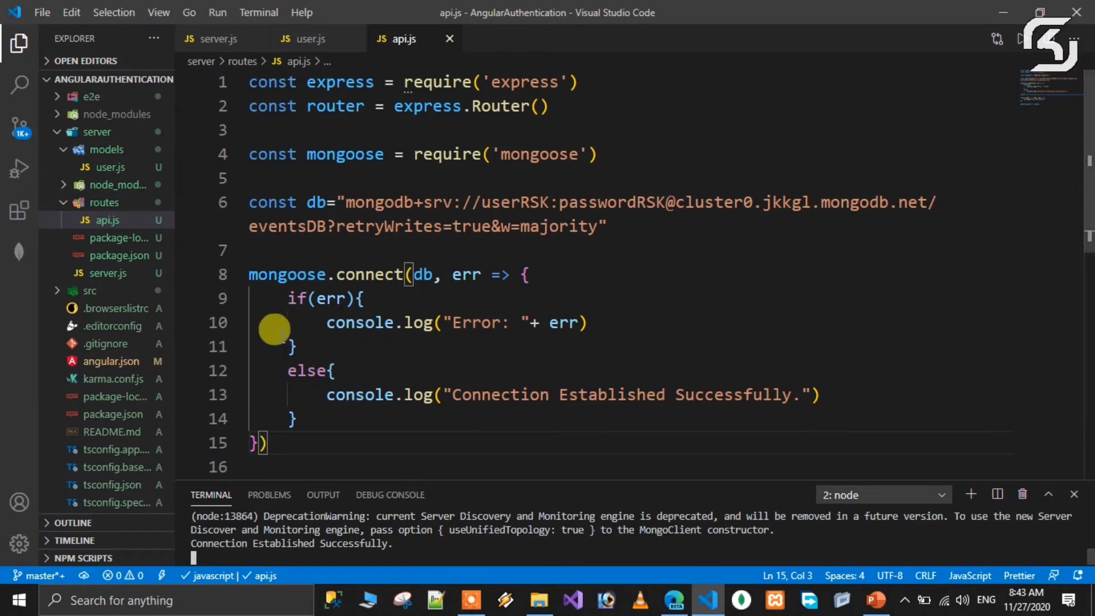
pyautogui.moveTo(341, 183)
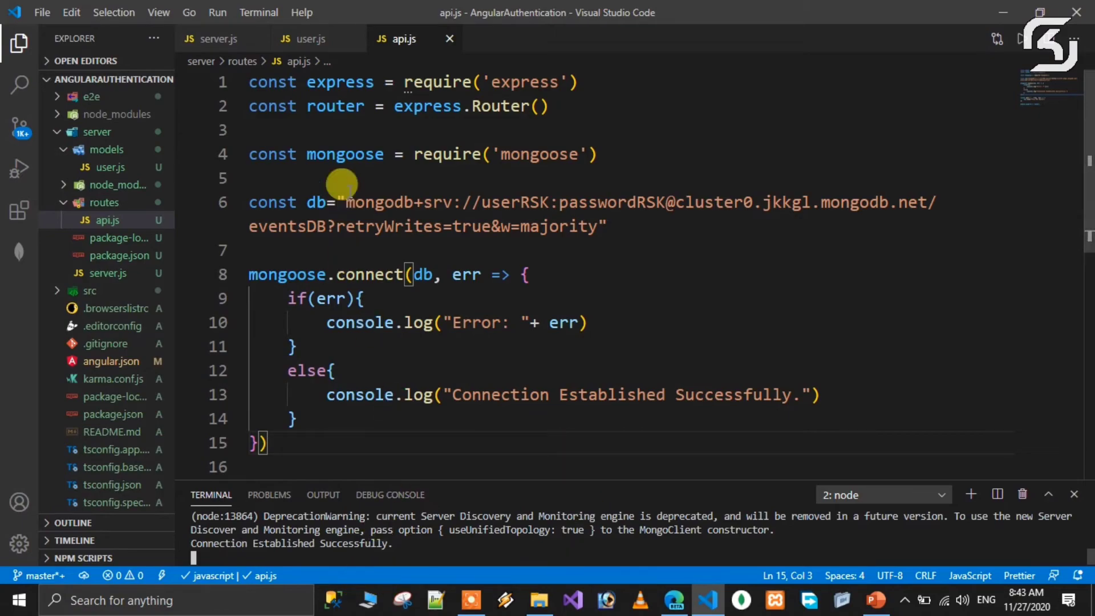
pyautogui.moveTo(381, 528)
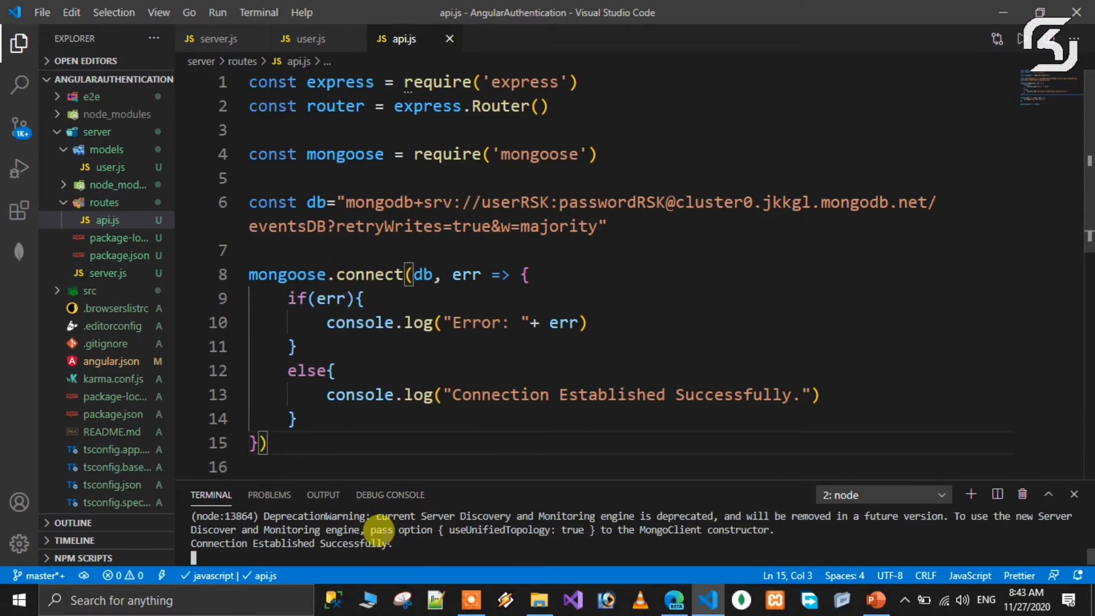
pyautogui.moveTo(447, 323)
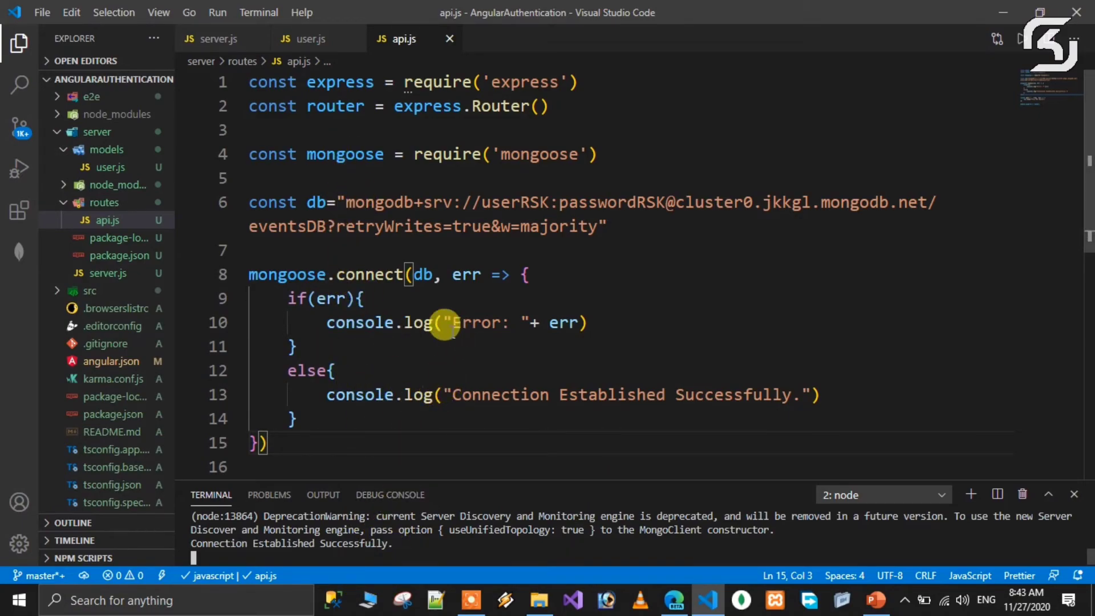
pyautogui.moveTo(451, 387)
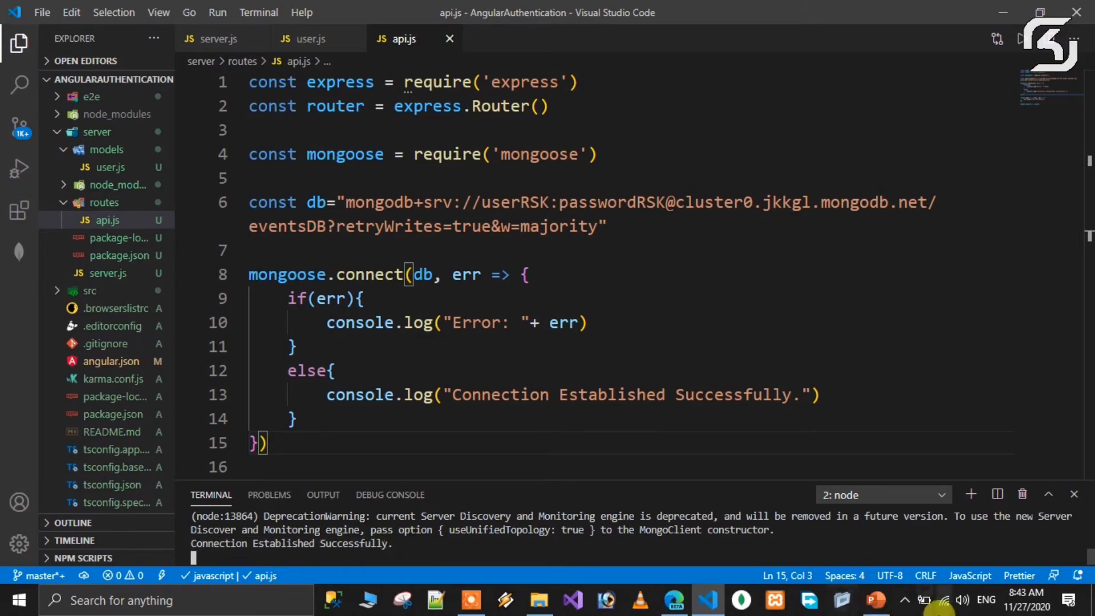
# Switch to the PowerPoint agenda slide highlighting Registration API
pyautogui.click(874, 600)
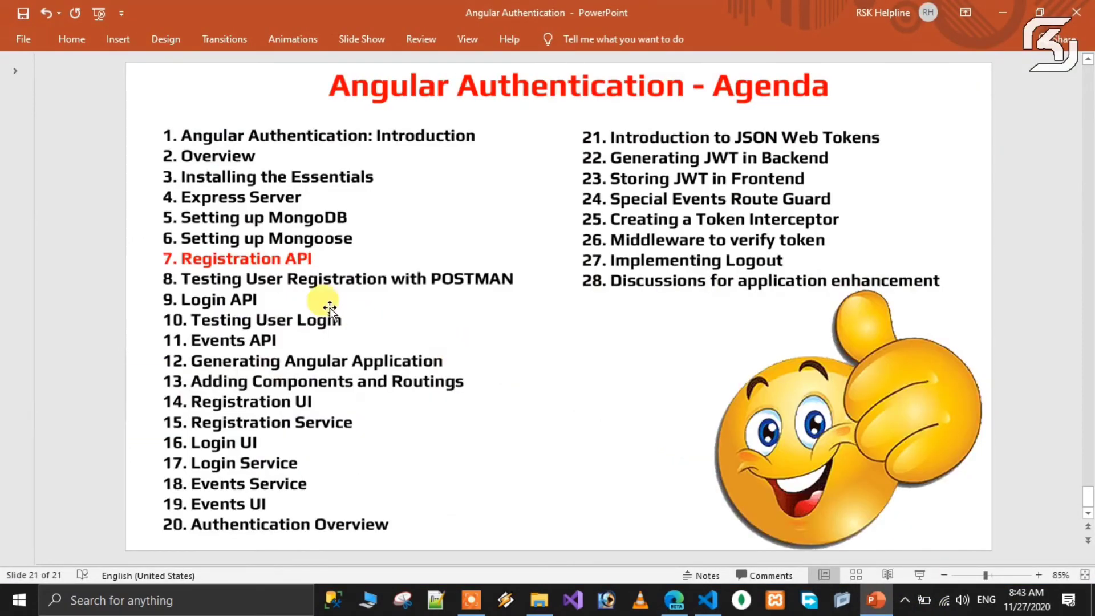
pyautogui.moveTo(311, 288)
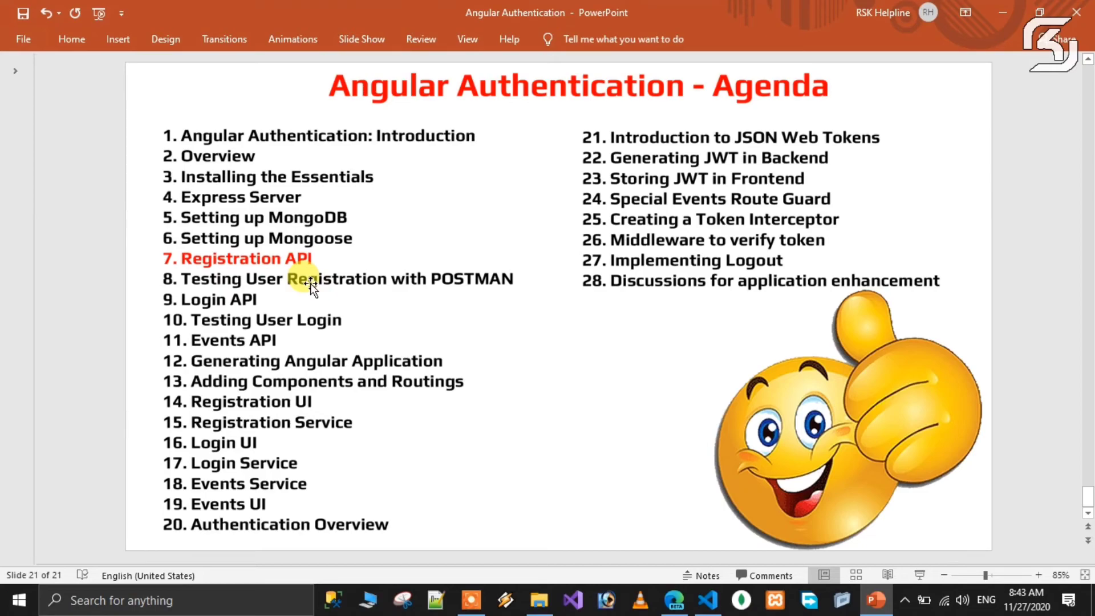